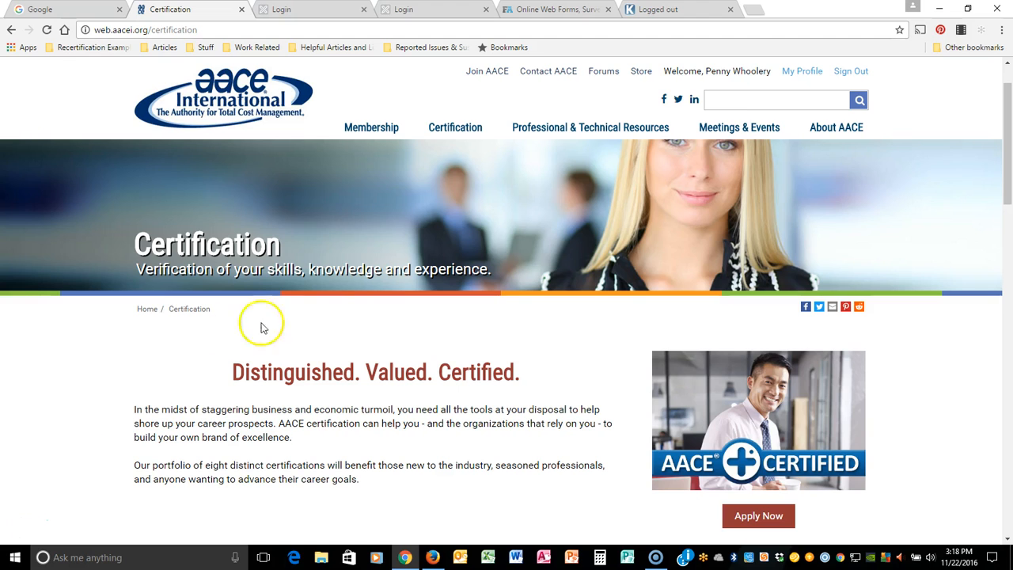
Step: Browse the Certification page and open the Certified Cost Technician (CCT) details
left_click(455, 126)
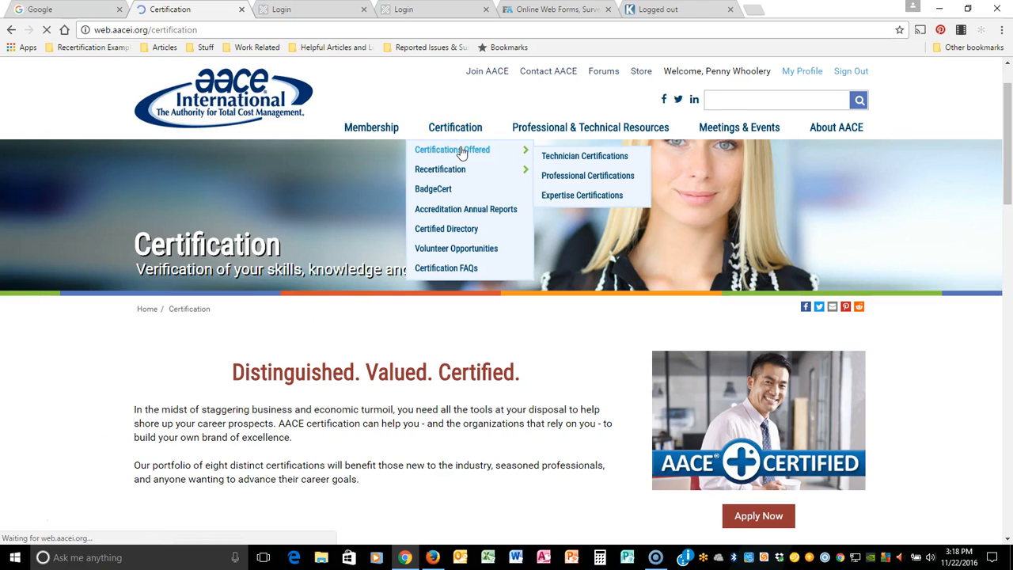
scroll("down", 3)
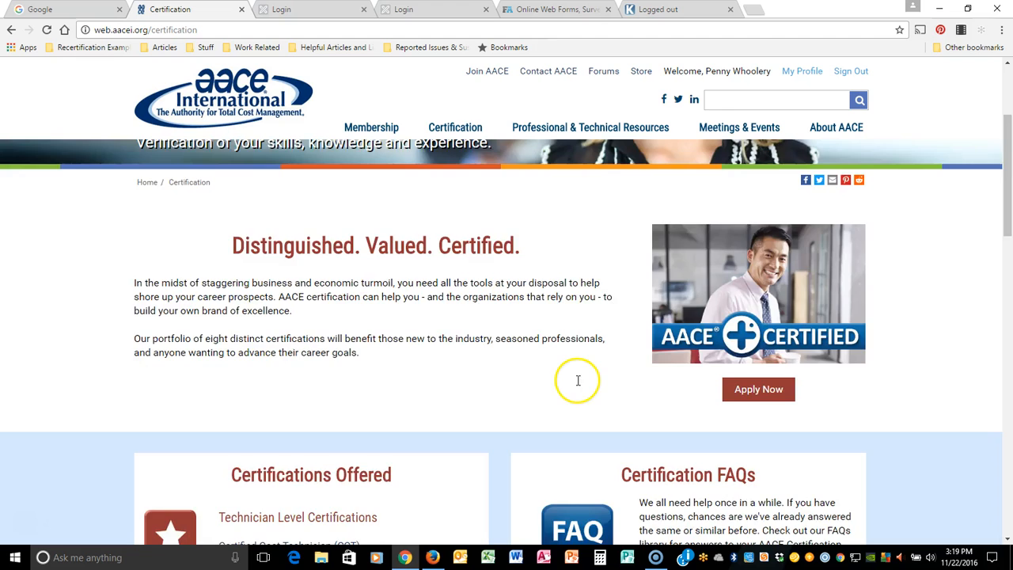
scroll("down", 3)
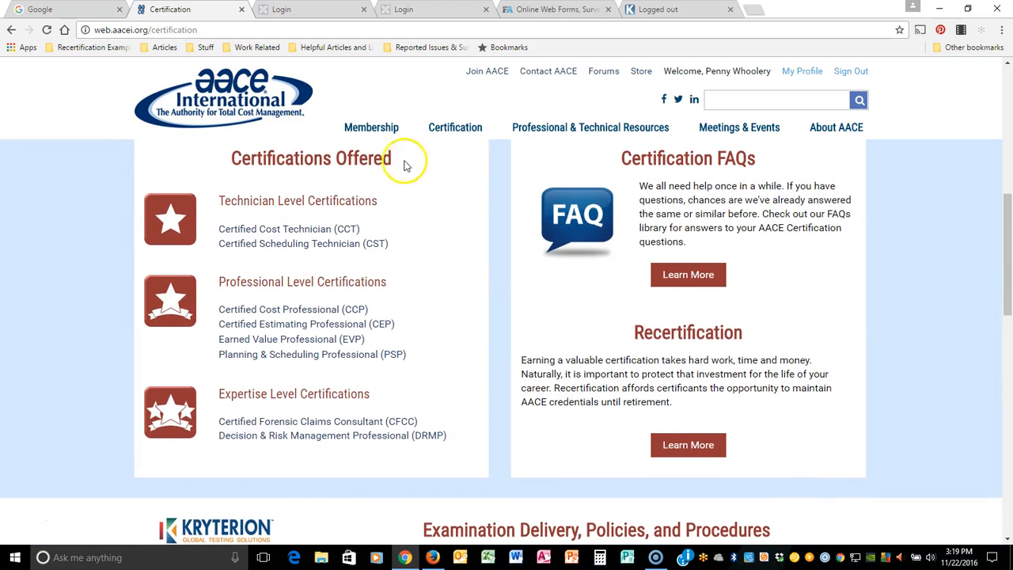
mouse_move(445, 219)
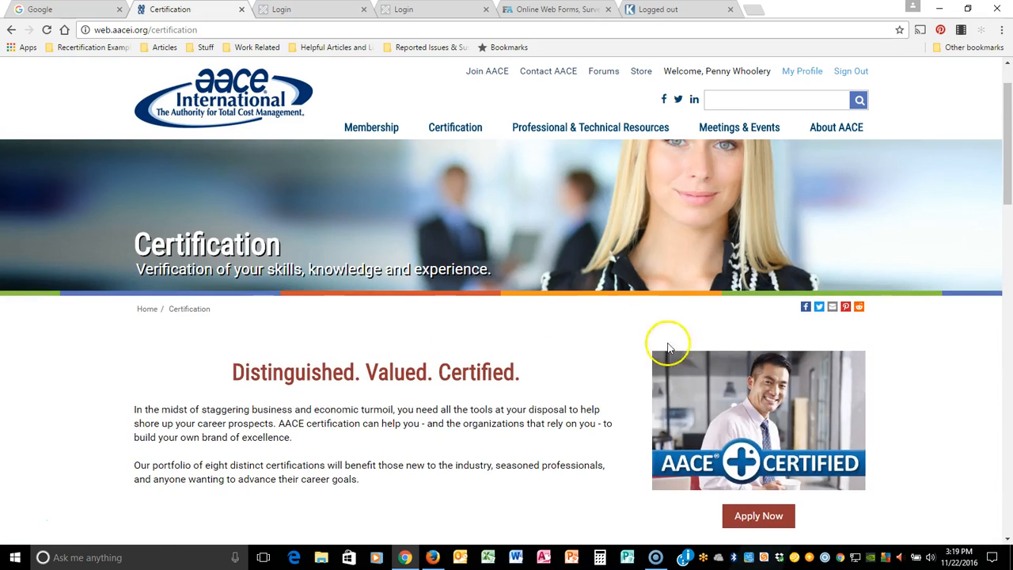
mouse_move(764, 516)
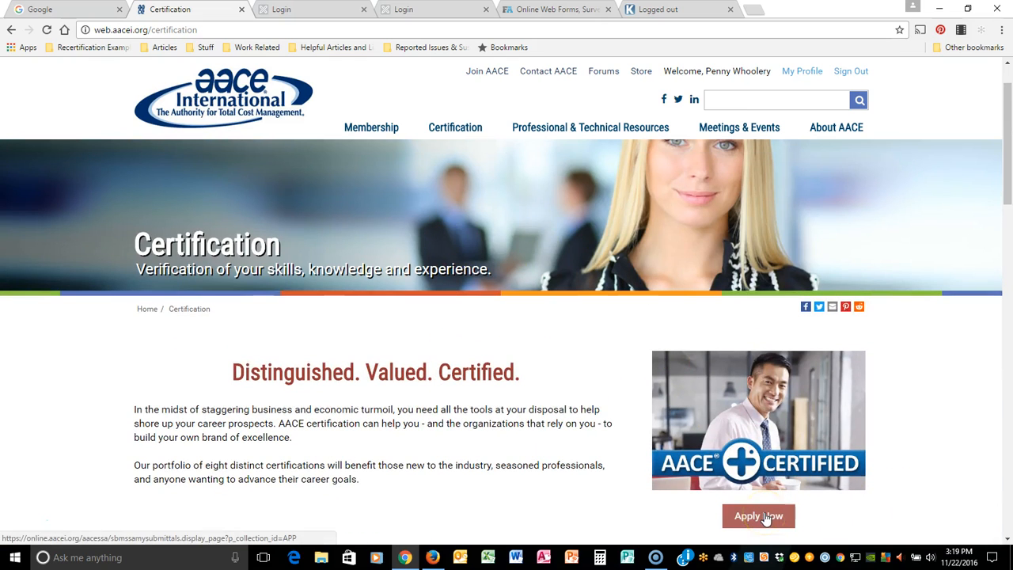
scroll("down", 3)
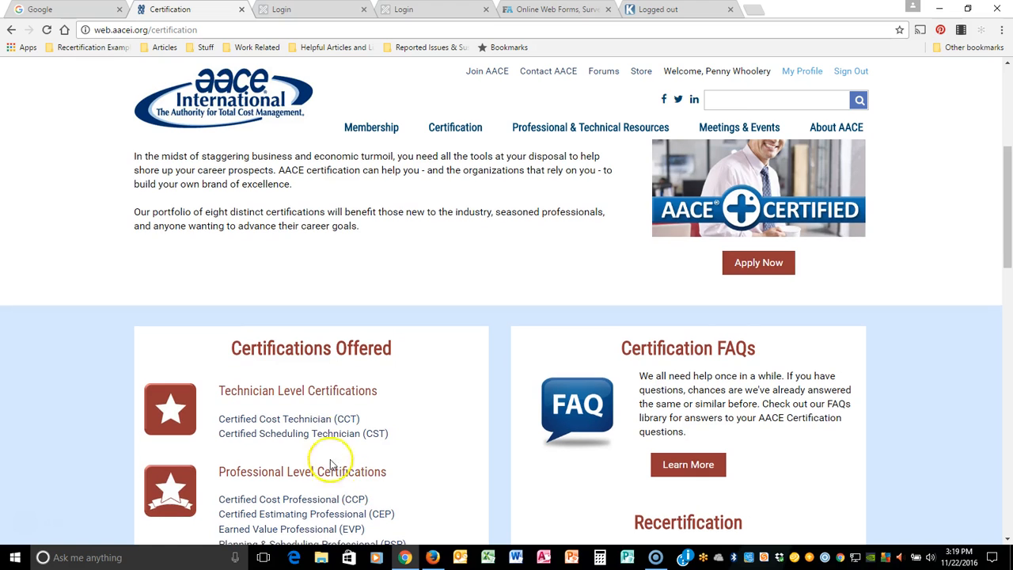
left_click(288, 418)
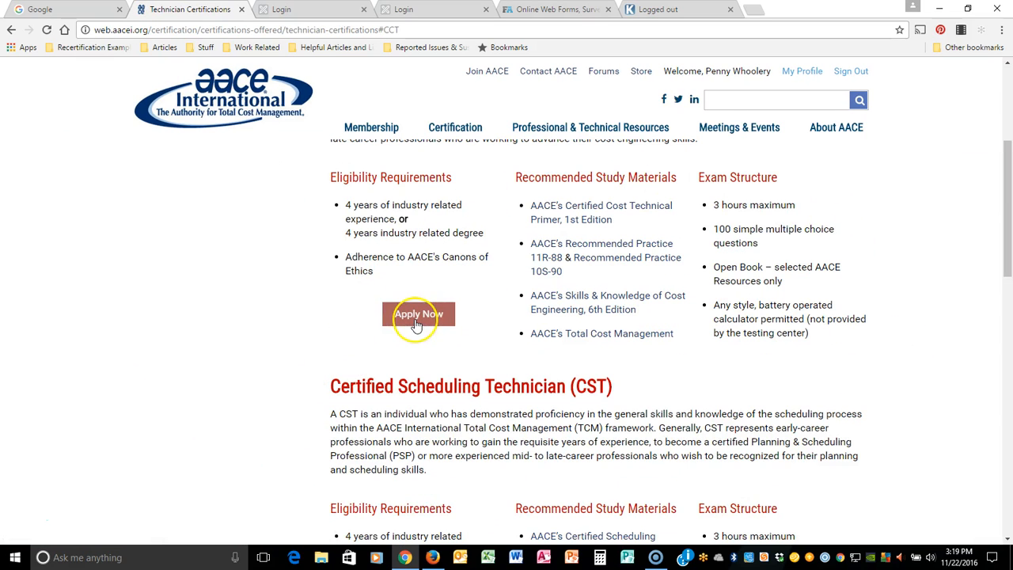
mouse_move(497, 400)
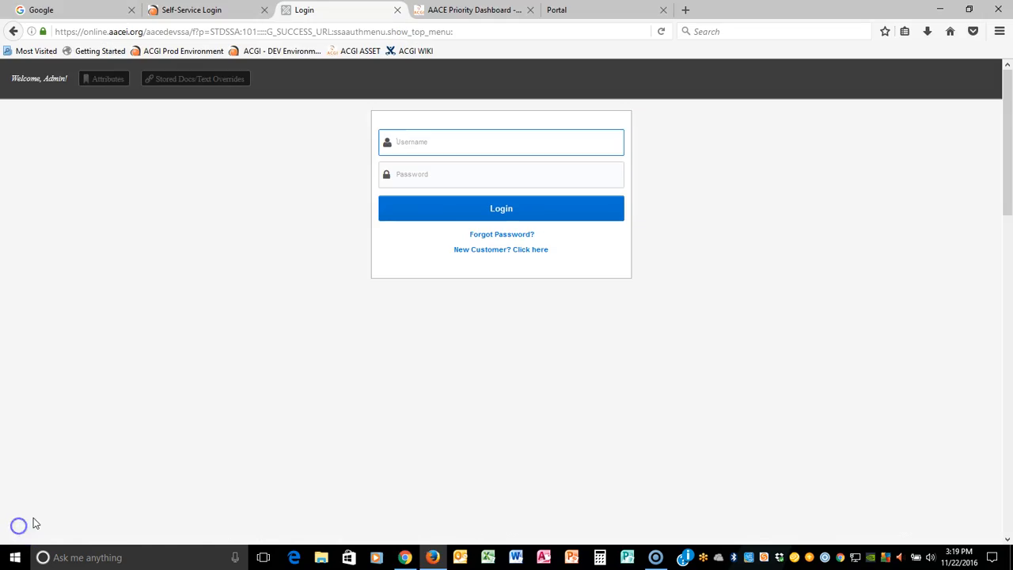
Step: Log in with the candidate account credentials
type("candidate")
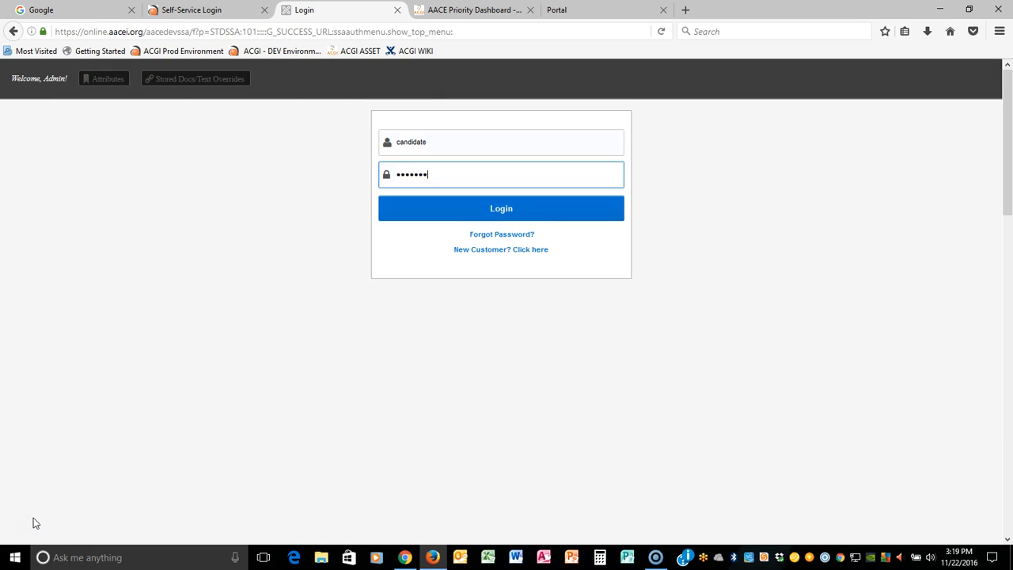
left_click(501, 208)
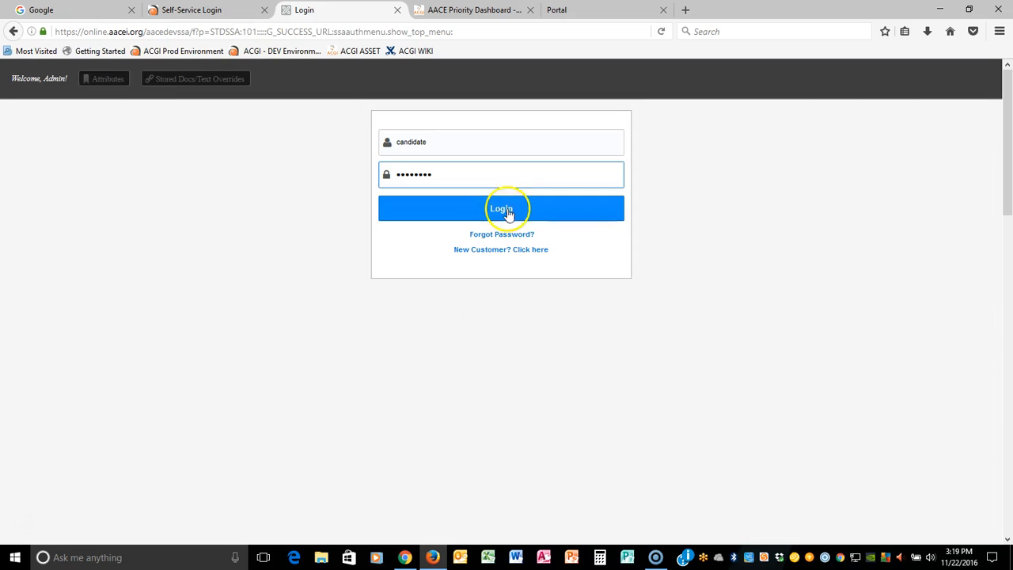
left_click(501, 209)
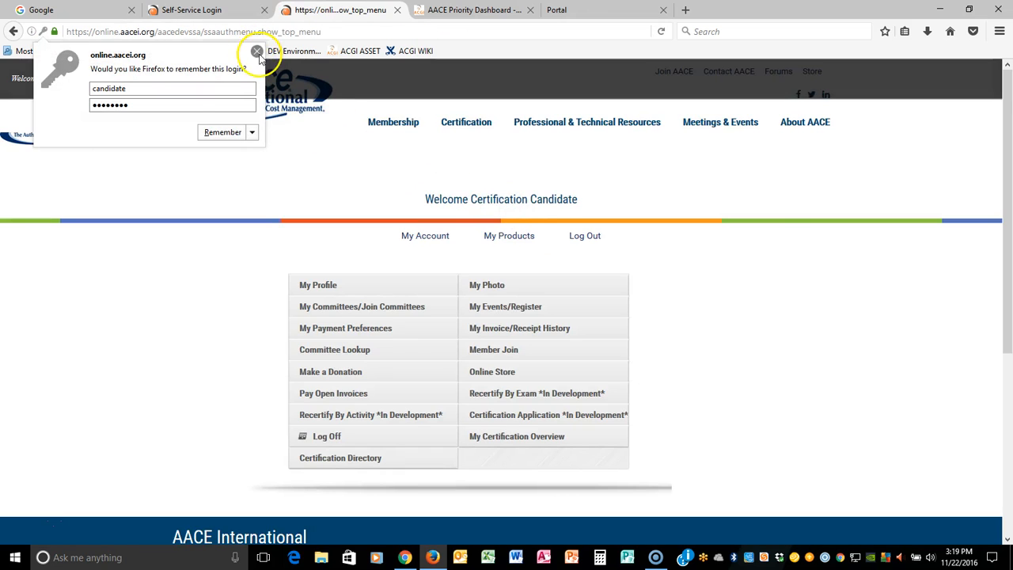
Step: Dismiss Firefox's remember-login prompt and open the Certification Application submissions
left_click(258, 50)
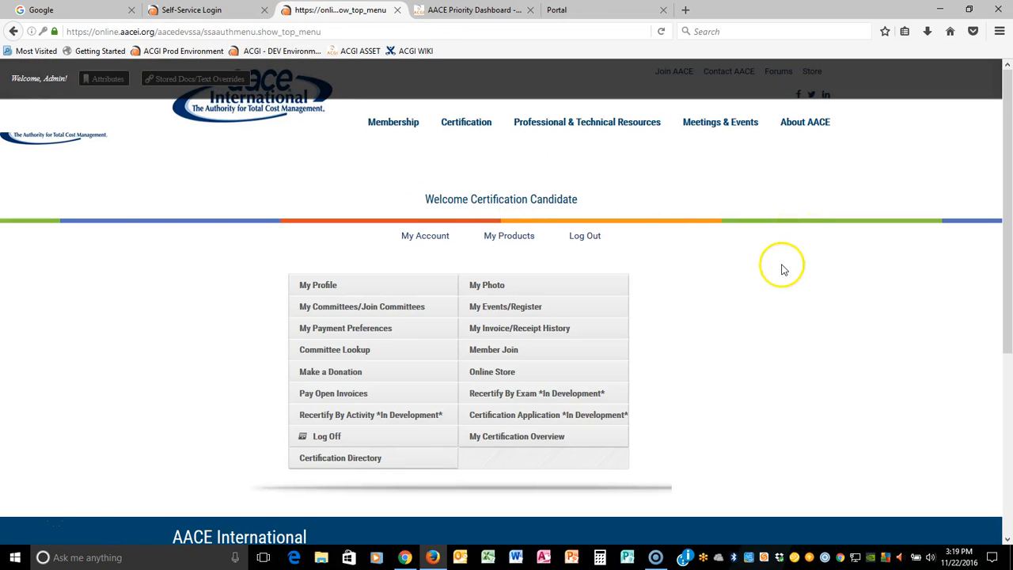
mouse_move(416, 271)
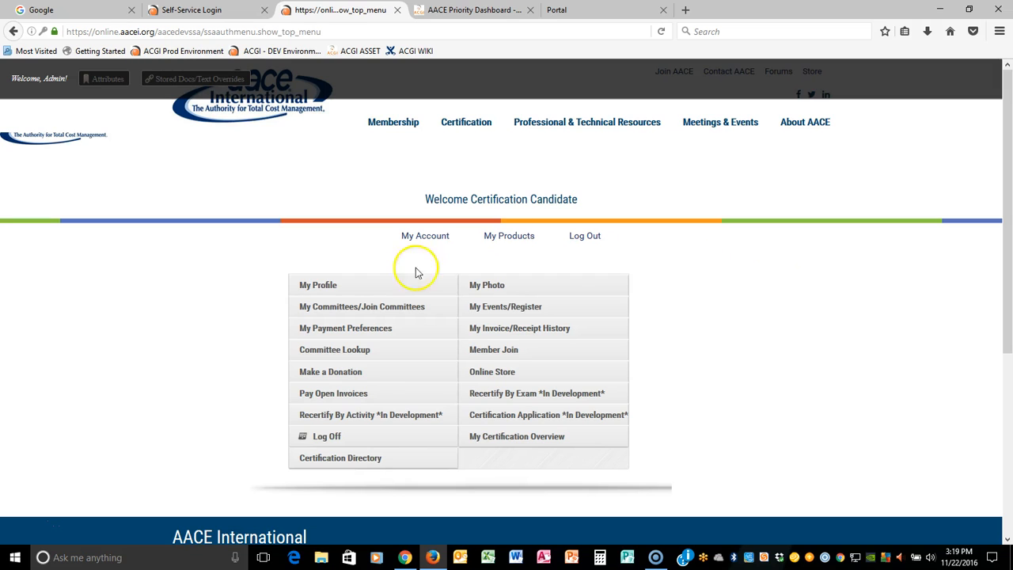
mouse_move(704, 369)
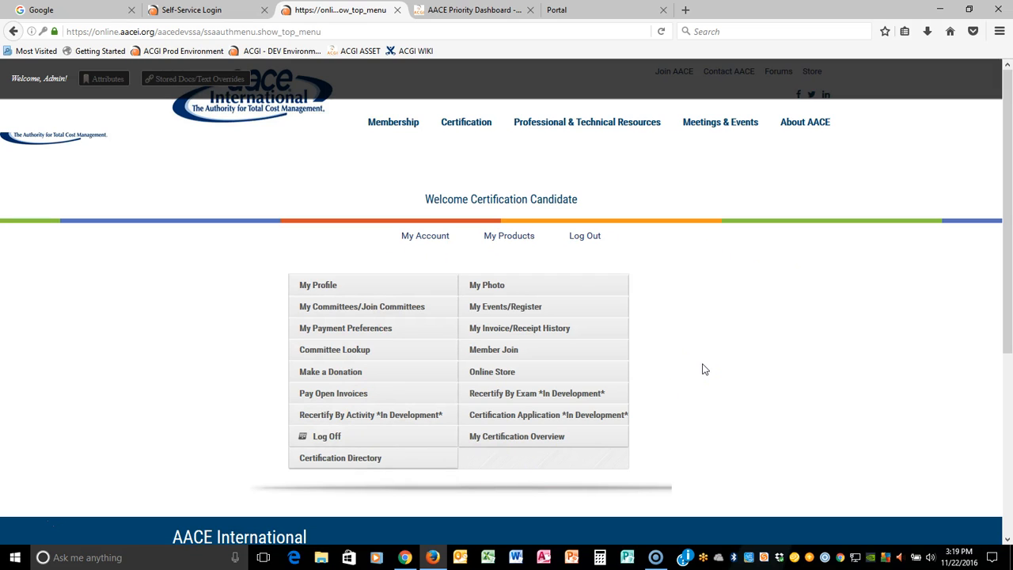
mouse_move(550, 424)
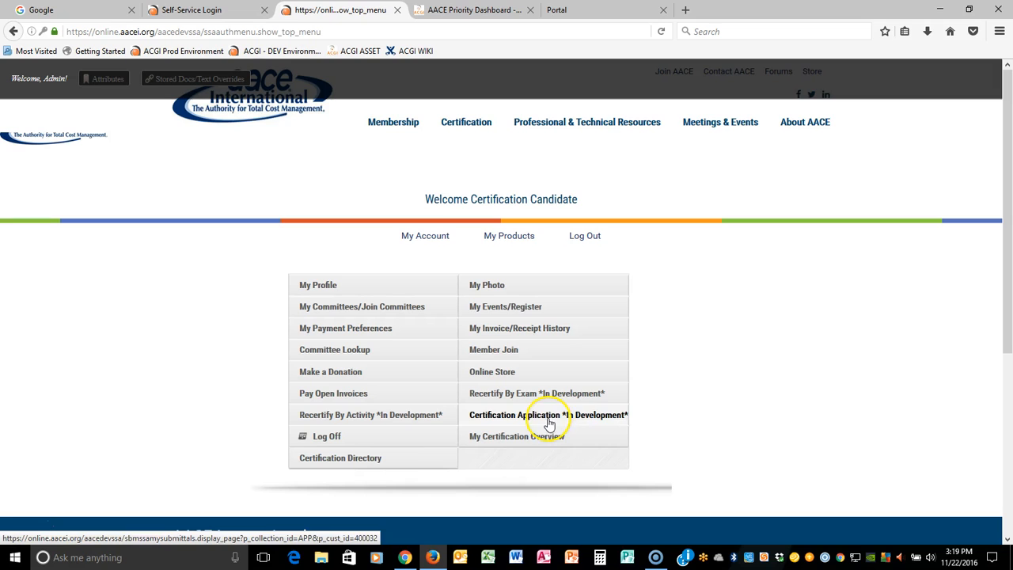
left_click(547, 415)
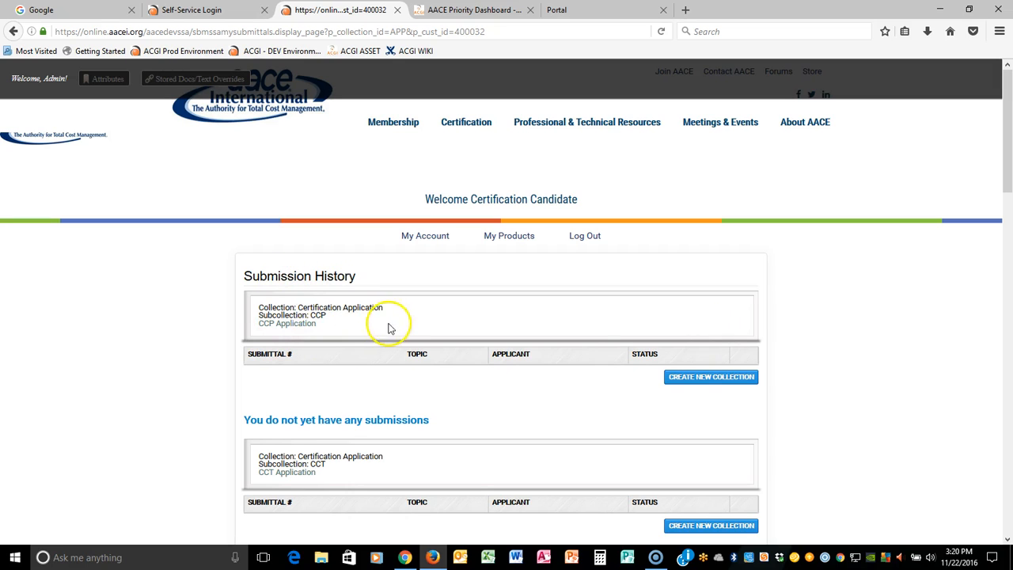
scroll("down", 3)
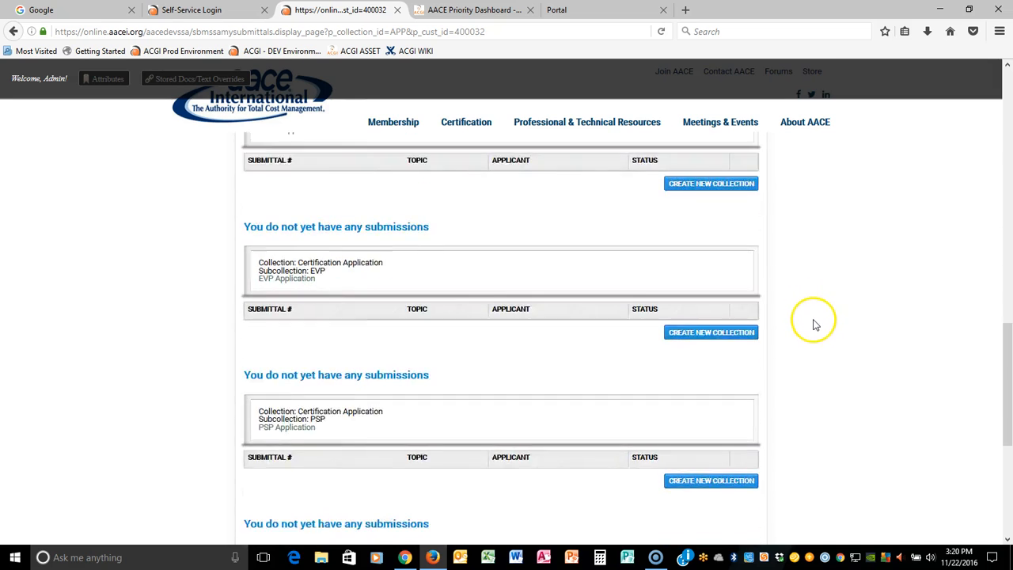
scroll("up", 3)
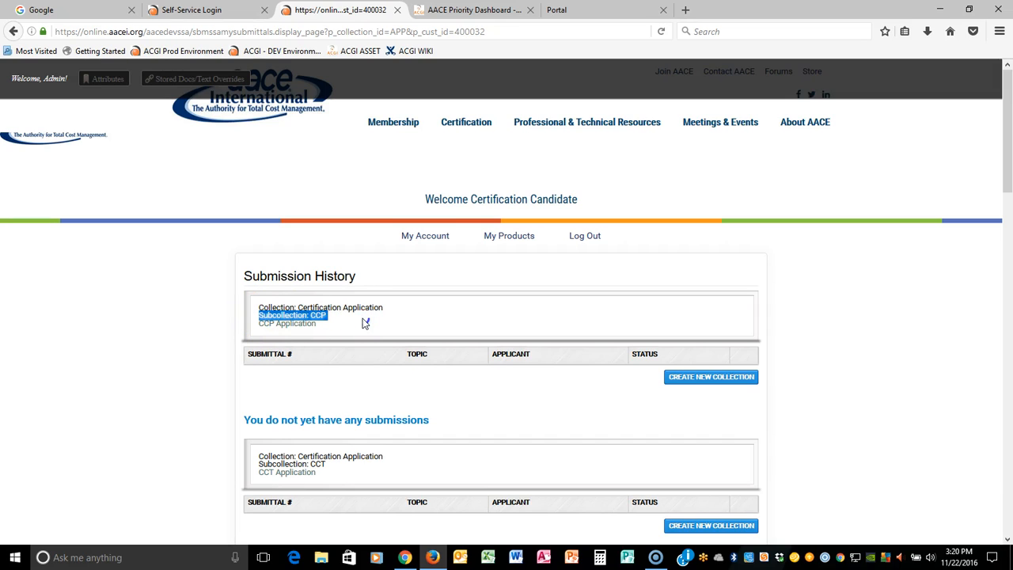
mouse_move(307, 390)
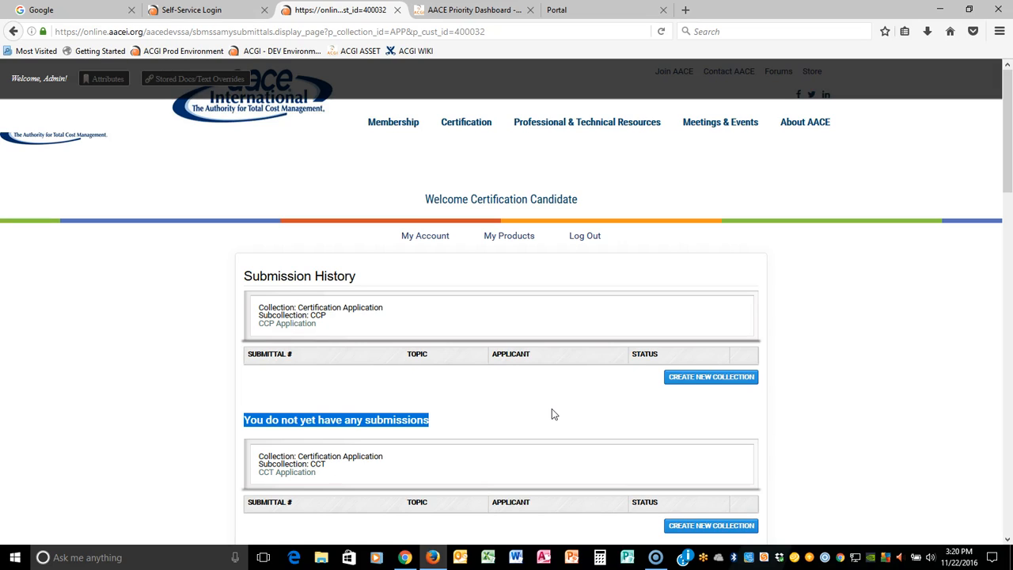
mouse_move(550, 420)
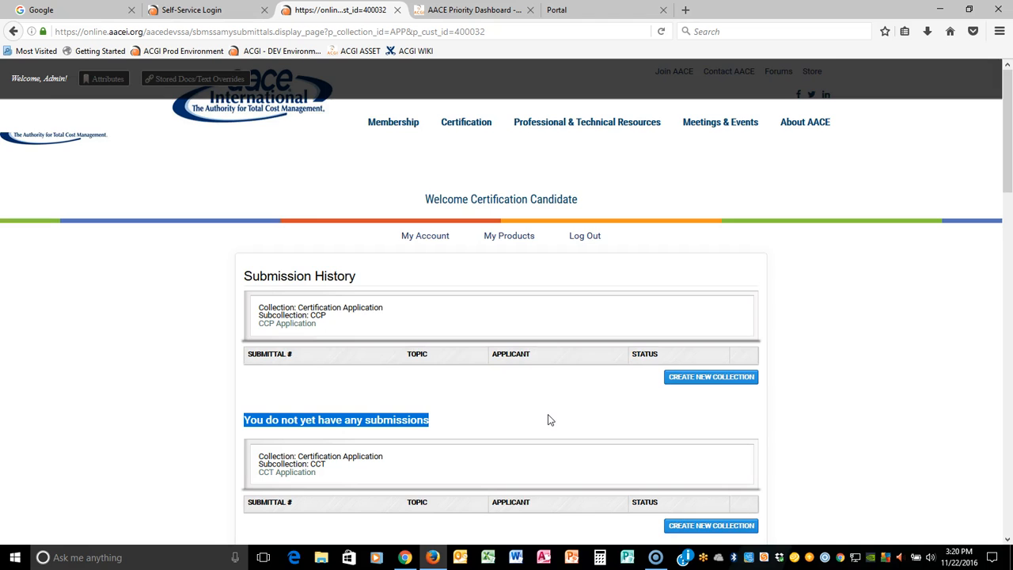
scroll("down", 3)
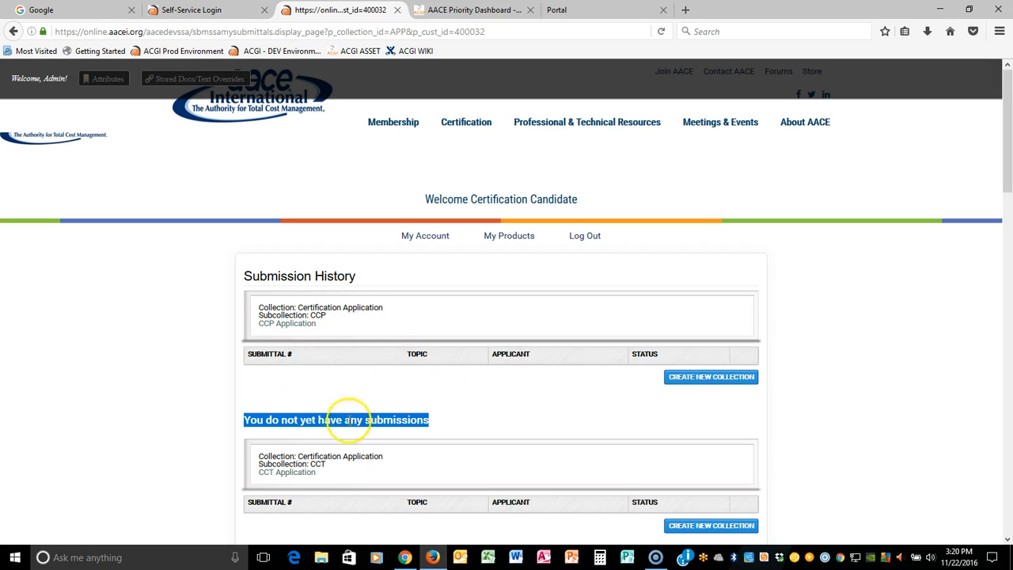
scroll("down", 3)
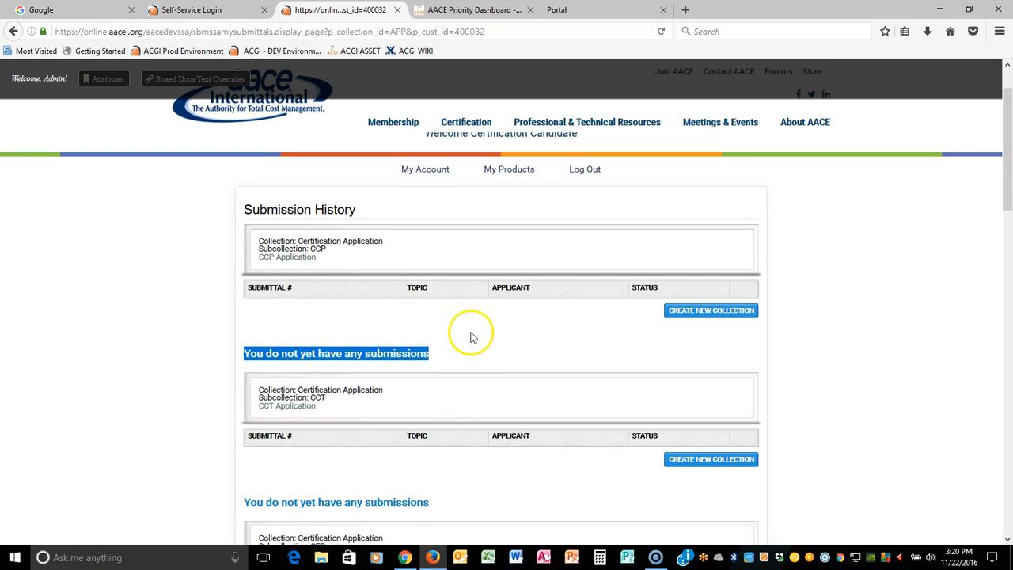
scroll("down", 3)
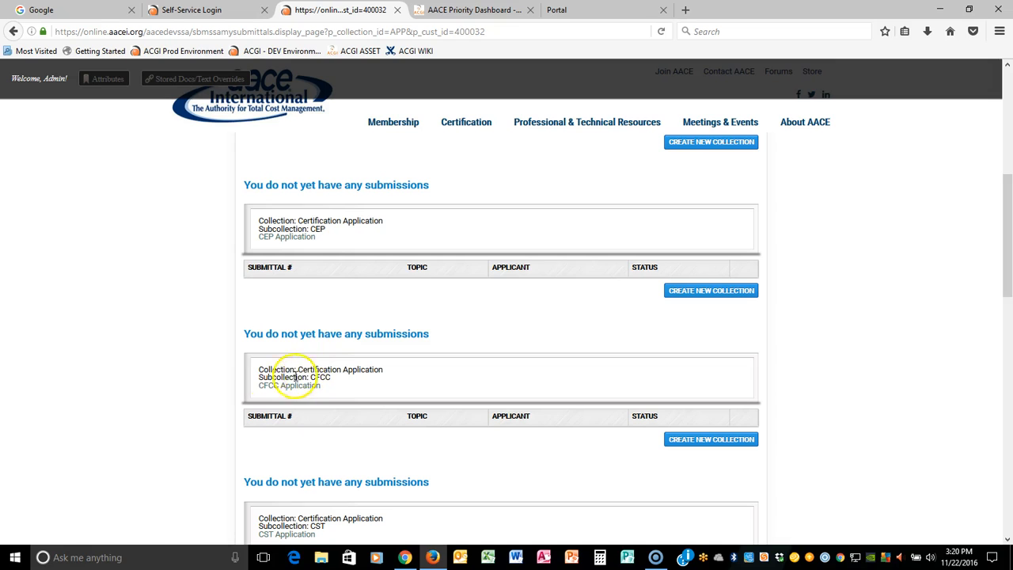
double_click(293, 377)
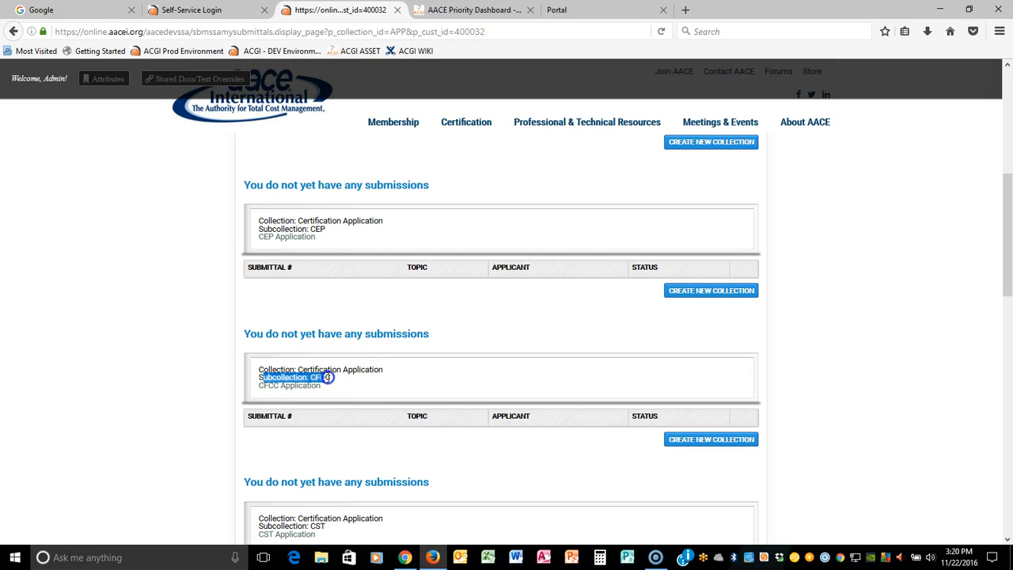
mouse_move(714, 303)
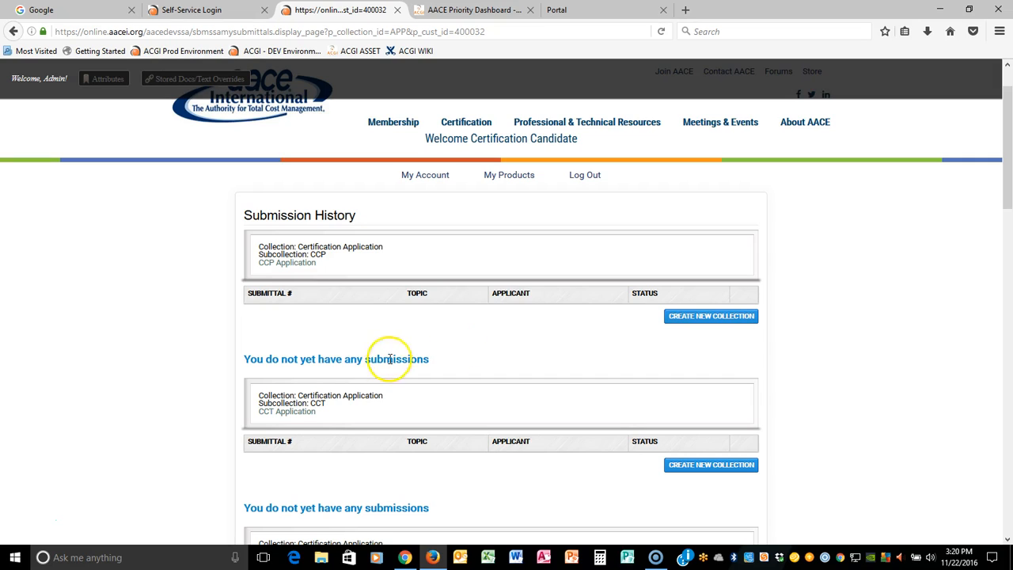
double_click(291, 402)
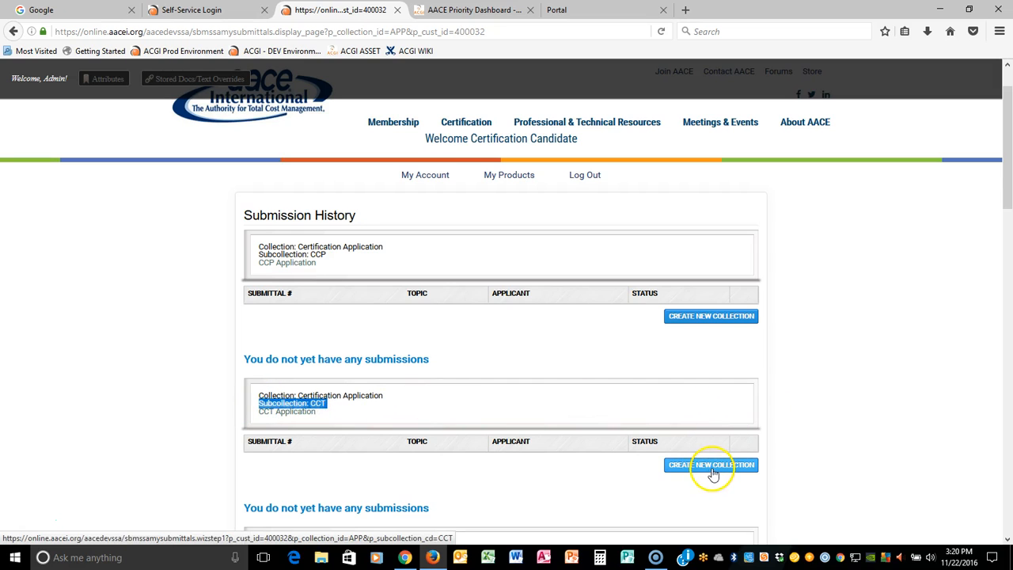
Step: Start a new CCT application and read its instructions through to the end
left_click(710, 464)
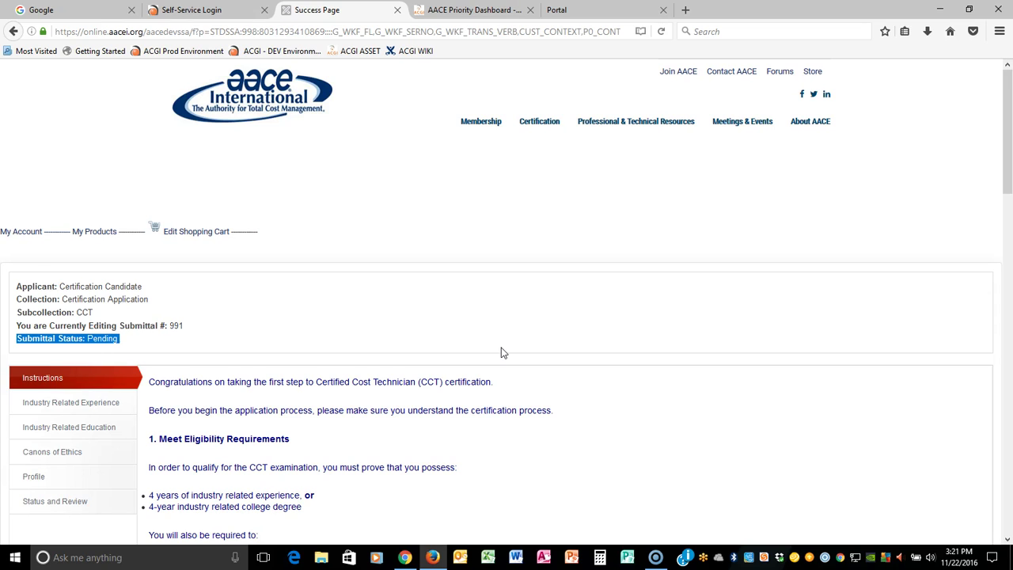
mouse_move(44, 377)
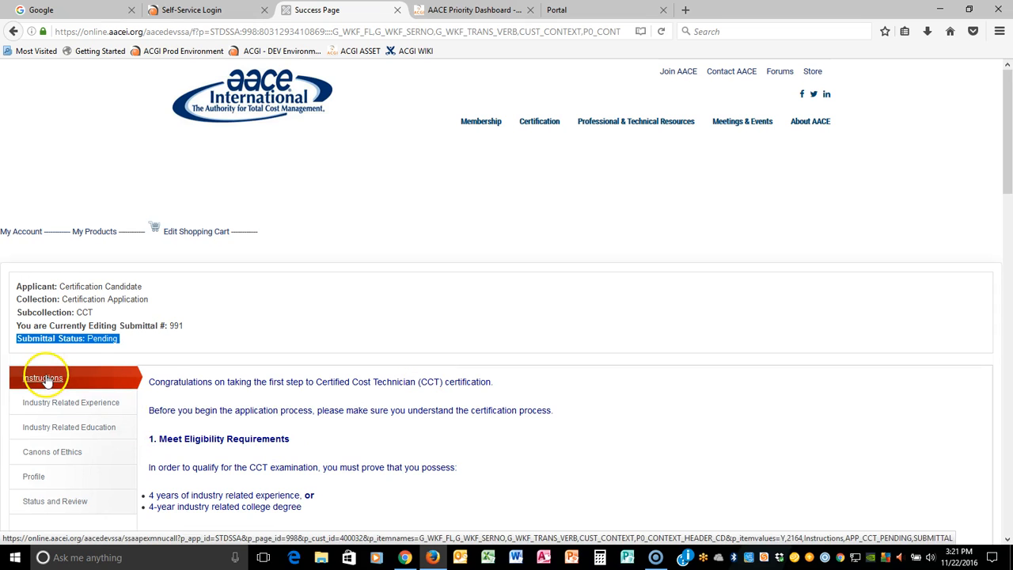
scroll("down", 3)
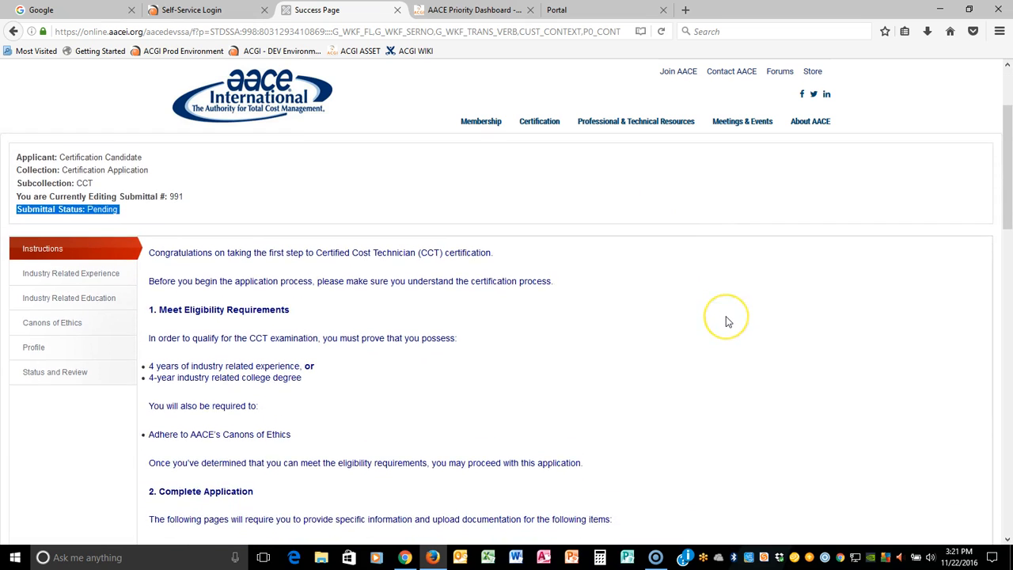
scroll("down", 3)
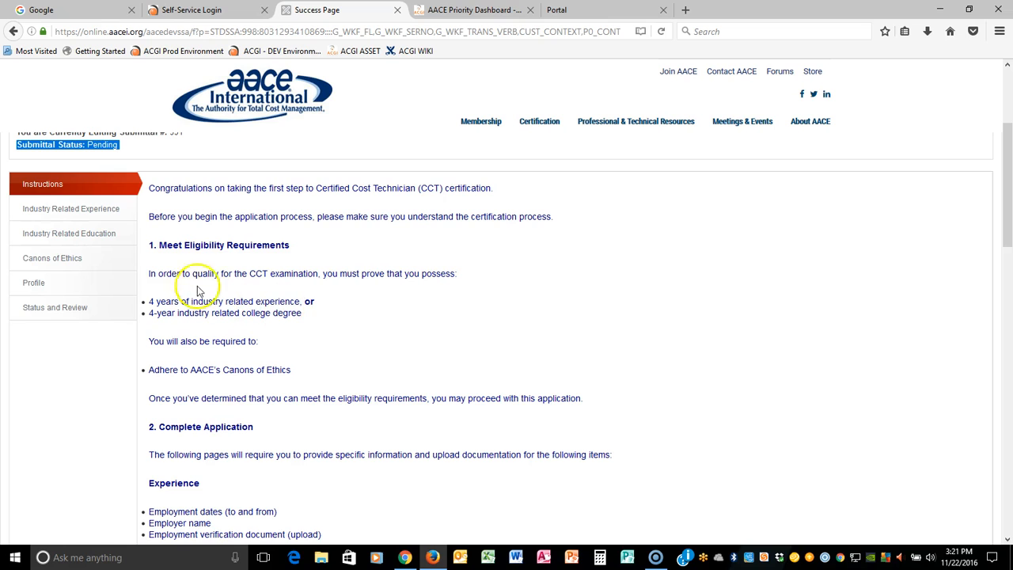
mouse_move(554, 309)
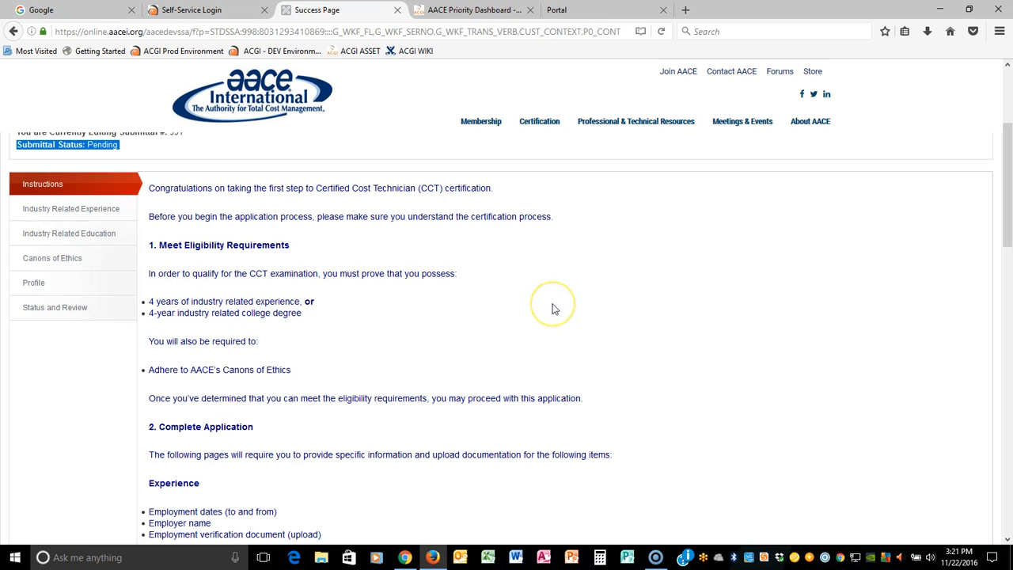
scroll("down", 3)
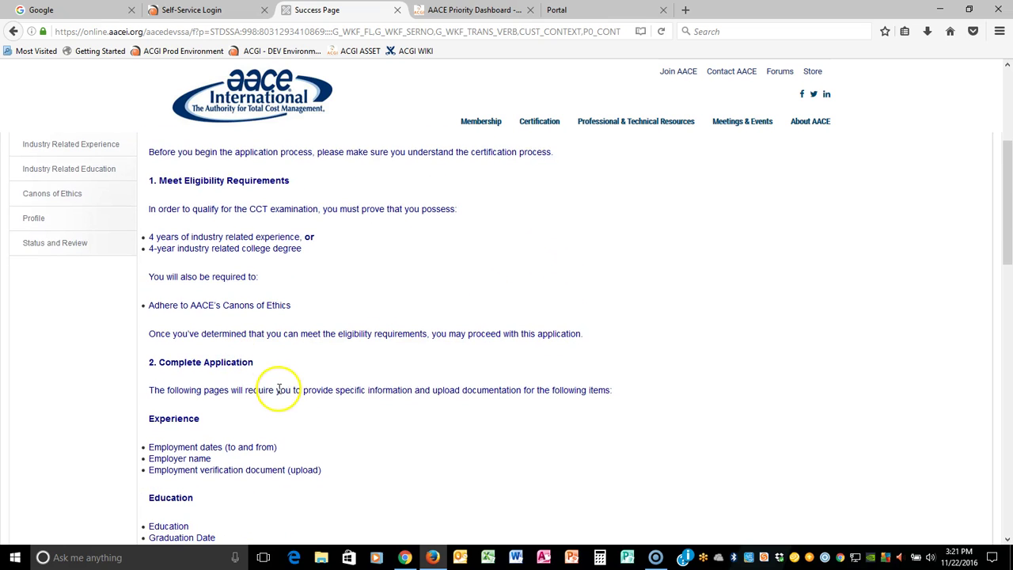
scroll("down", 3)
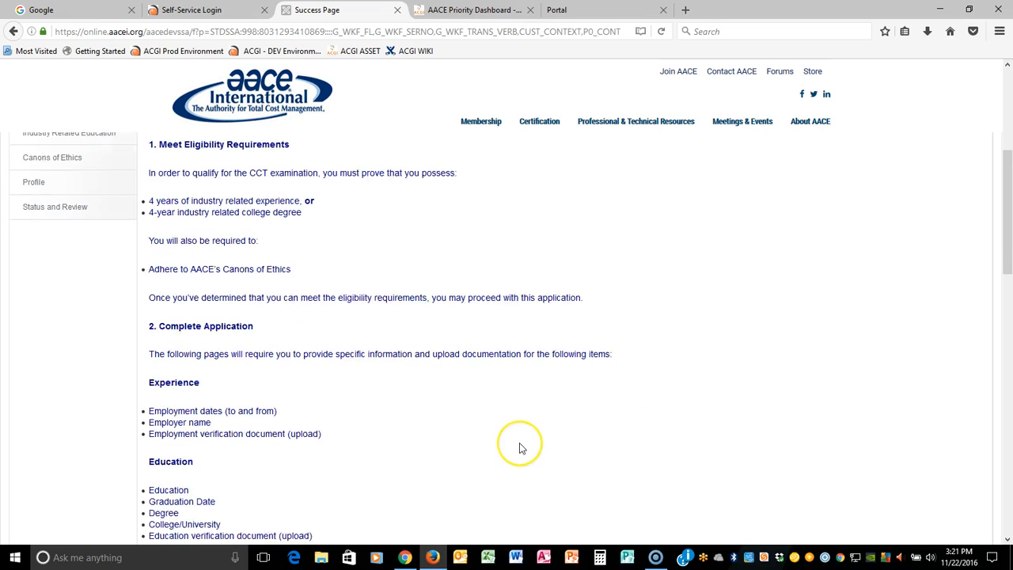
scroll("down", 3)
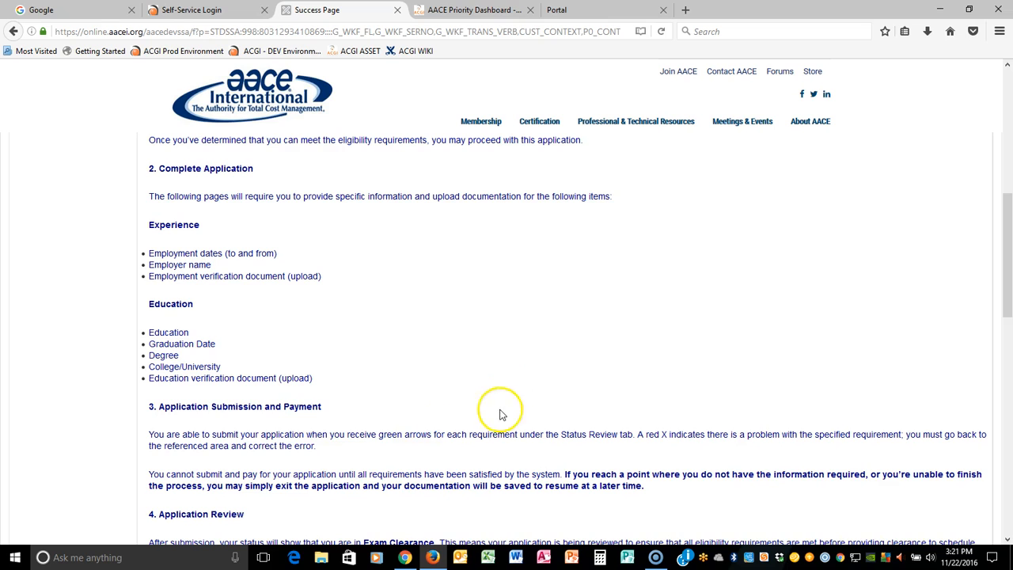
mouse_move(585, 400)
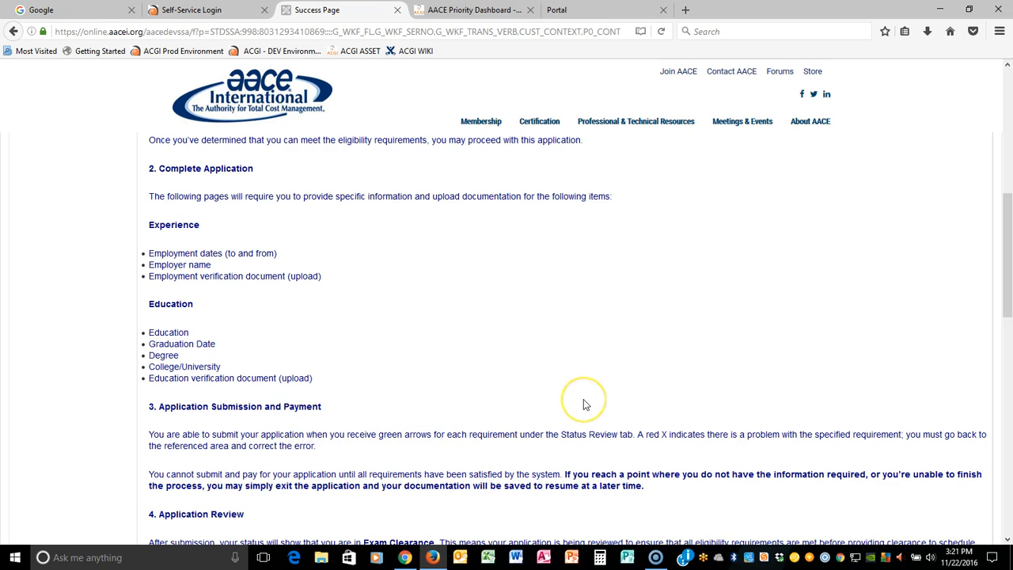
scroll("down", 3)
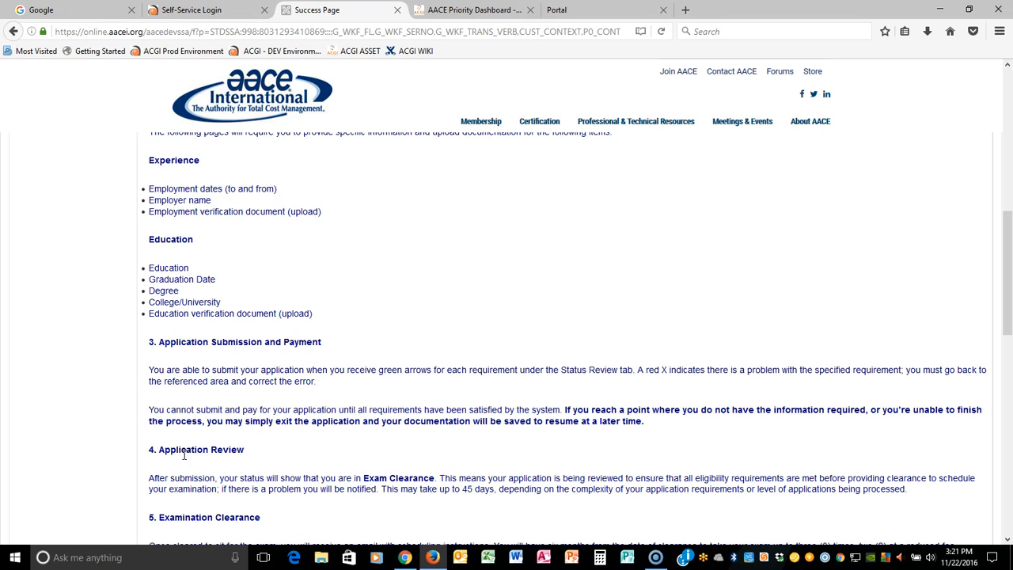
scroll("down", 3)
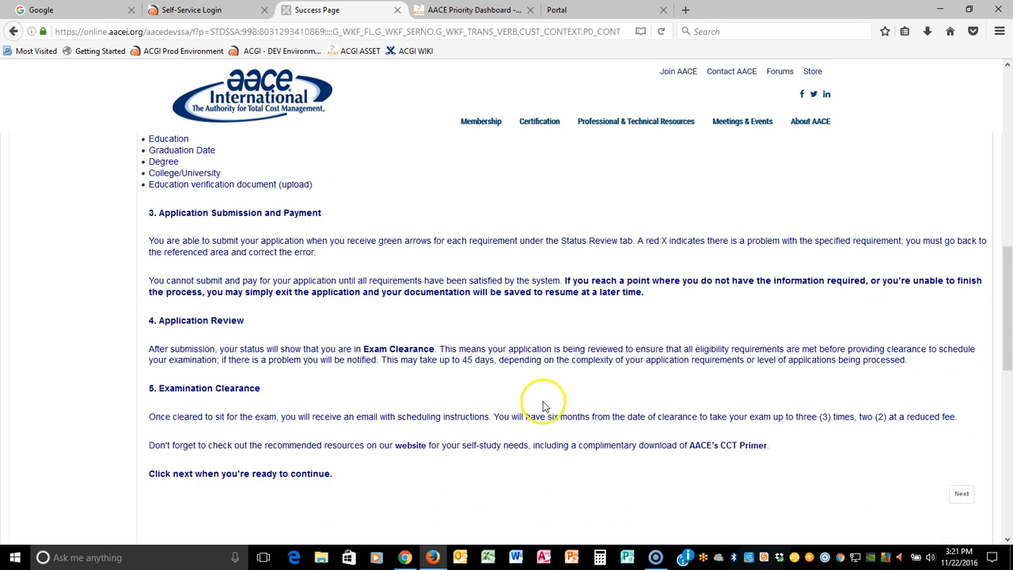
mouse_move(777, 459)
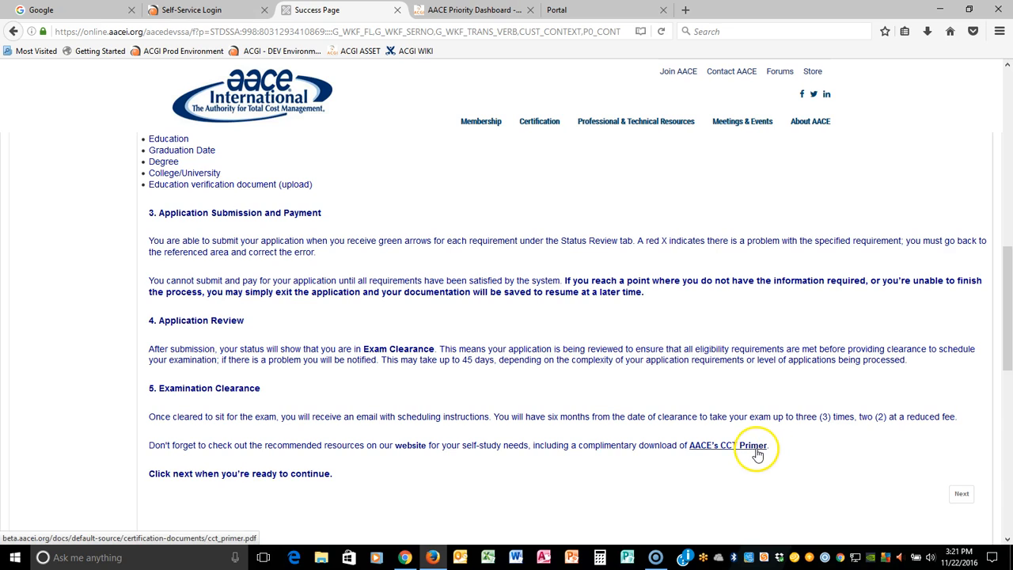
mouse_move(718, 454)
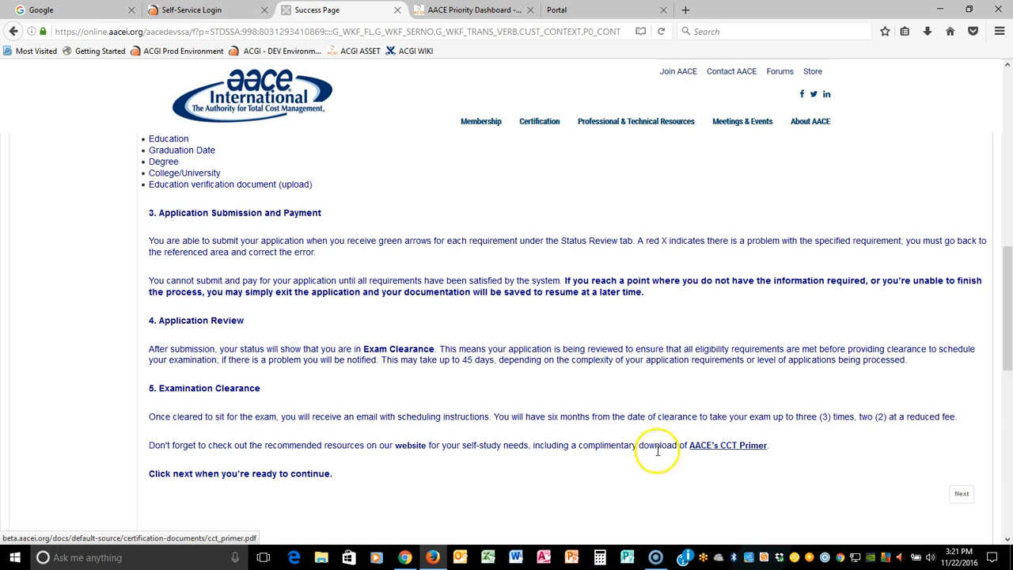
mouse_move(230, 489)
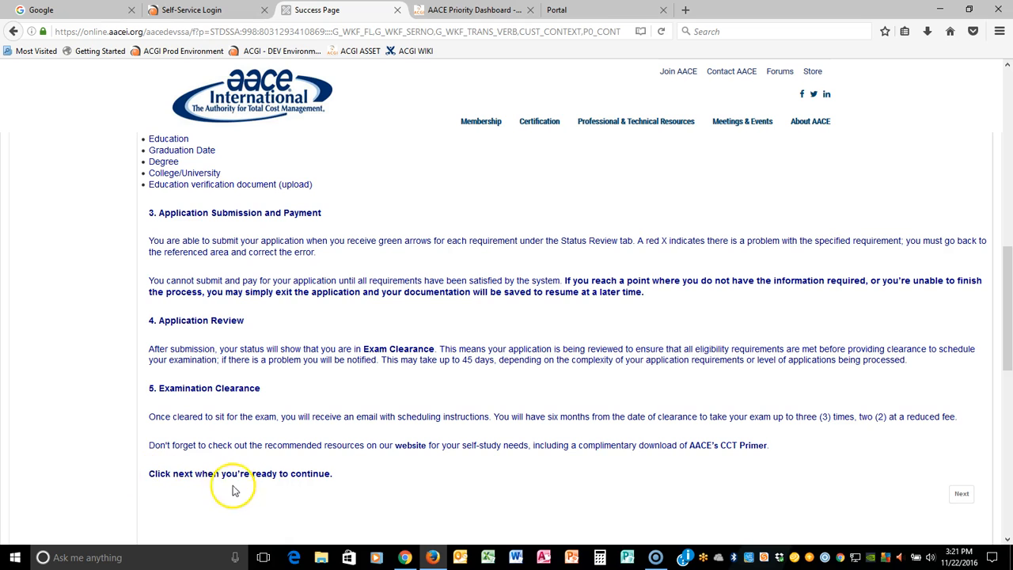
mouse_move(960, 495)
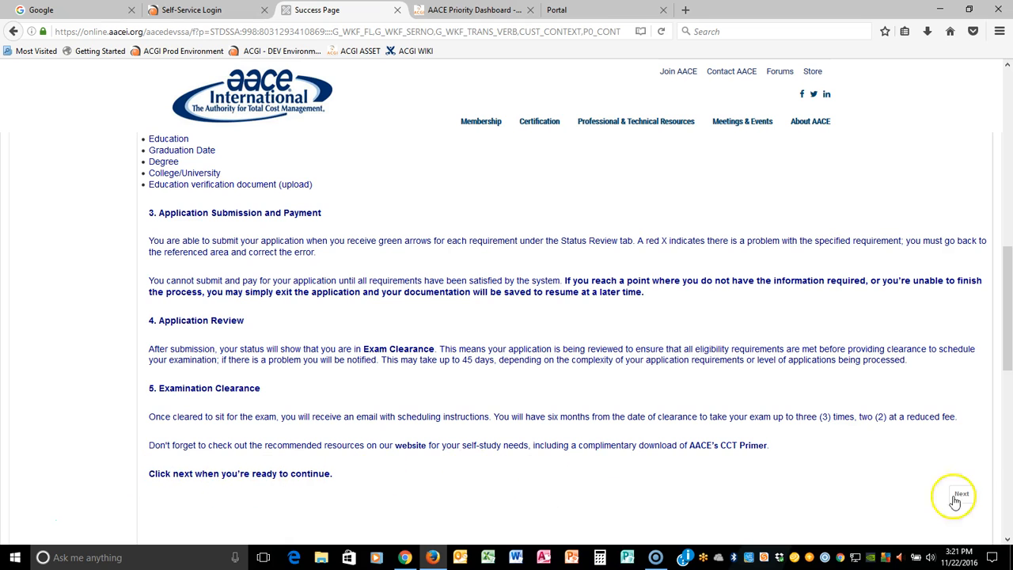
mouse_move(890, 398)
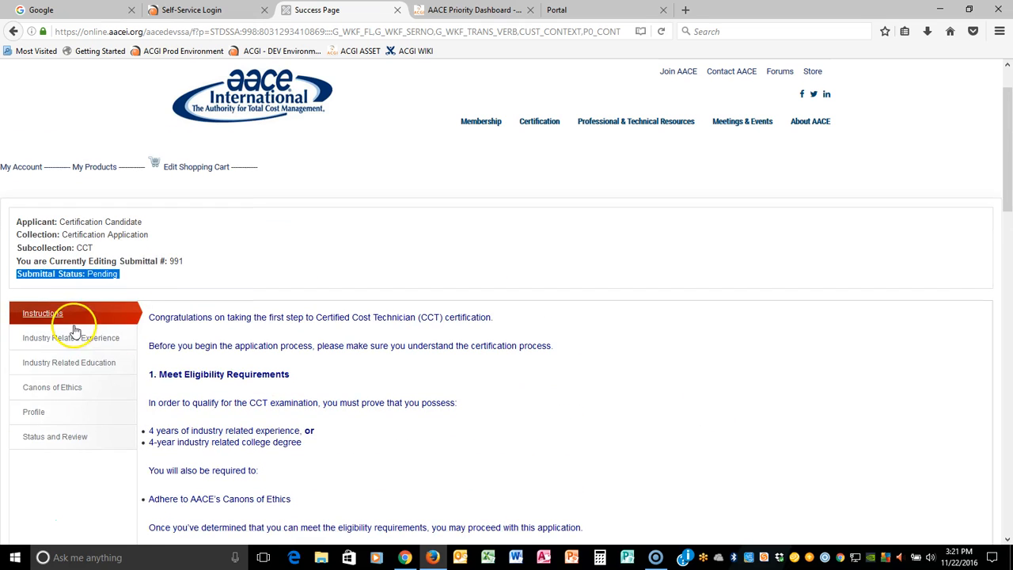
mouse_move(55, 437)
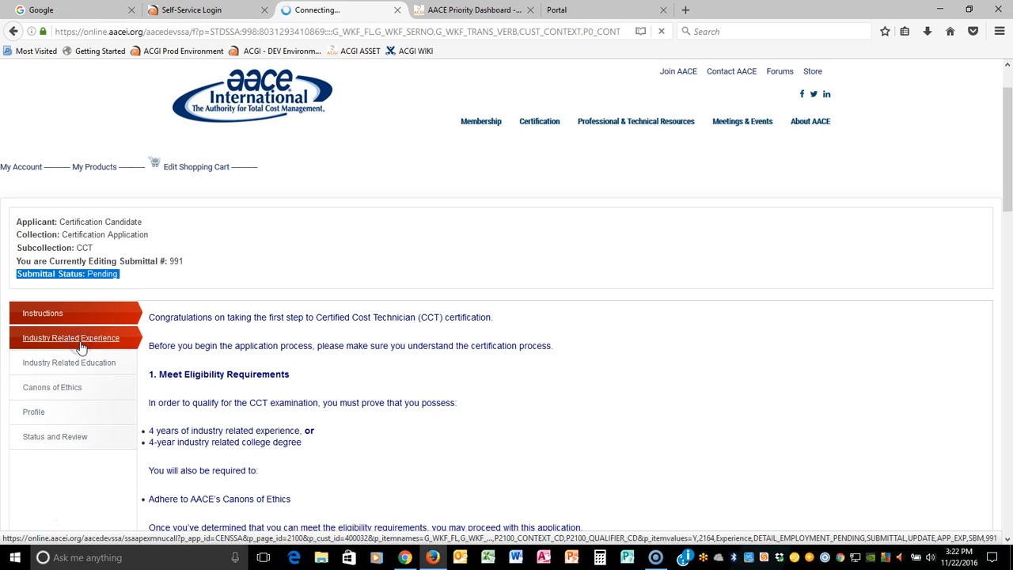
Step: Open Industry Related Experience and scroll to the empty Summary and Experience tables
left_click(70, 337)
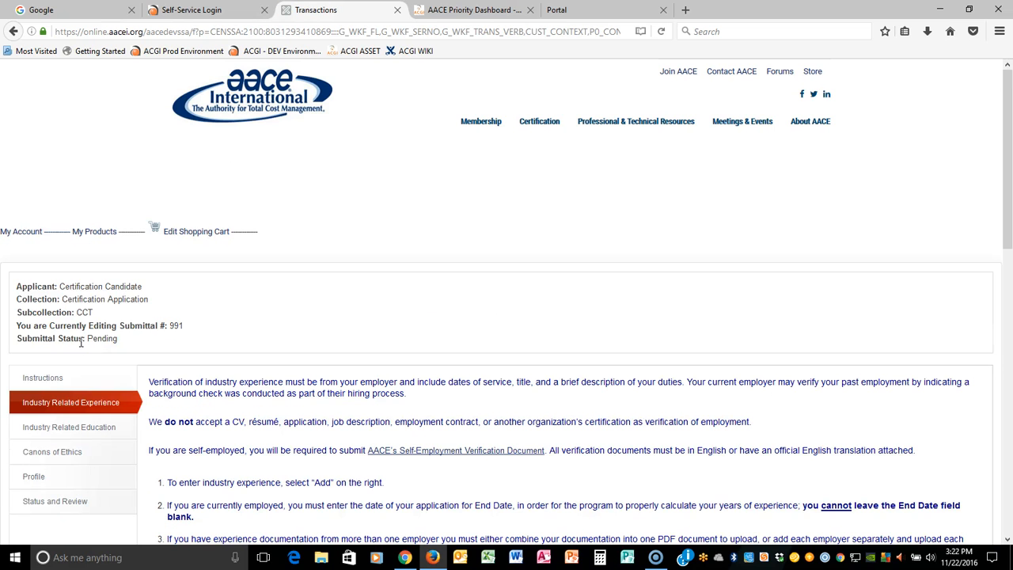
mouse_move(168, 397)
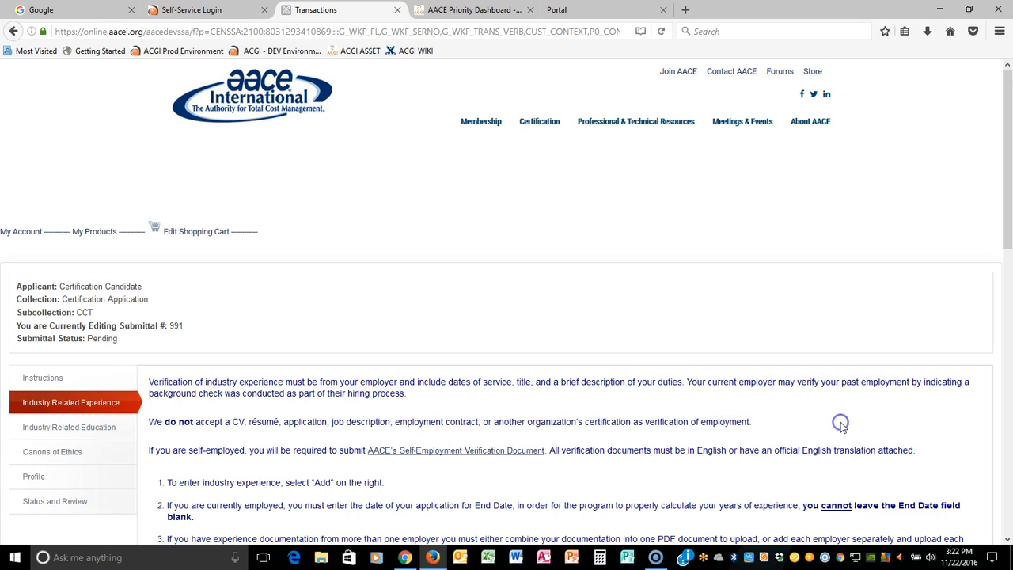
scroll("down", 3)
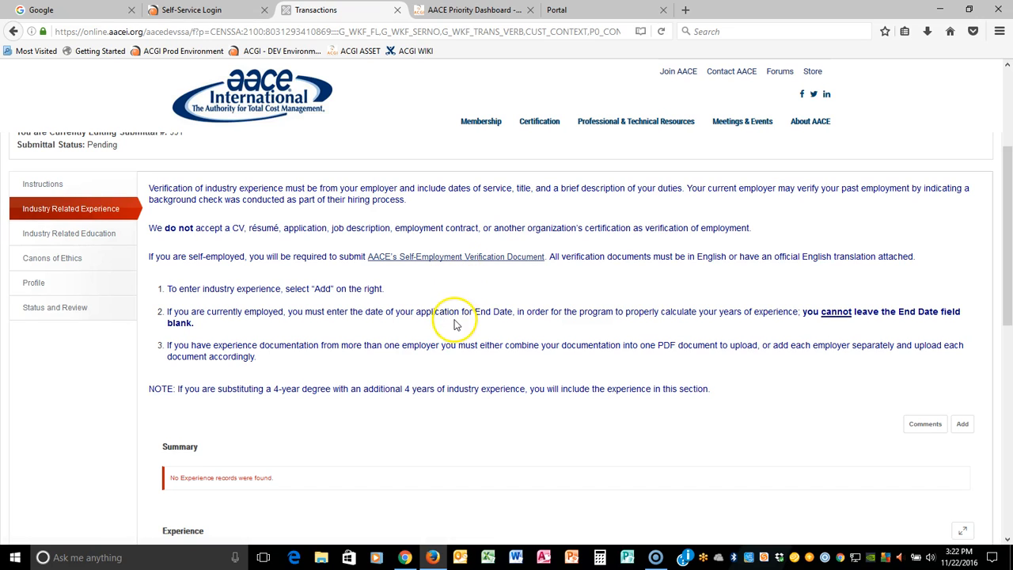
scroll("down", 3)
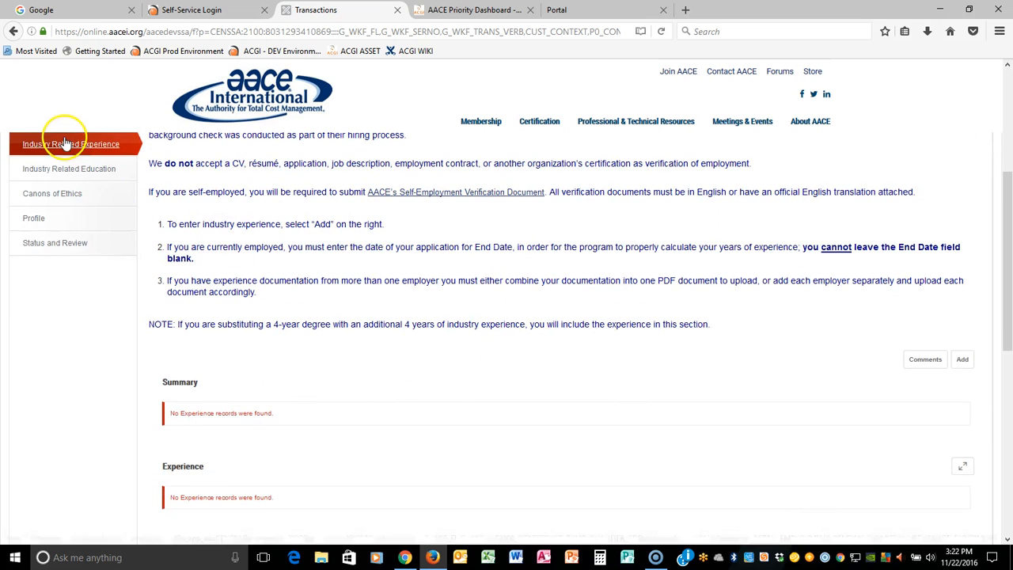
mouse_move(66, 149)
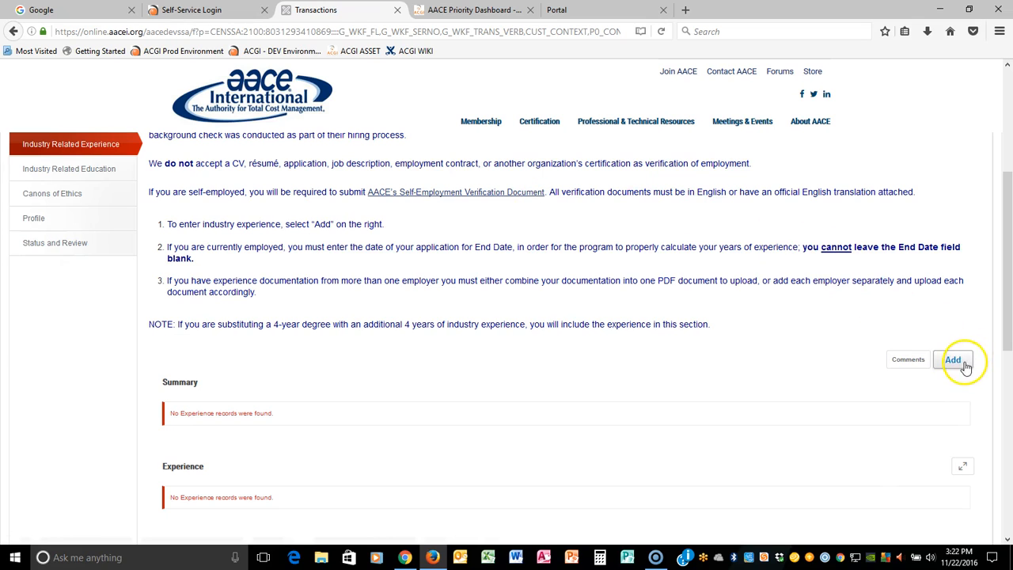
Step: Add an Experience-type record with start date 1/1/2000
left_click(953, 360)
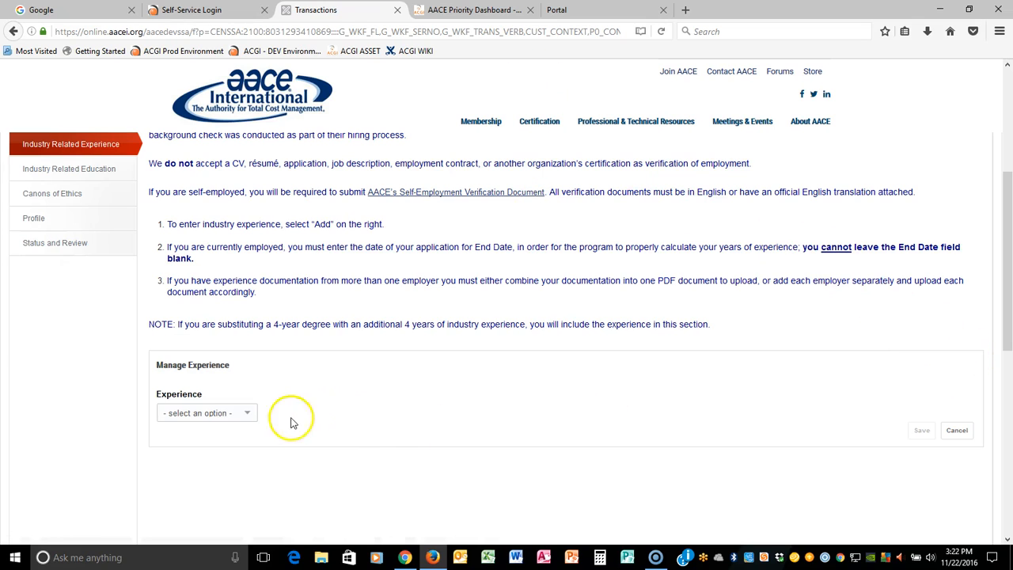
left_click(206, 412)
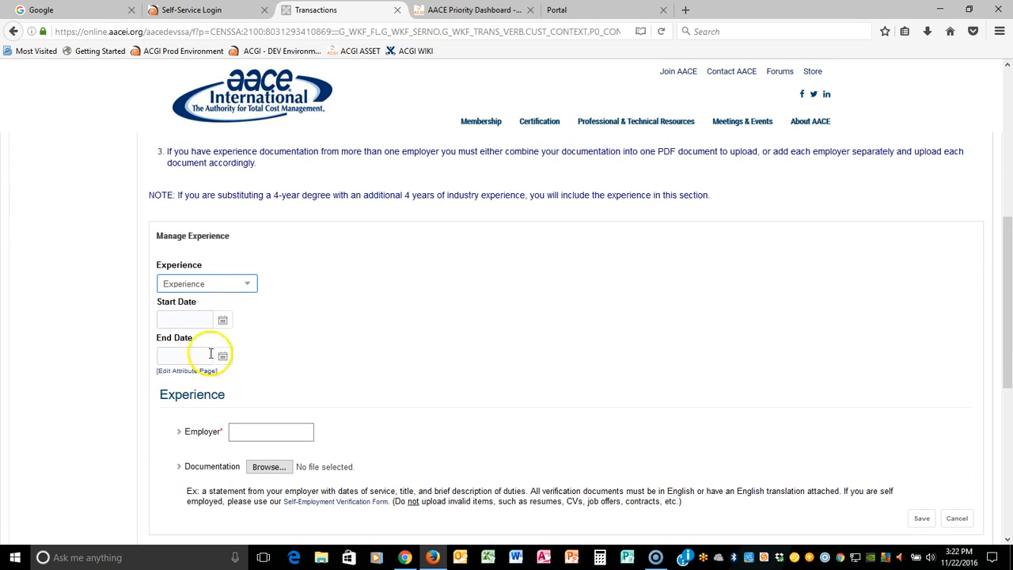
type("1")
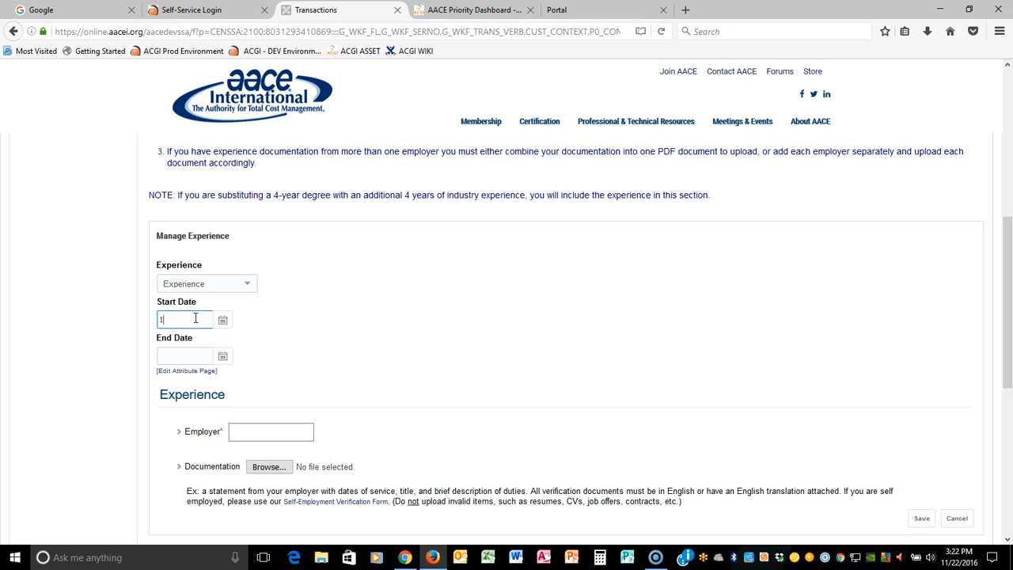
type("/1/2000")
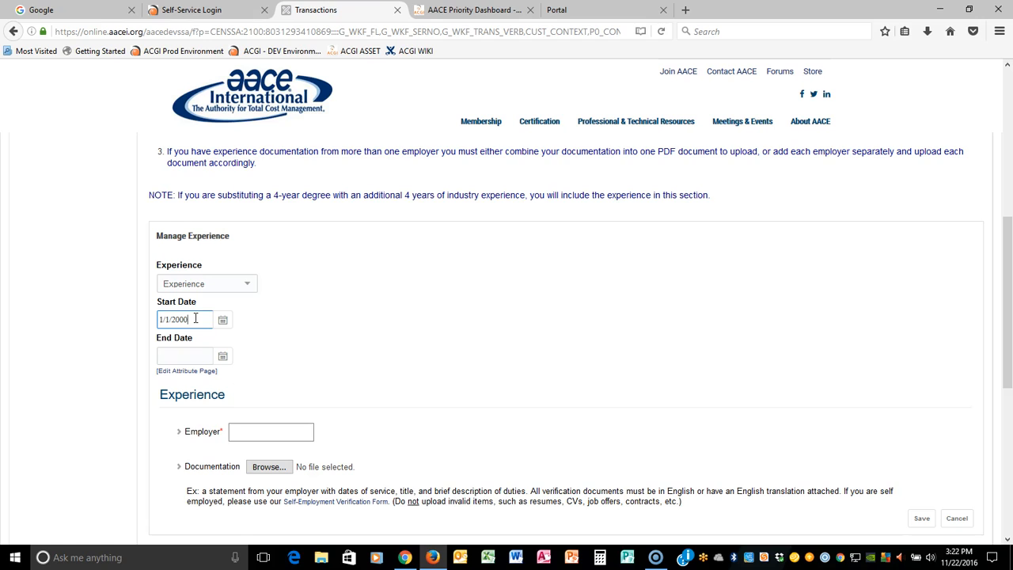
Step: Enter end date 11/22/2016 and employer AACE
left_click(184, 356)
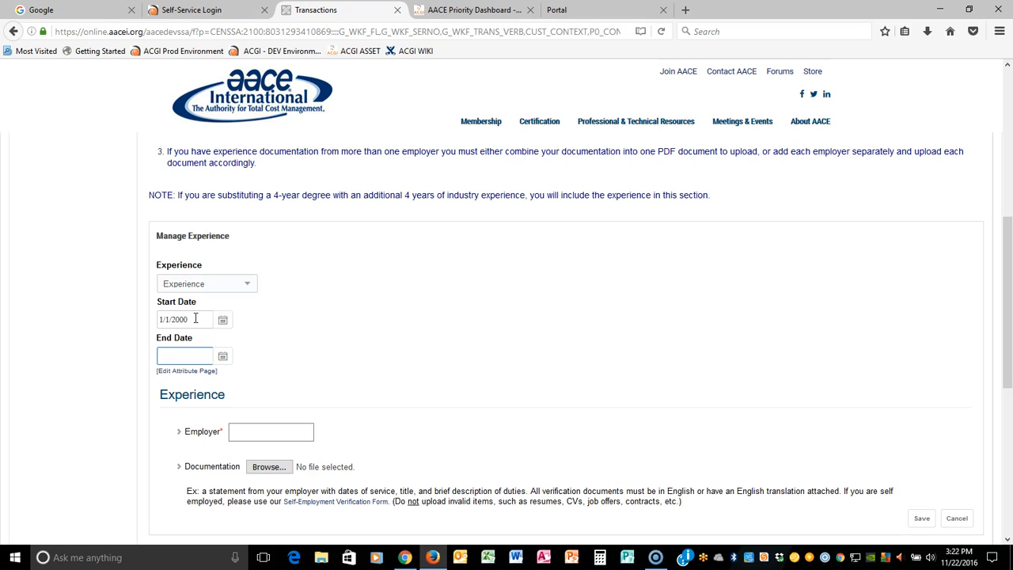
left_click(184, 355)
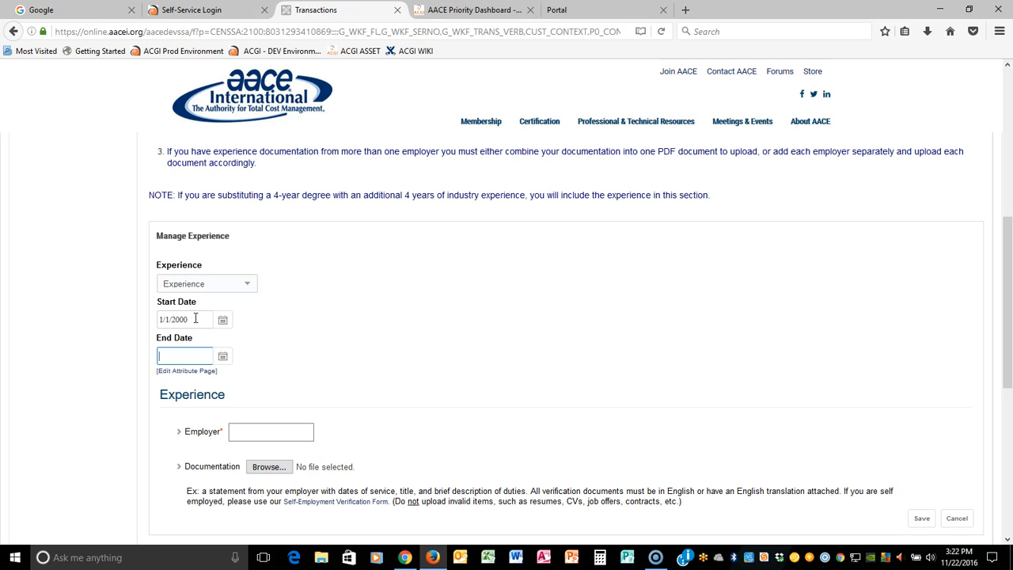
type("11/22/2016")
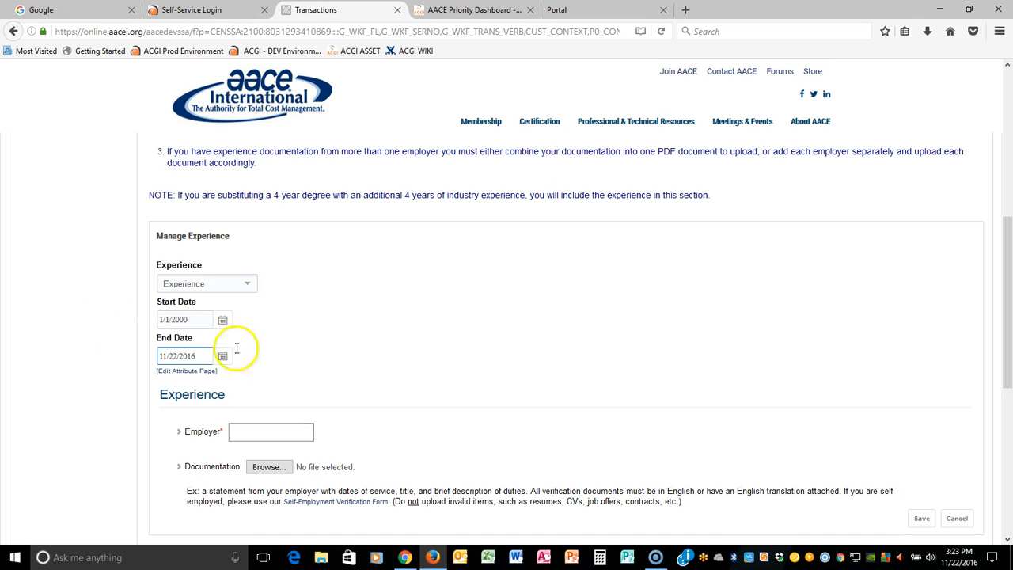
type("AACE")
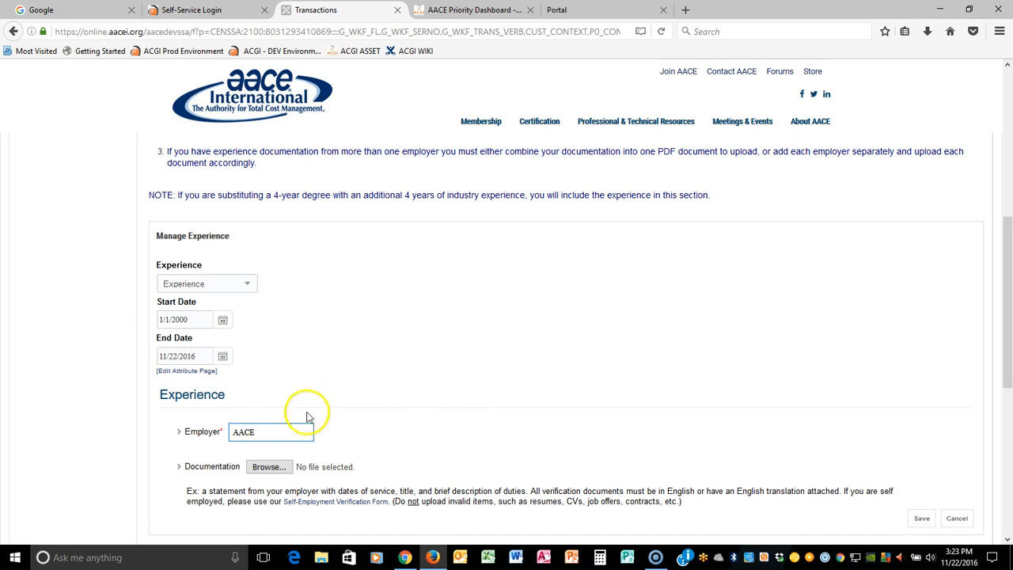
scroll("down", 3)
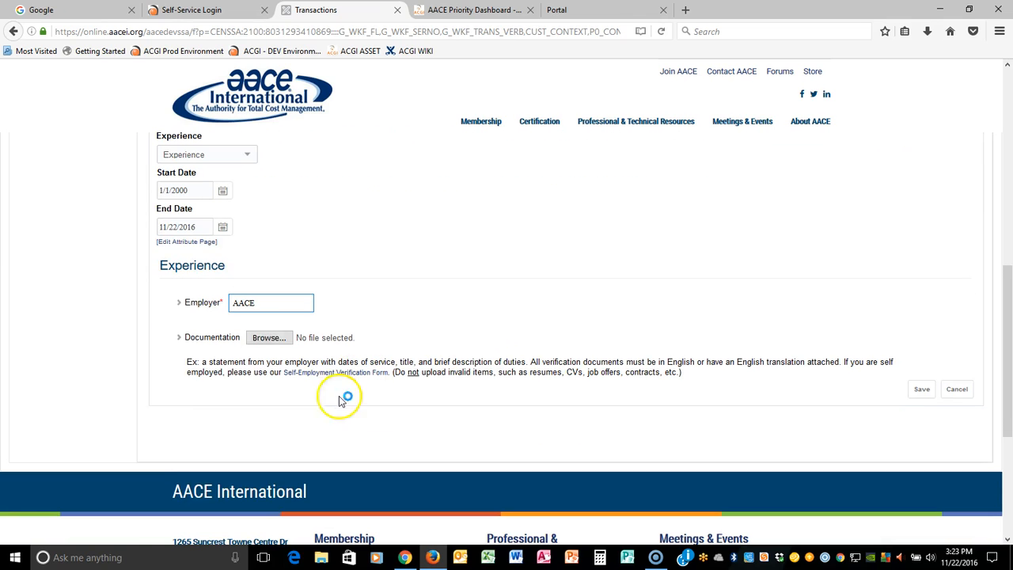
Step: Attach AACELetterhead.jpg as the experience entry's documentation
left_click(269, 338)
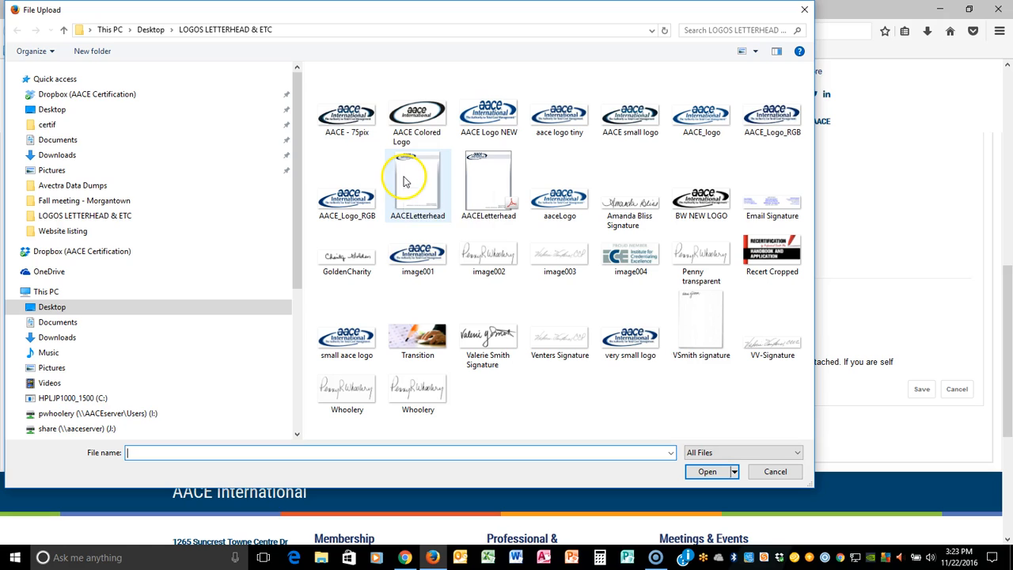
left_click(417, 182)
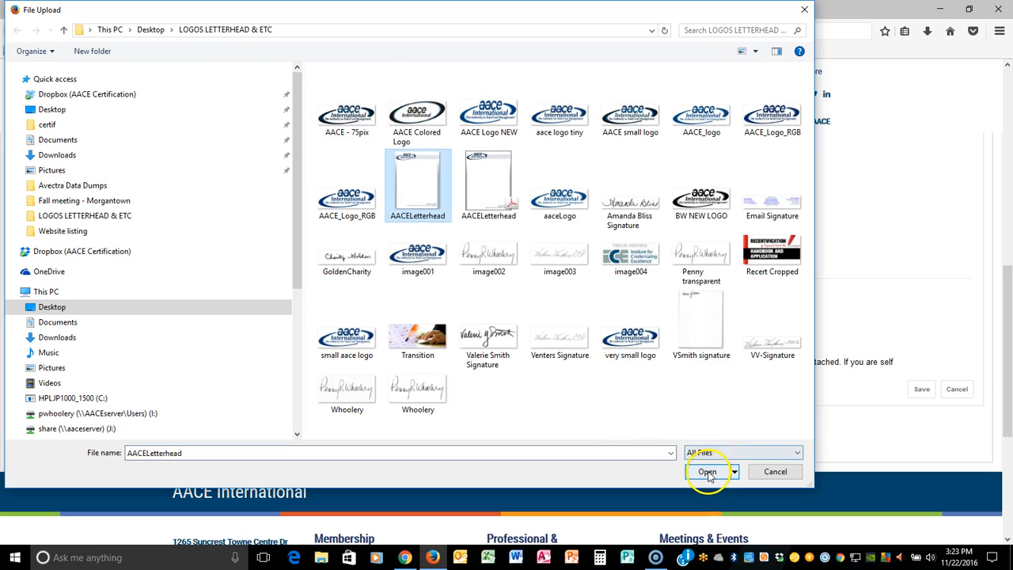
left_click(705, 471)
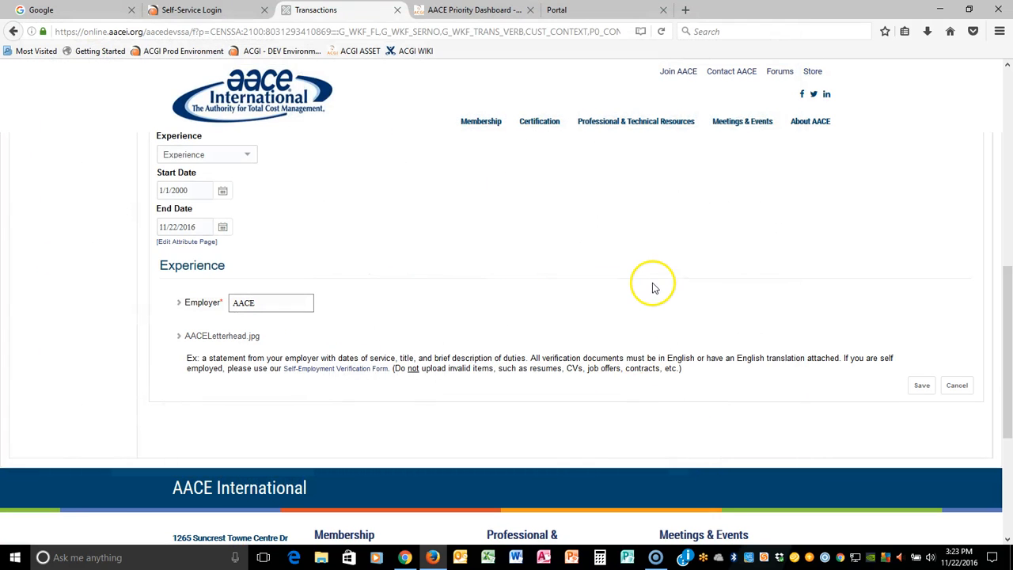
mouse_move(573, 323)
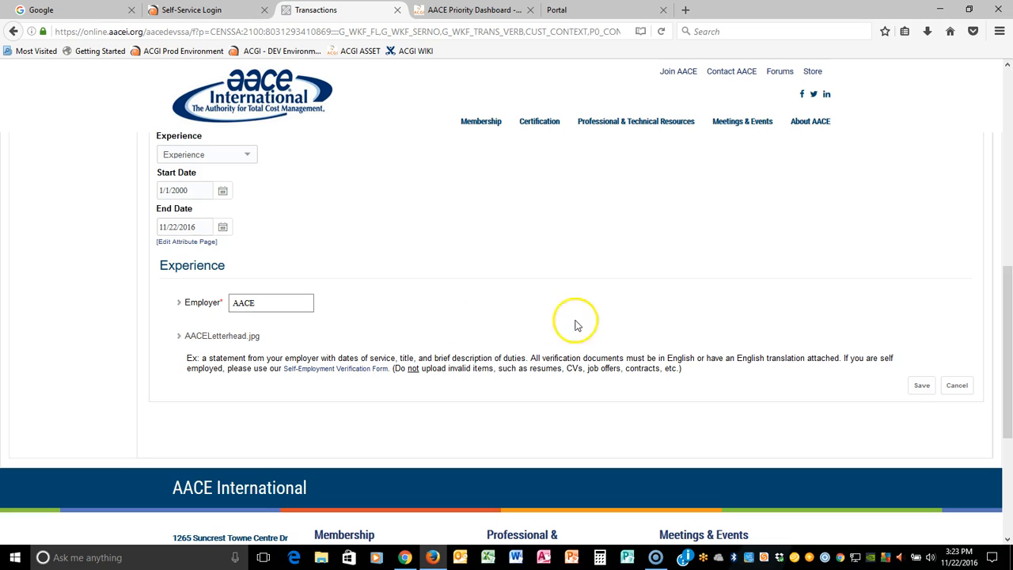
Step: Save the AACE experience entry dated 01/01/2000 to 11/22/2016
left_click(926, 384)
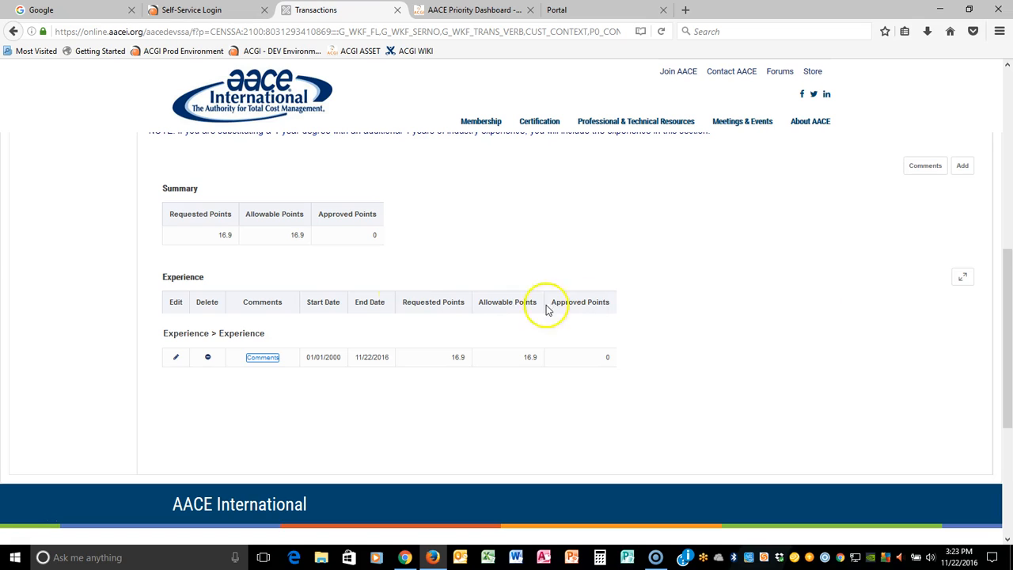
mouse_move(230, 238)
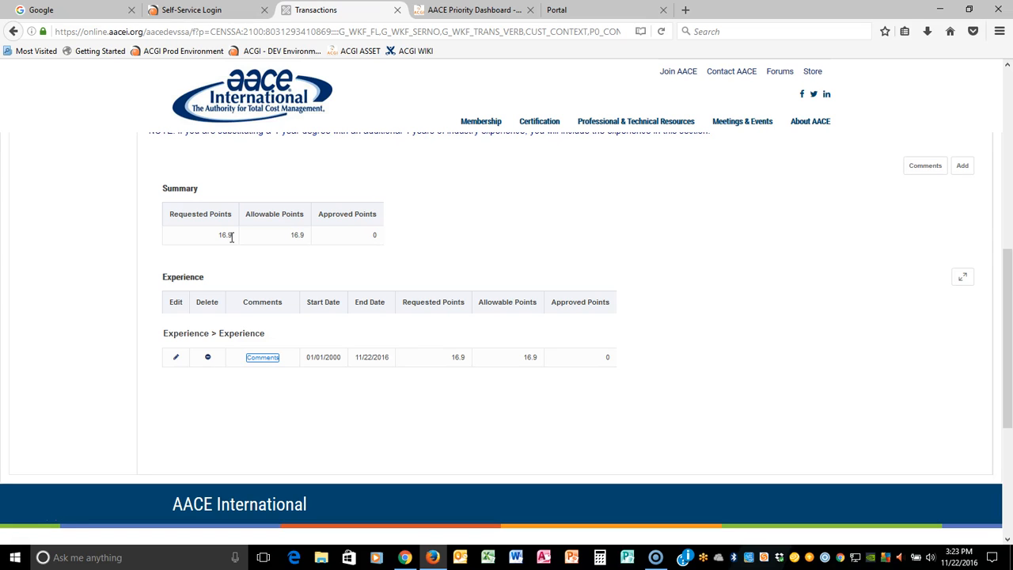
mouse_move(445, 273)
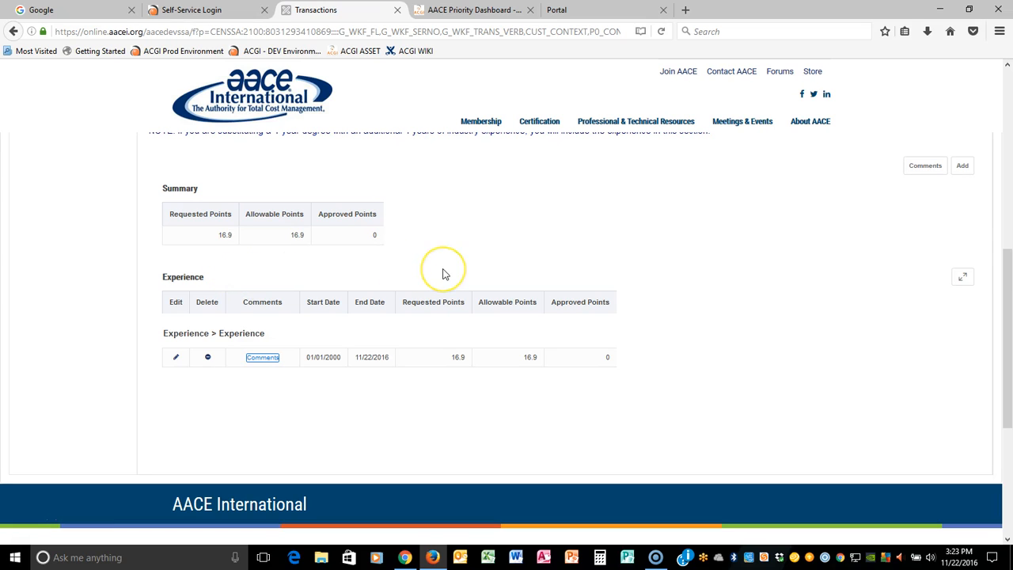
mouse_move(684, 271)
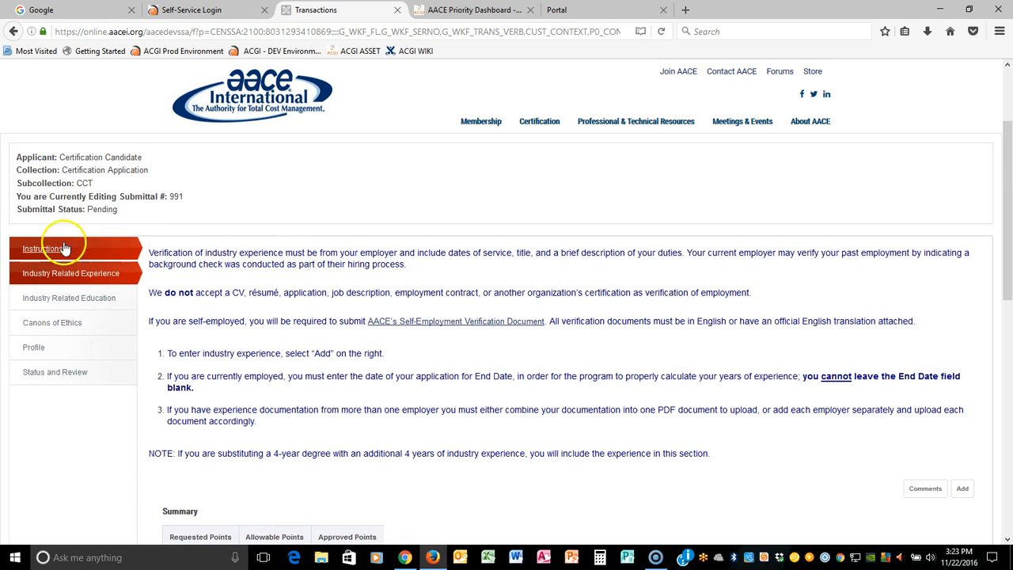
Step: View the Instructions section, then head back to Industry Related Experience
left_click(41, 248)
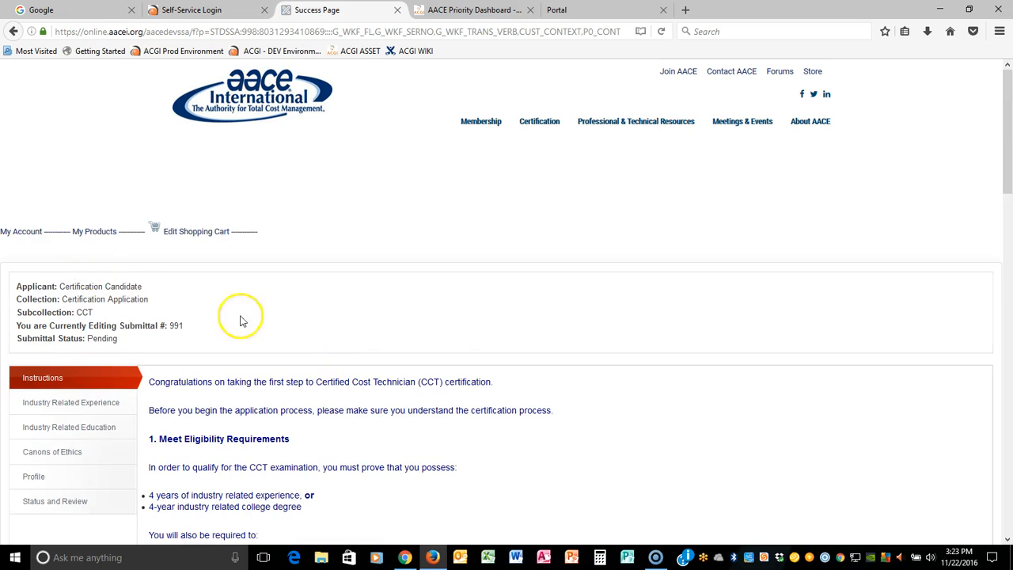
scroll("down", 3)
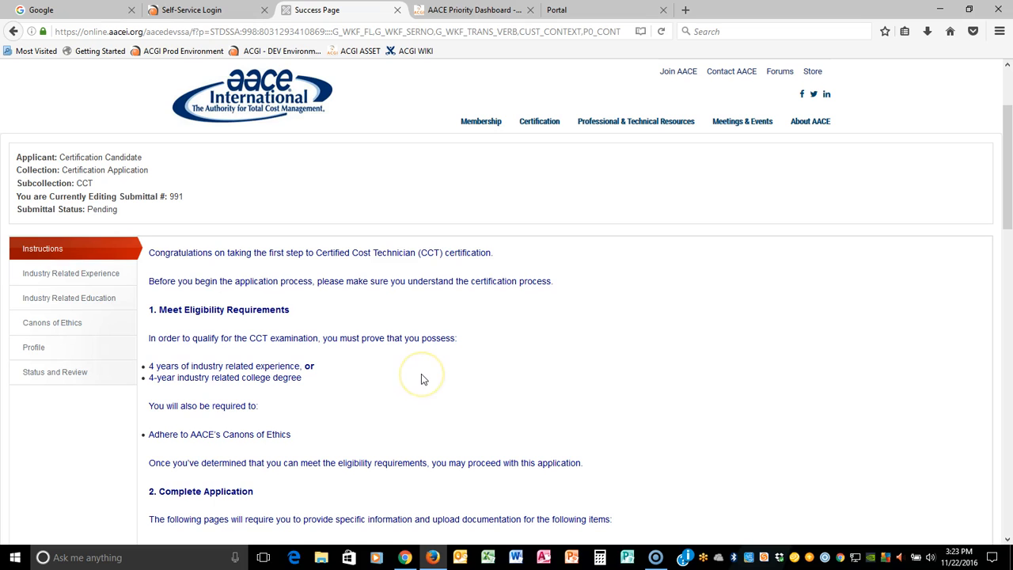
left_click(70, 273)
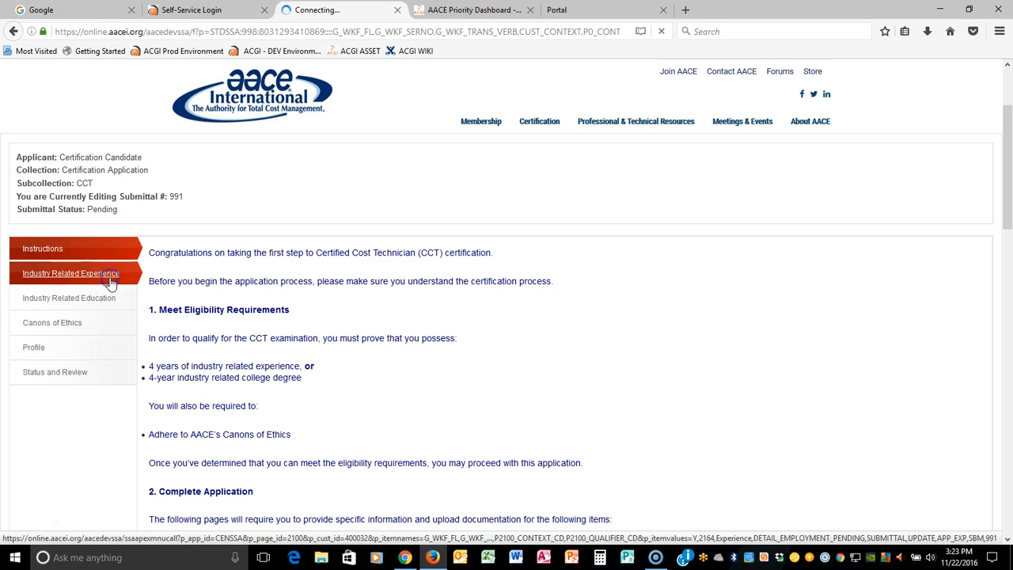
Step: Open Industry Related Experience, highlight the Pending status, and scroll to the Experience table
left_click(69, 273)
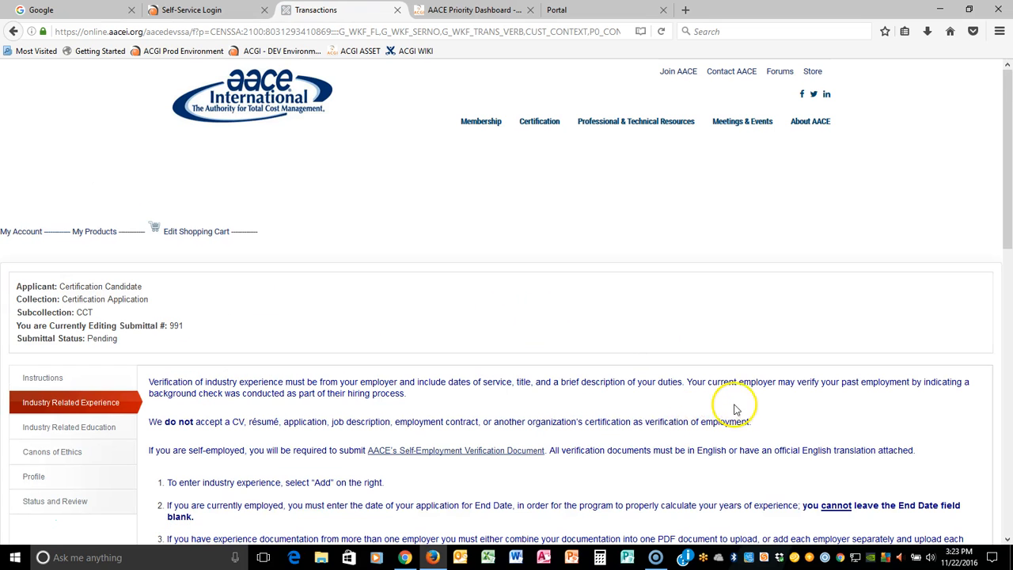
scroll("down", 3)
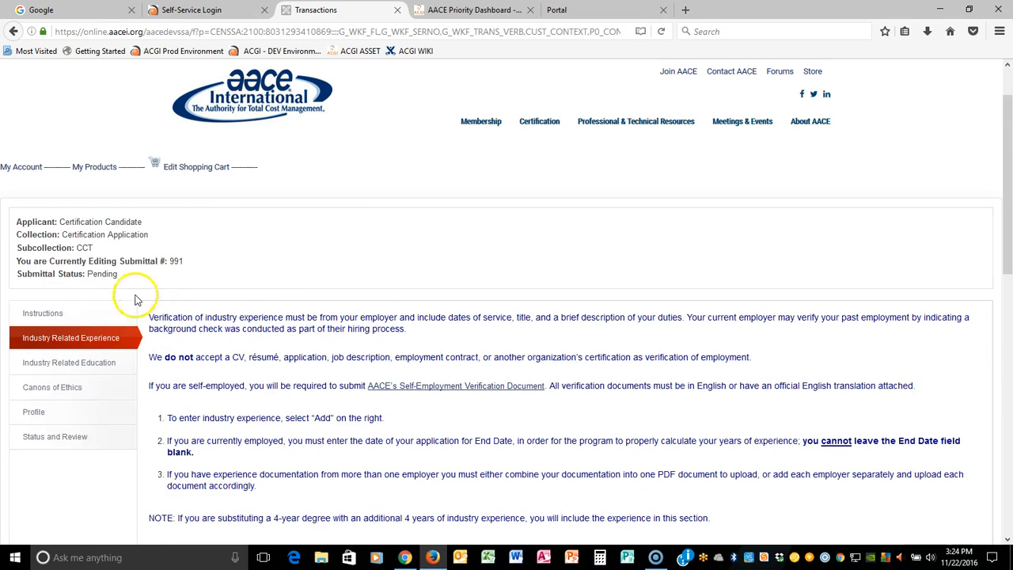
triple_click(67, 273)
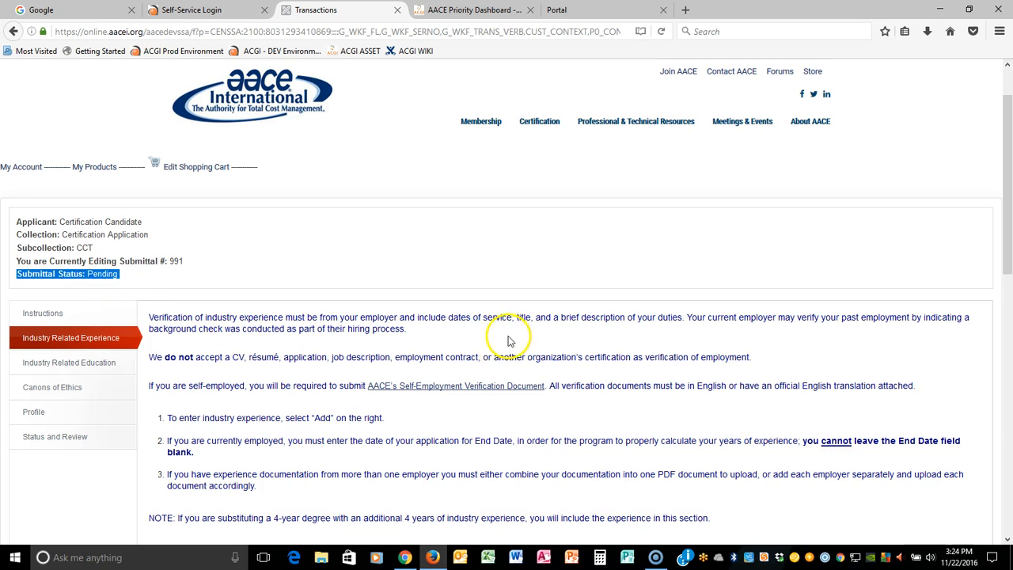
scroll("down", 3)
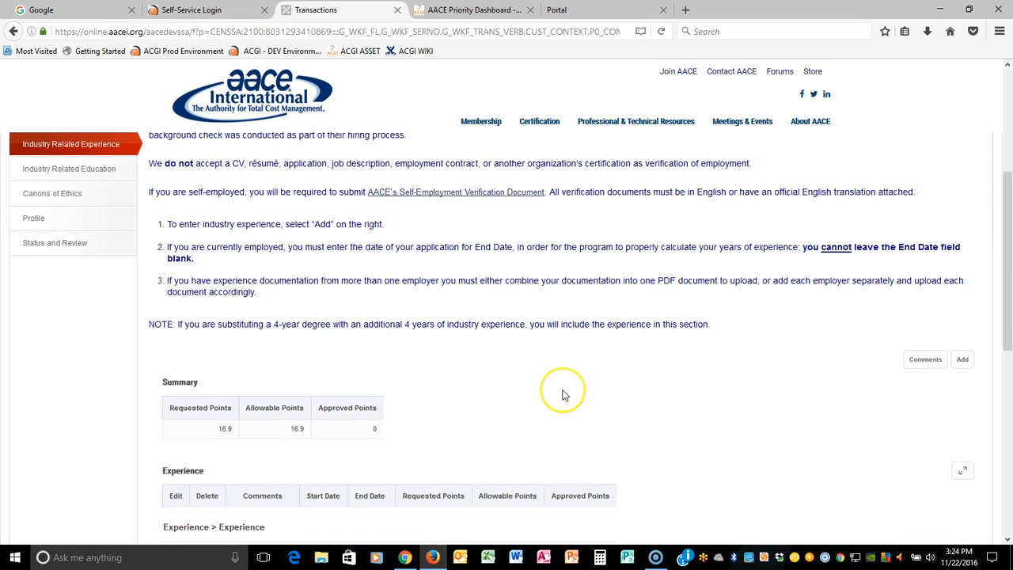
mouse_move(564, 394)
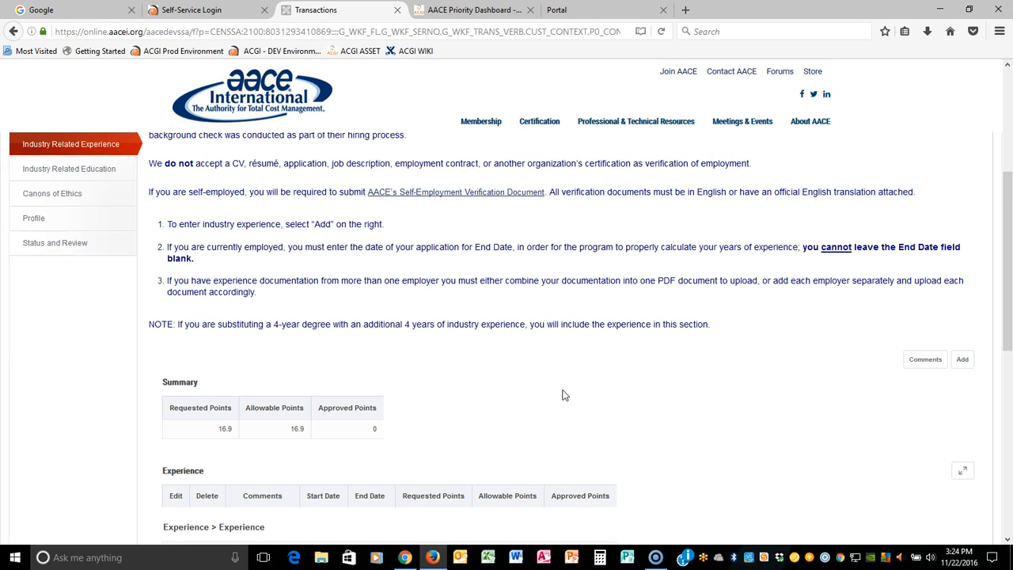
scroll("down", 3)
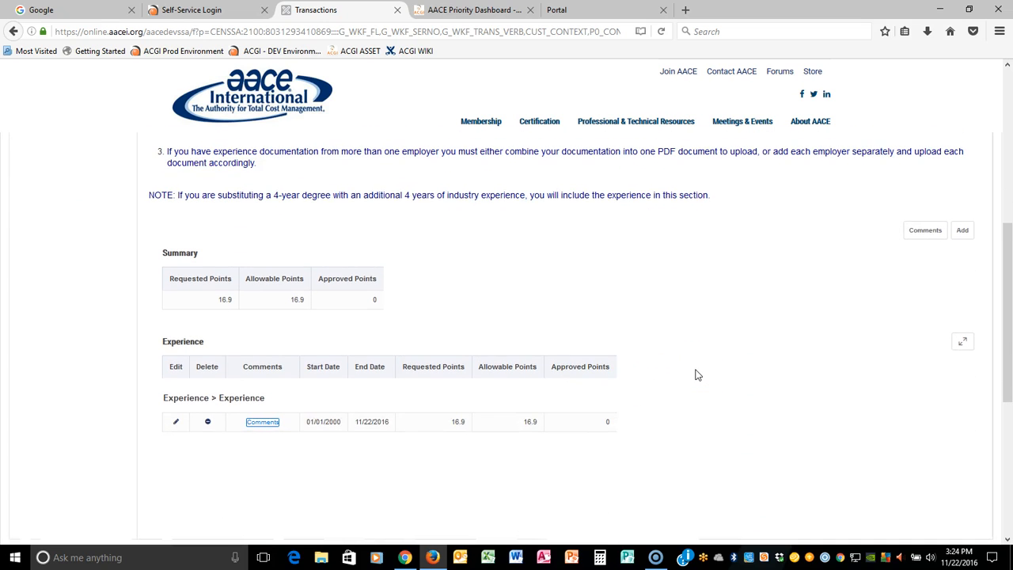
mouse_move(706, 373)
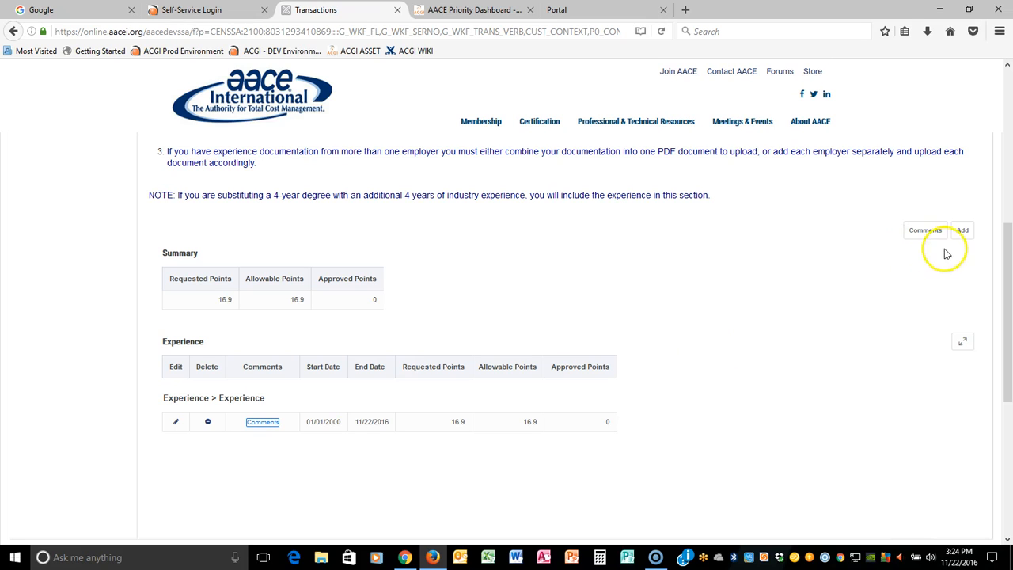
mouse_move(175, 421)
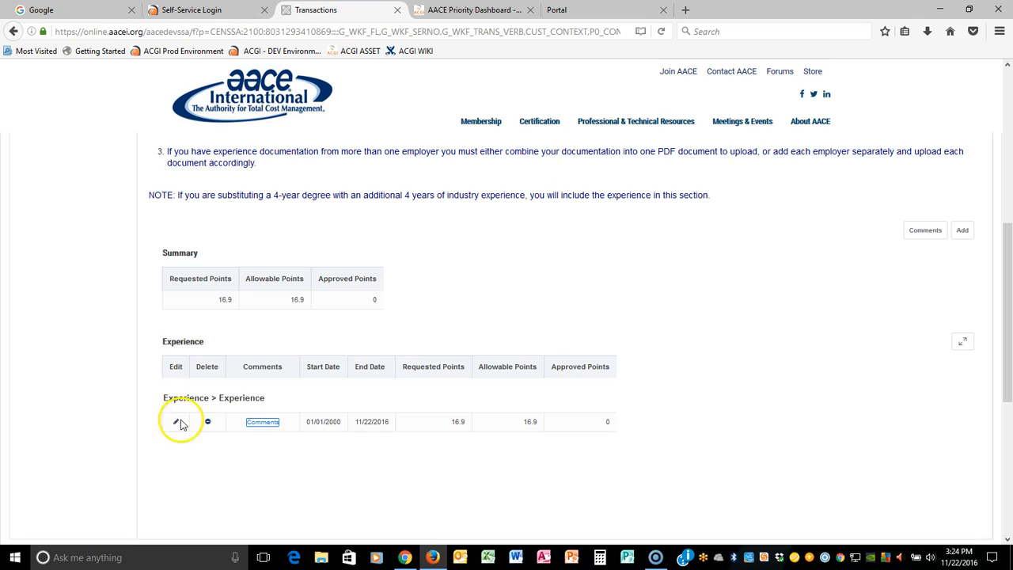
mouse_move(175, 421)
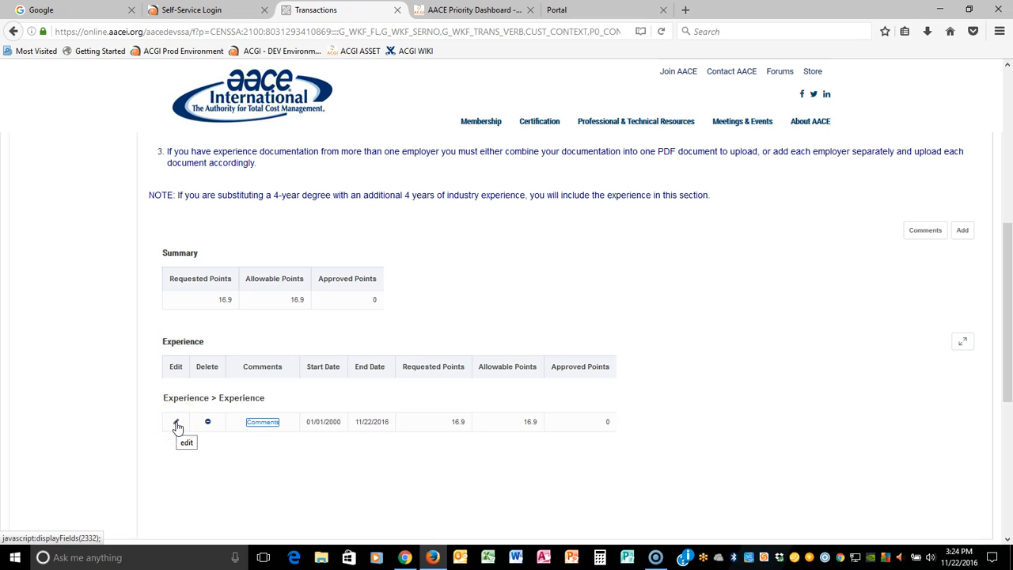
Step: Open the saved AACE entry for editing and inspect its start date
left_click(176, 421)
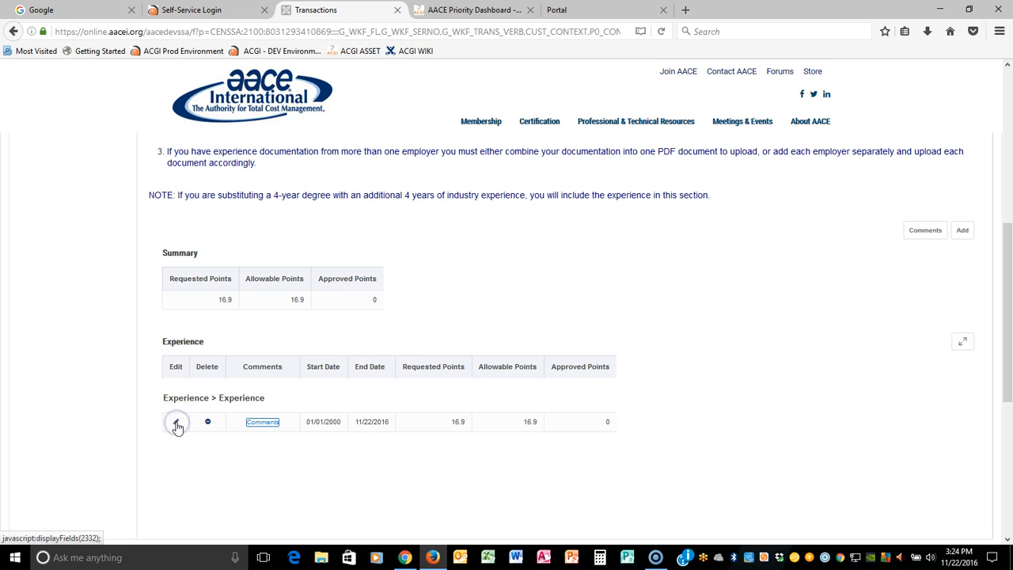
left_click(177, 421)
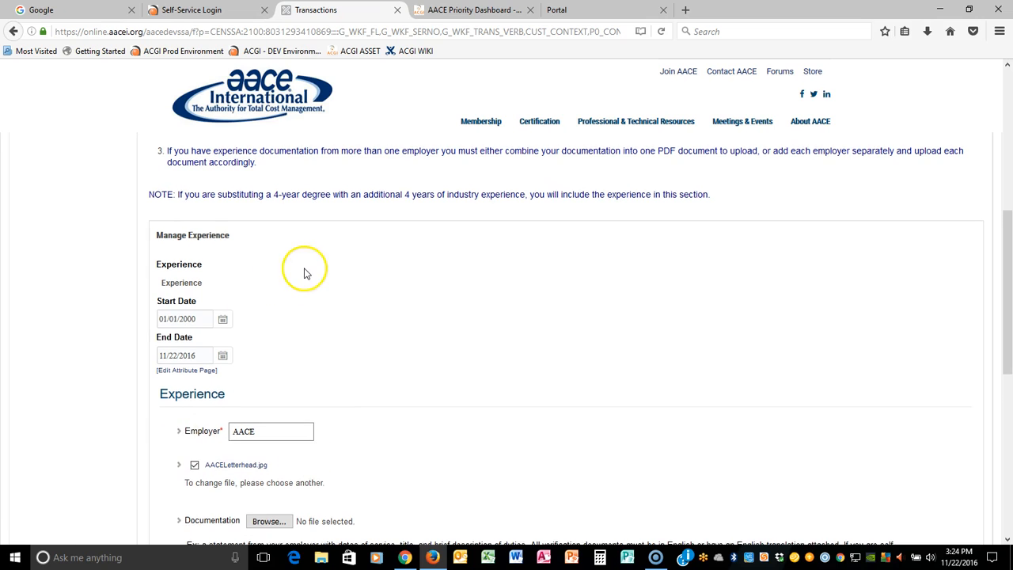
scroll("down", 3)
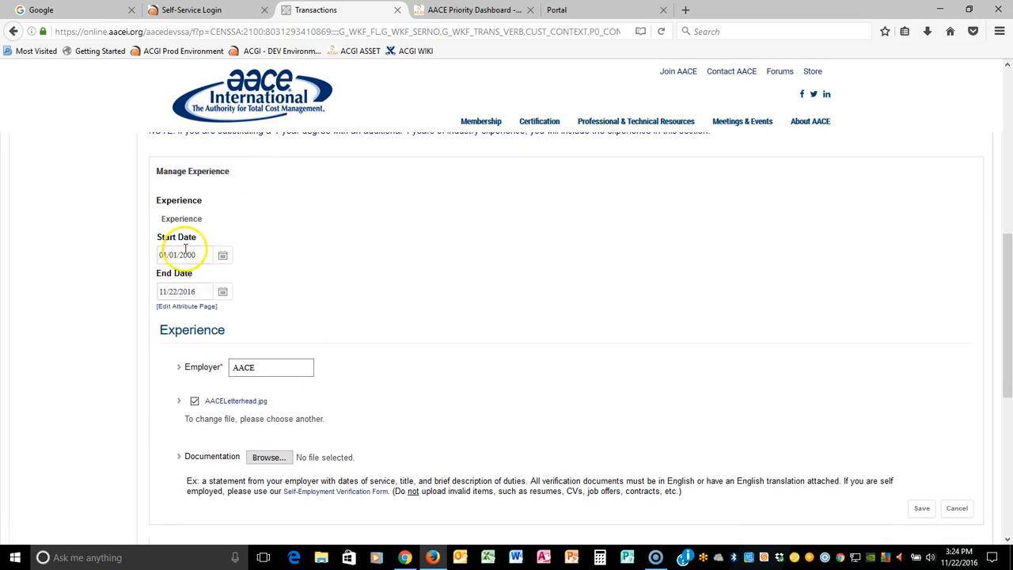
left_click(271, 370)
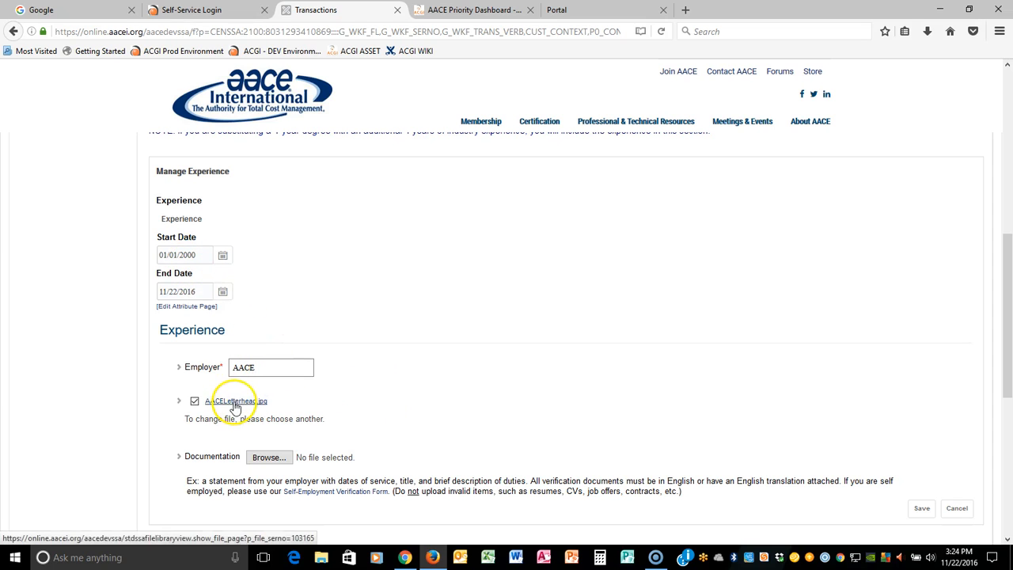
mouse_move(244, 408)
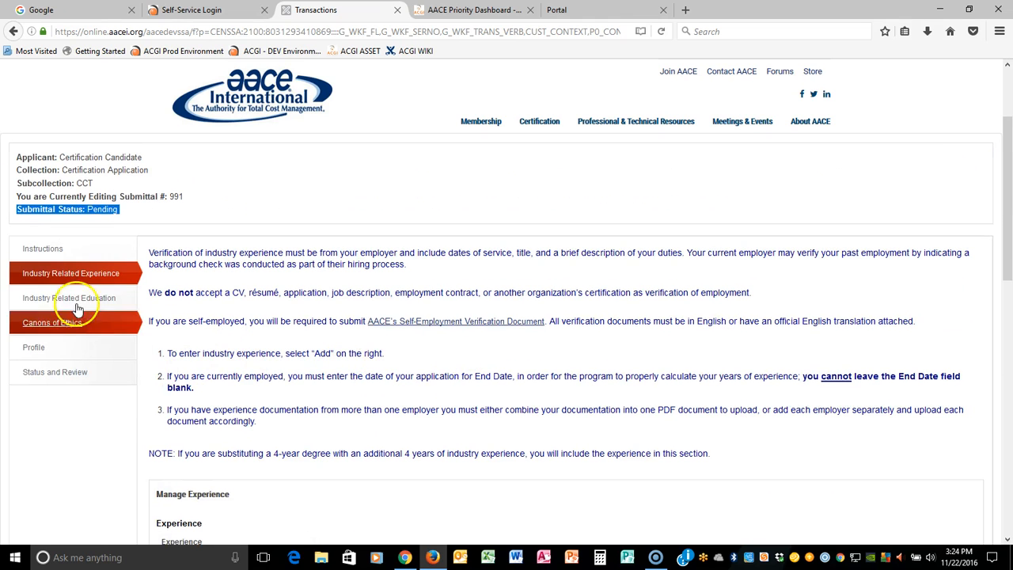
Step: Open Industry Related Education and review its empty Summary and Education tables
left_click(69, 297)
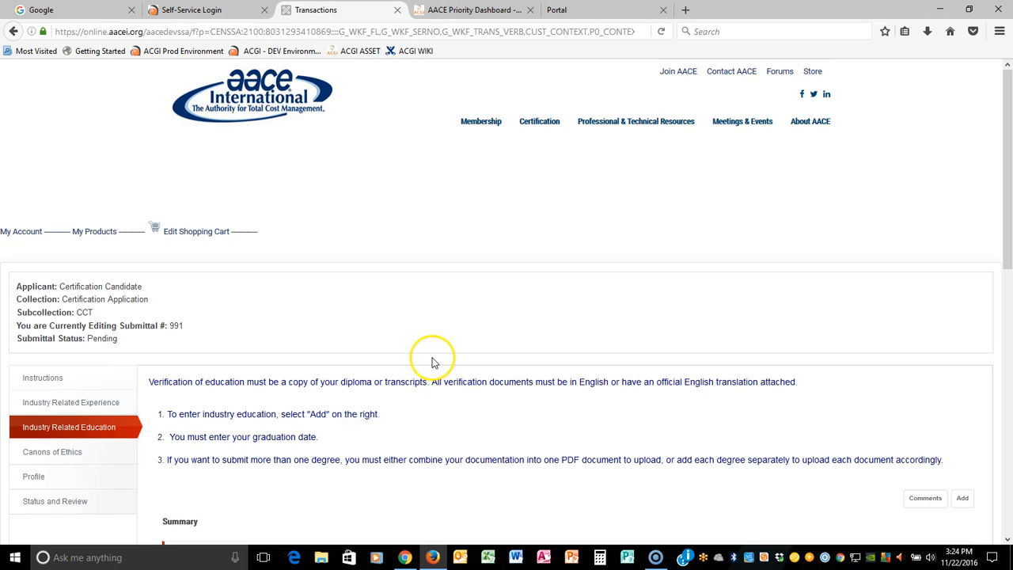
mouse_move(561, 406)
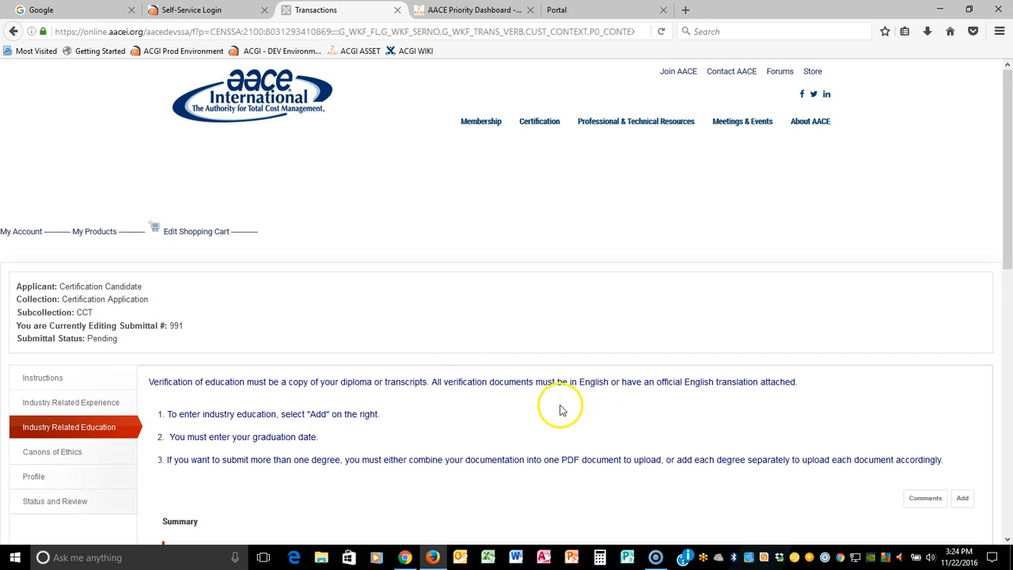
scroll("down", 3)
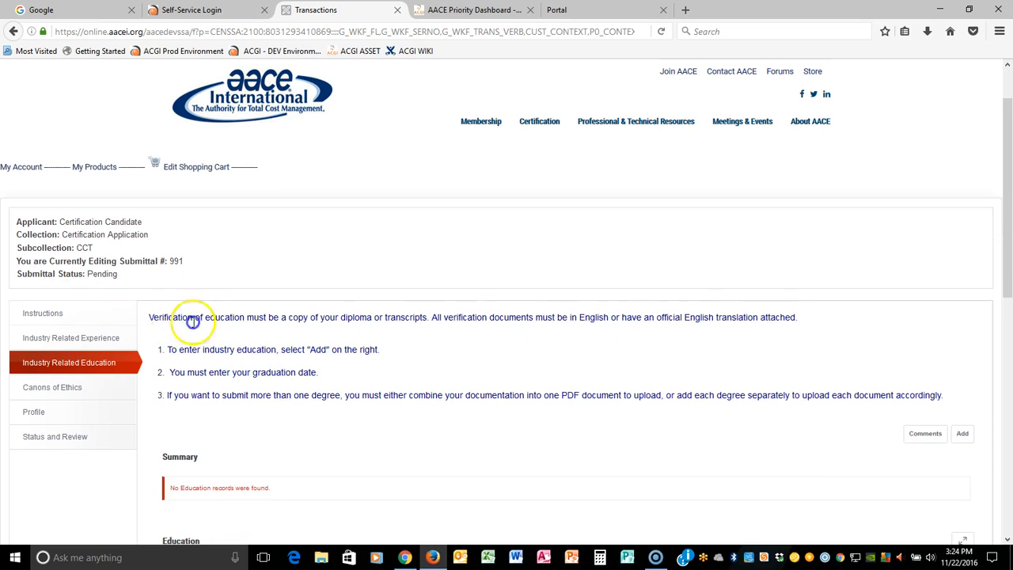
left_click_drag(149, 316, 967, 395)
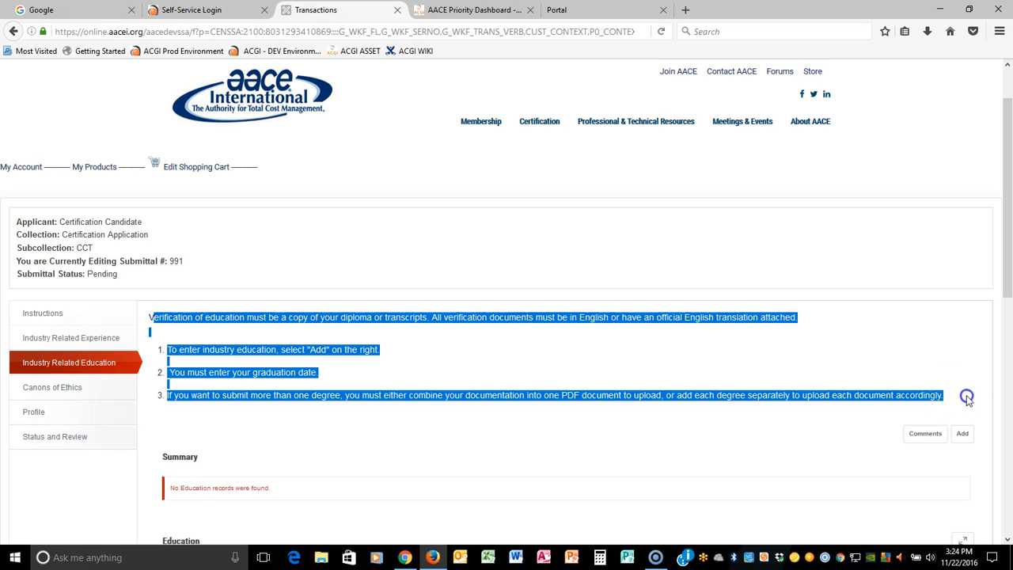
mouse_move(624, 369)
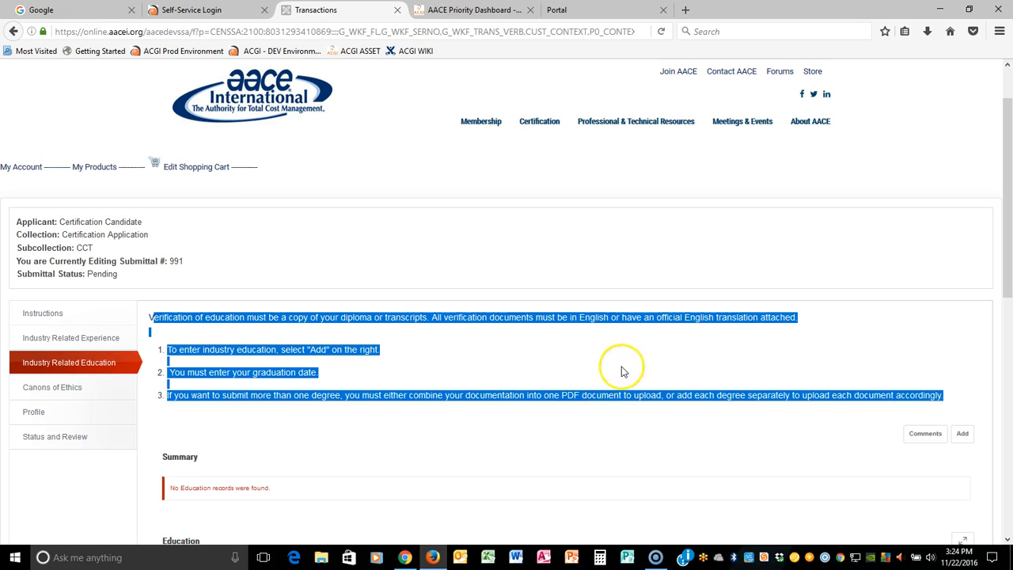
scroll("down", 3)
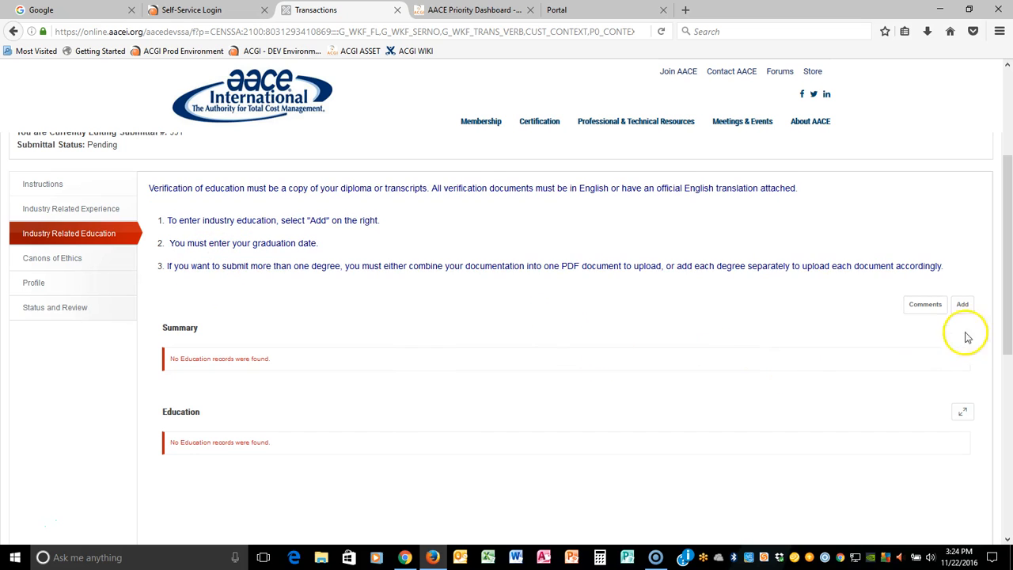
Step: Add a 4 year degree entry: graduated 4/1/2010, degree BA, college WVU
left_click(961, 304)
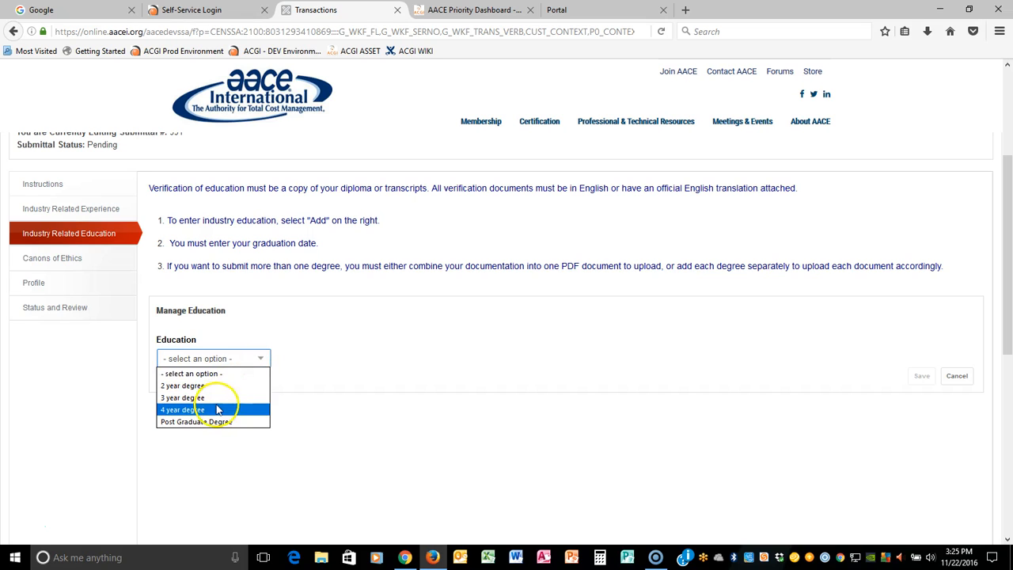
left_click(182, 409)
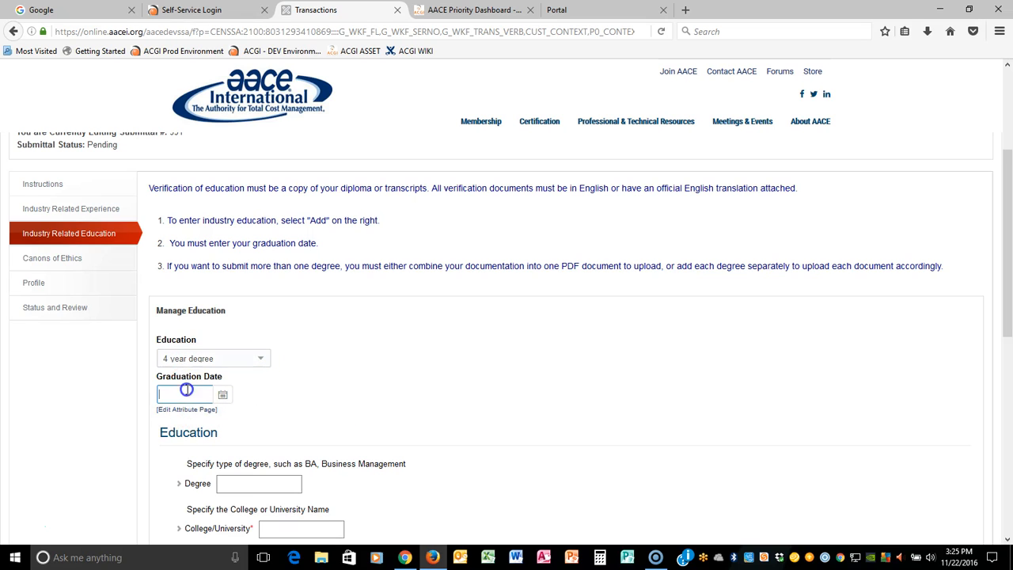
left_click(184, 394)
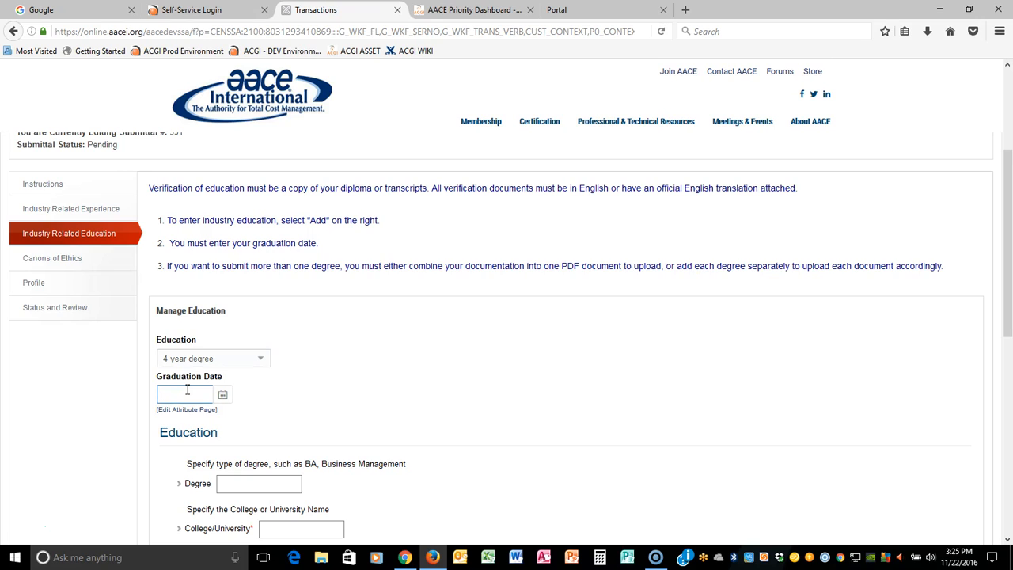
type("4/1/2010")
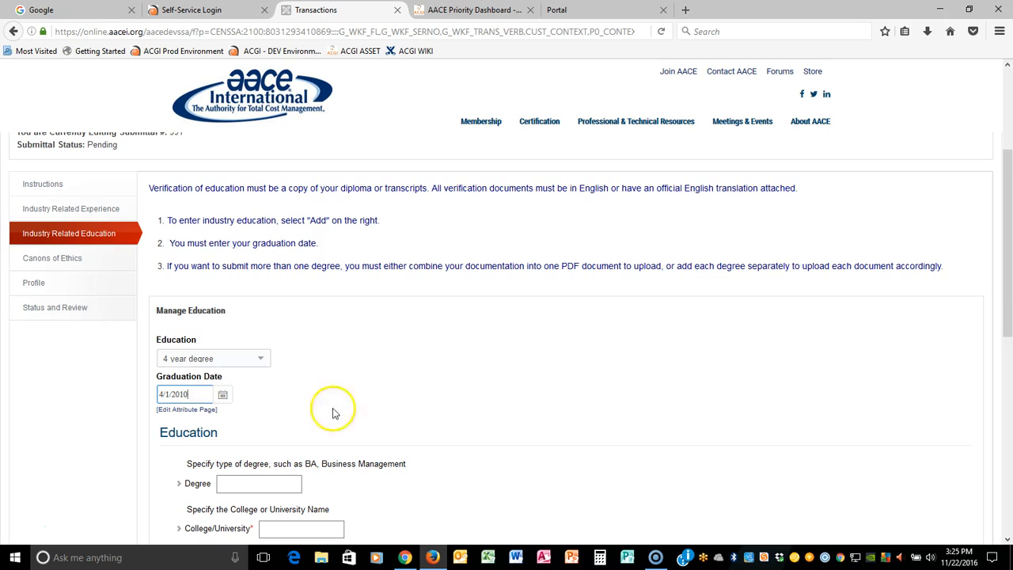
scroll("down", 3)
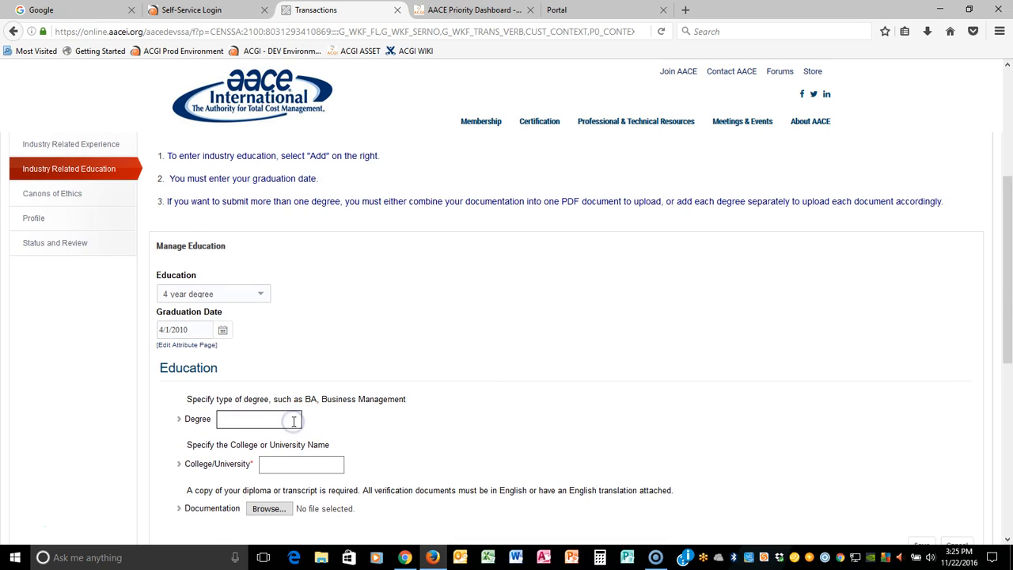
type("BA")
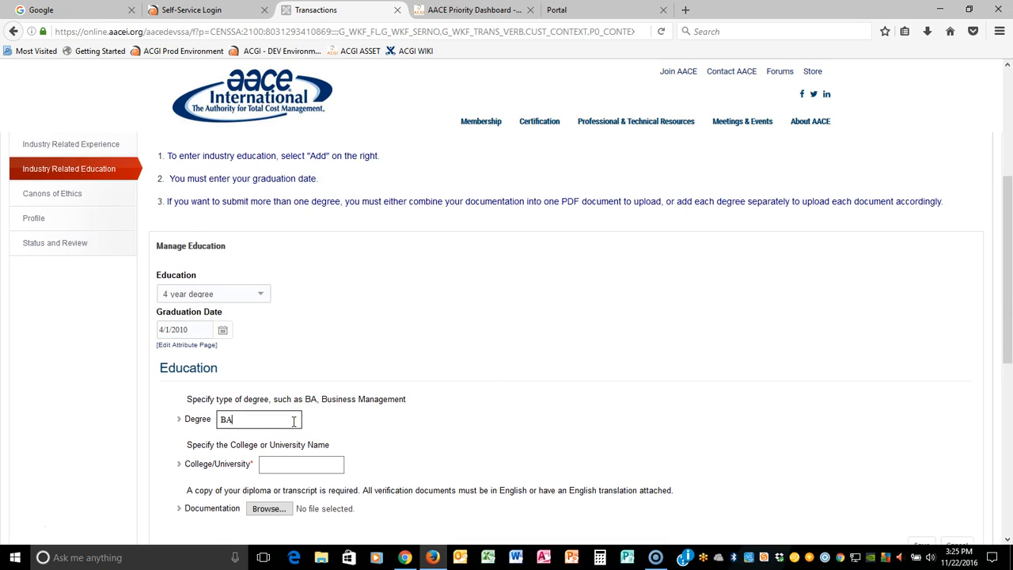
left_click(301, 464)
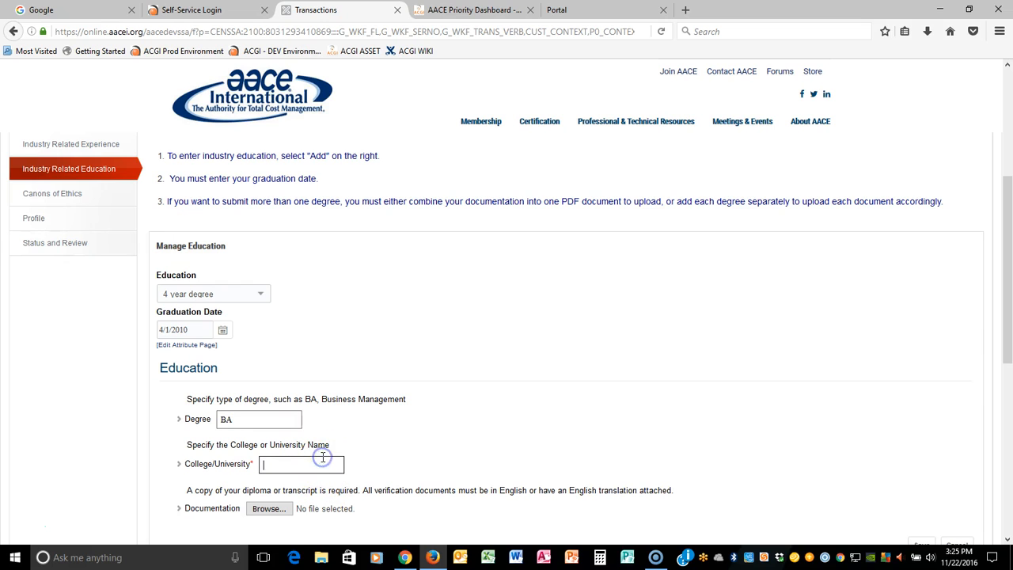
type("WVU")
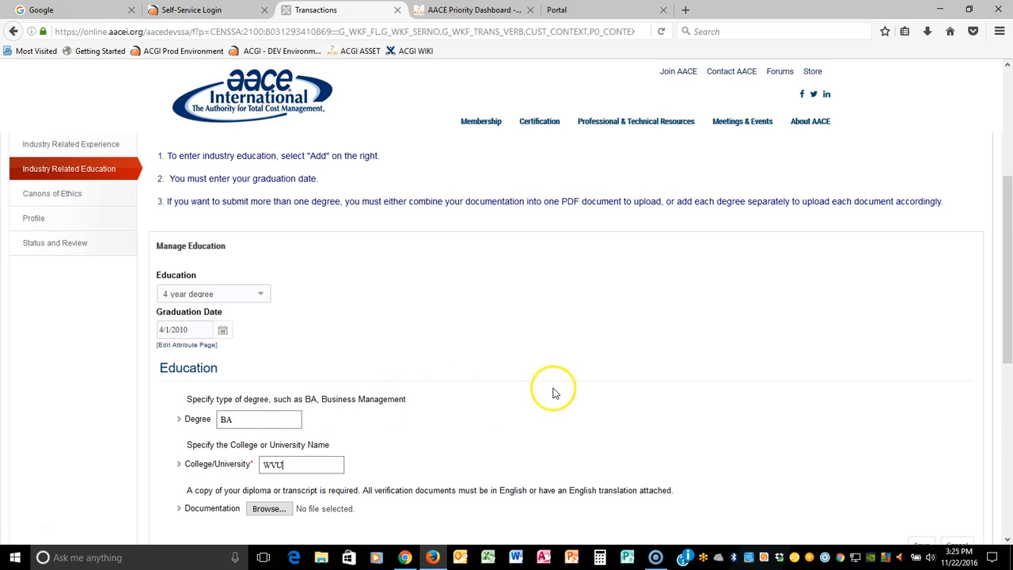
scroll("down", 3)
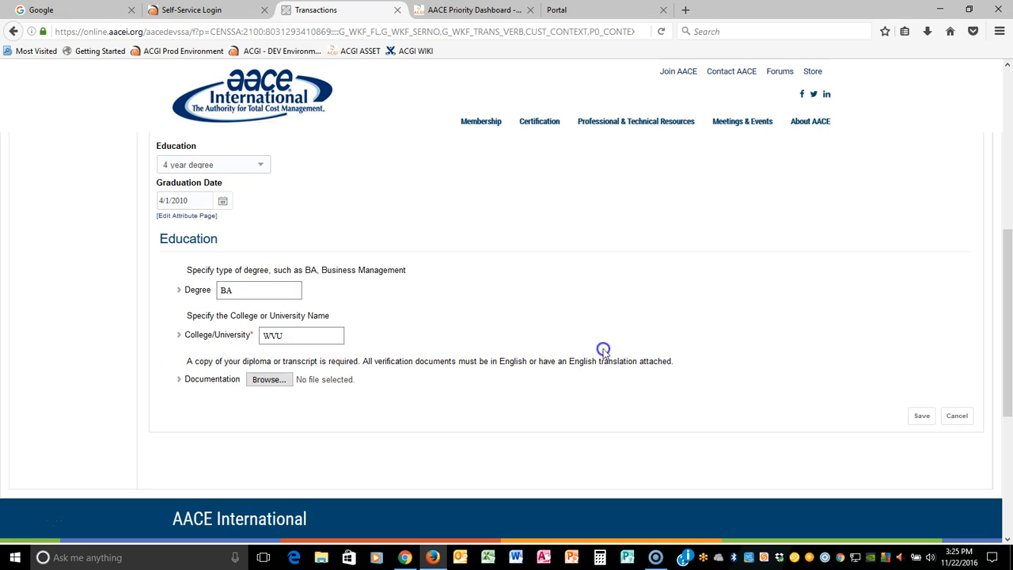
Step: Attach AACELetterhead.pdf as diploma documentation and save the 4 year degree record
left_click(269, 379)
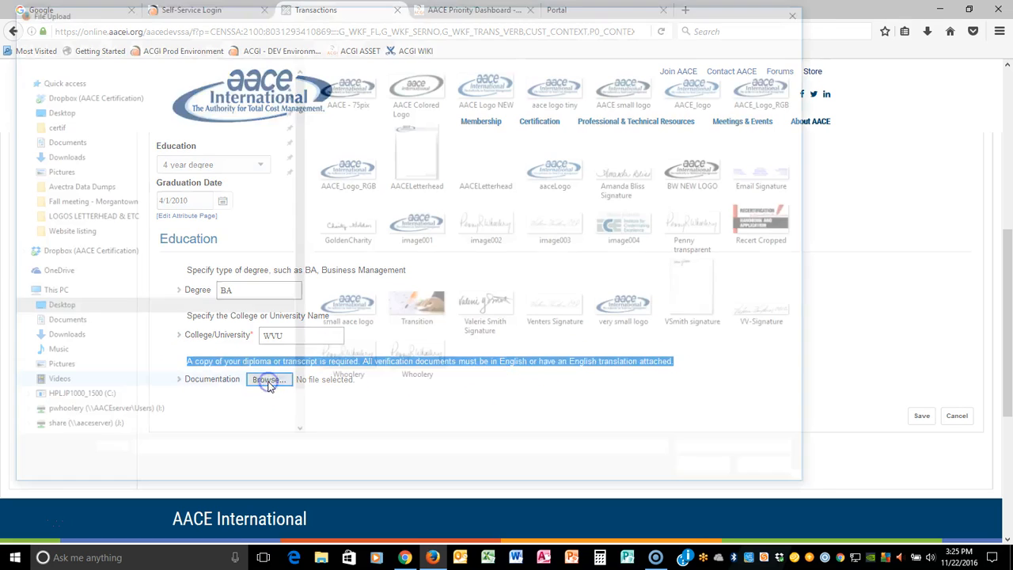
left_click(269, 379)
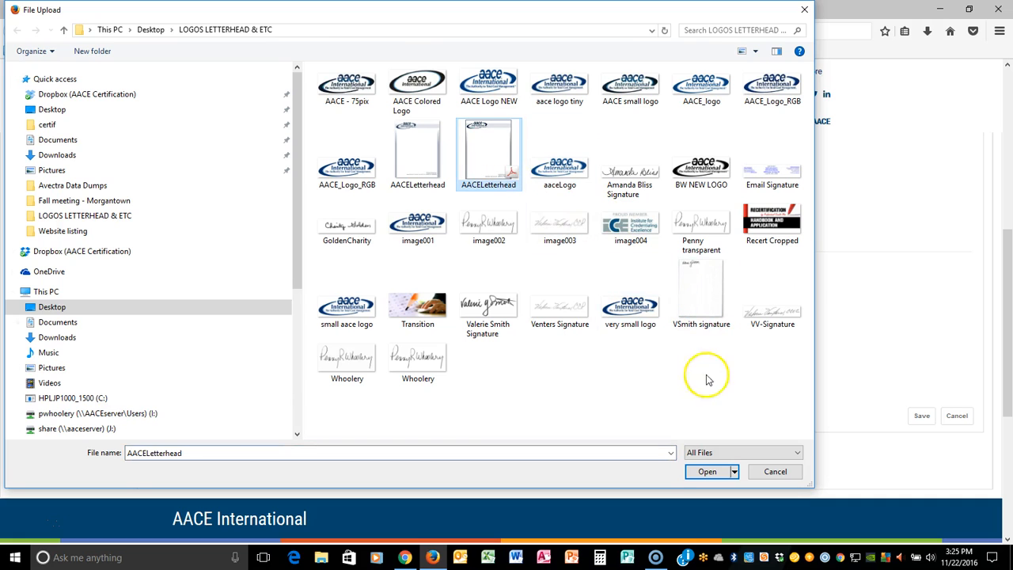
left_click(706, 471)
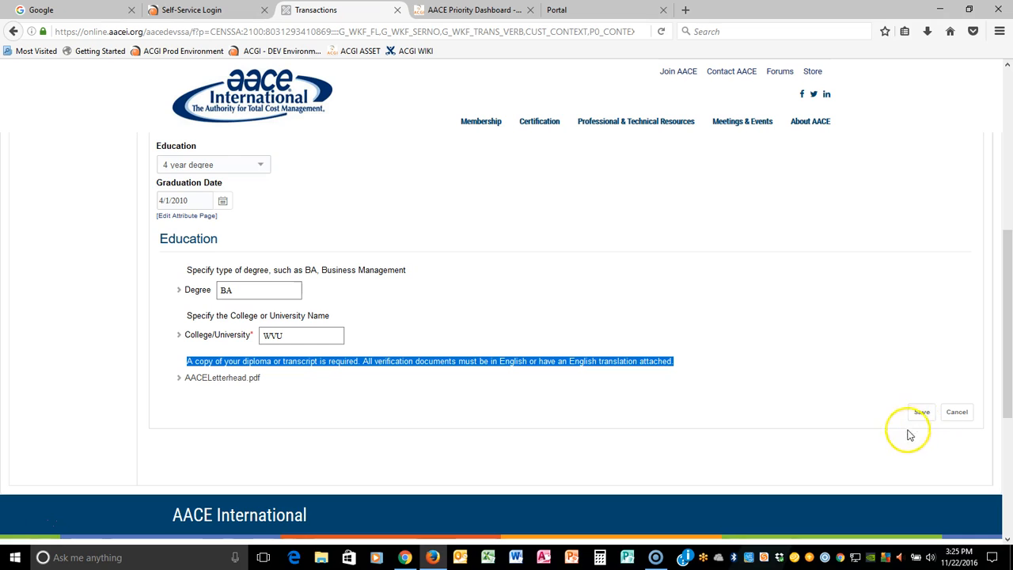
left_click(921, 411)
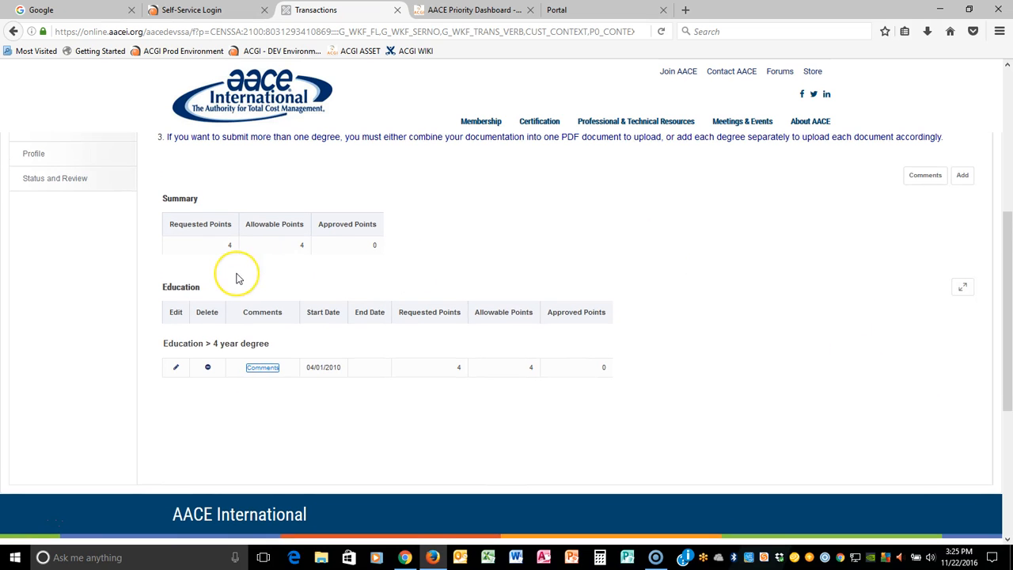
mouse_move(238, 277)
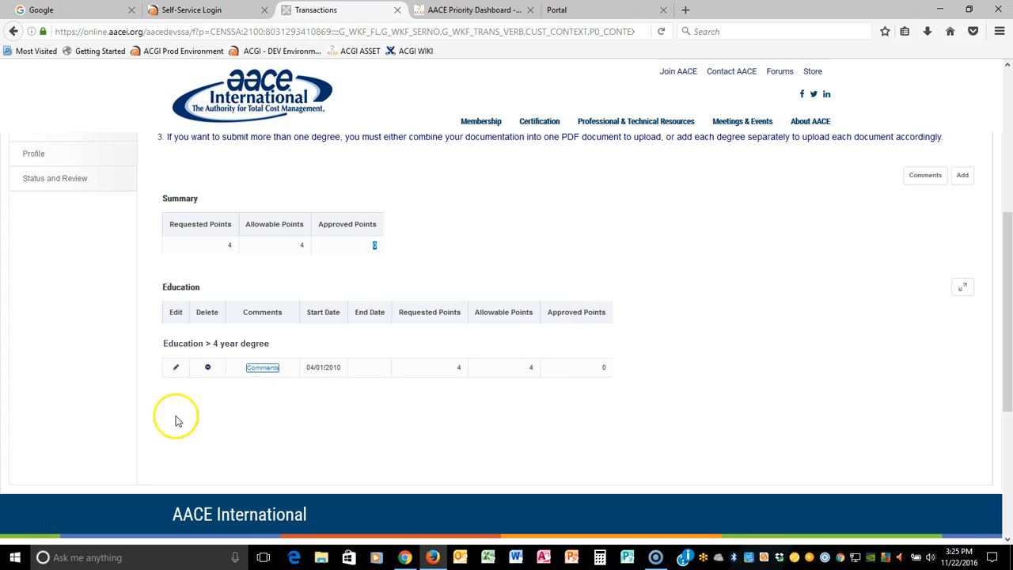
mouse_move(174, 369)
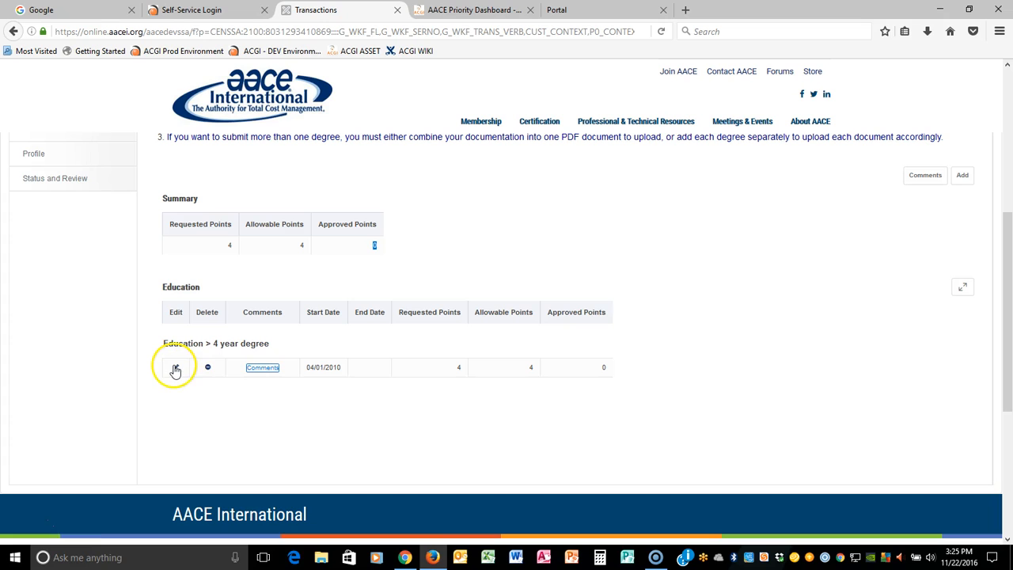
left_click(176, 368)
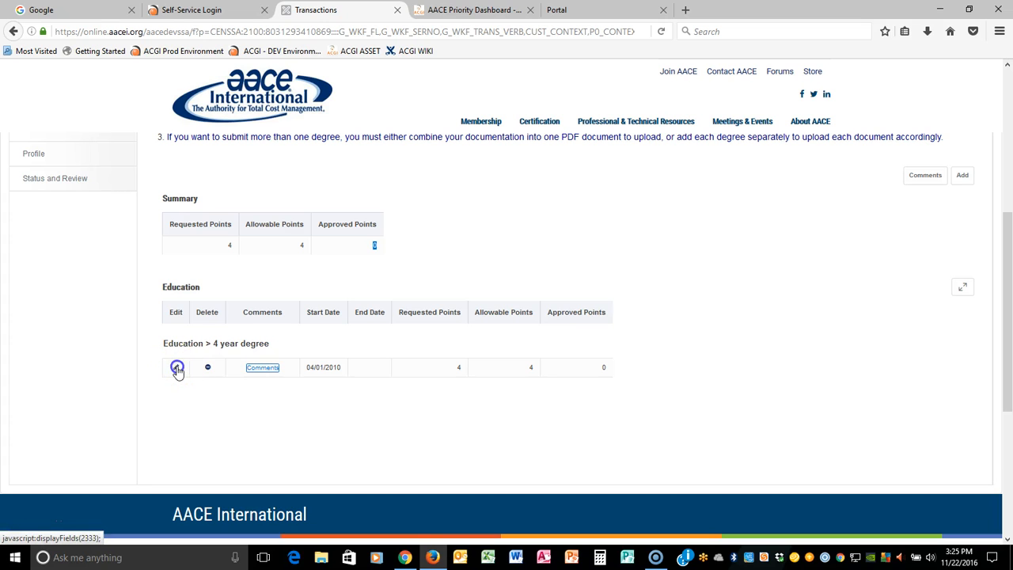
left_click(176, 367)
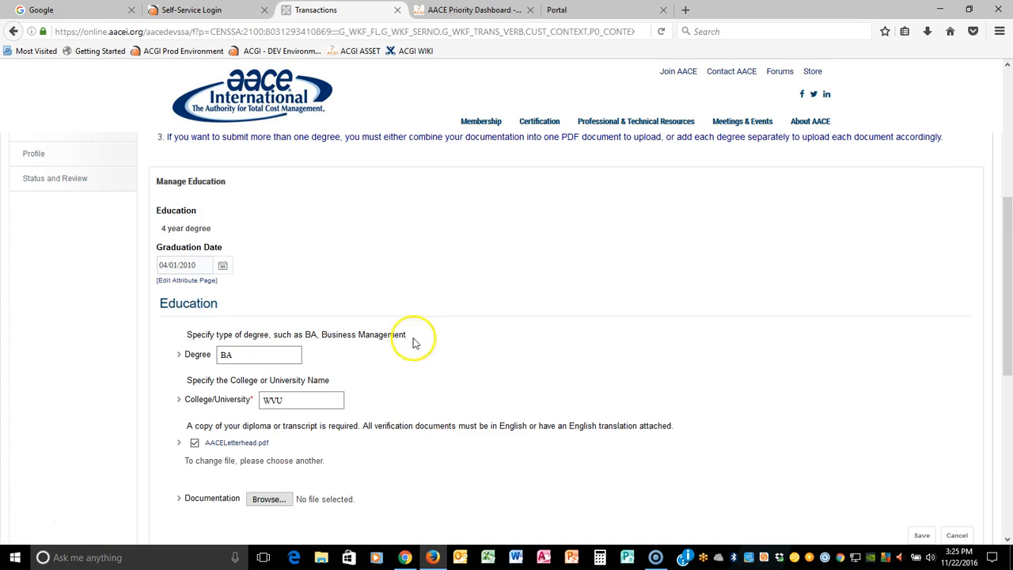
mouse_move(668, 360)
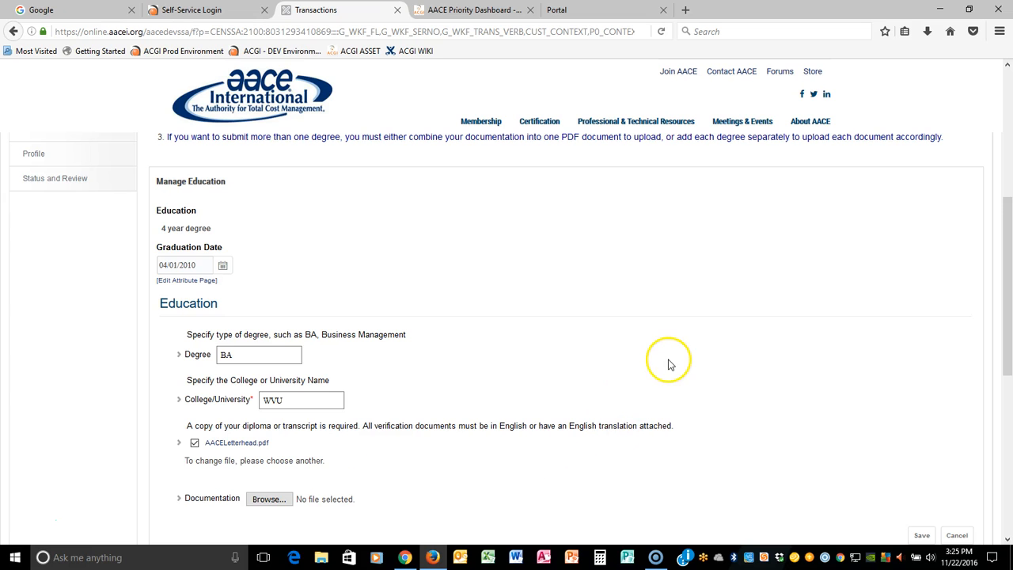
scroll("down", 3)
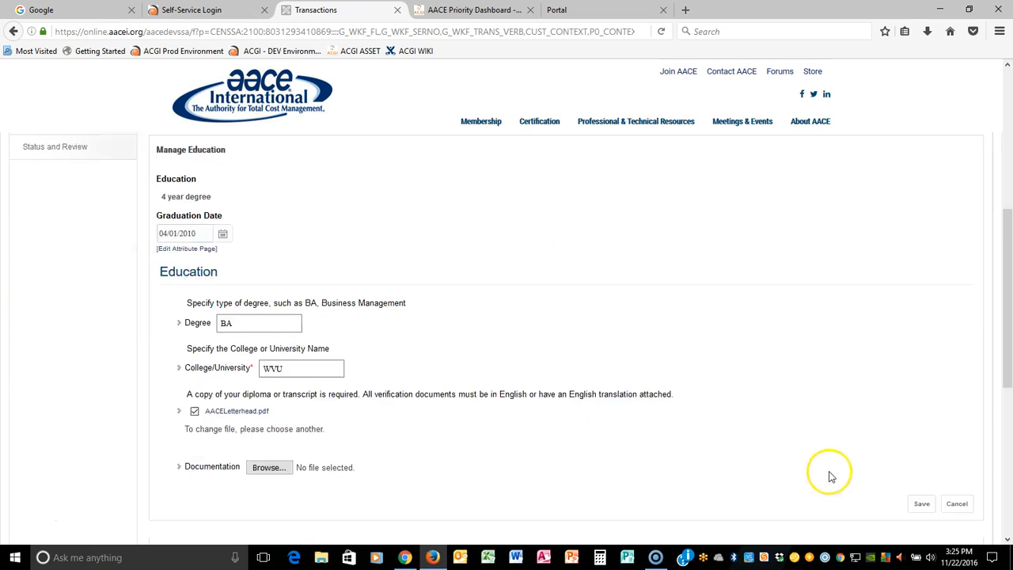
left_click(921, 503)
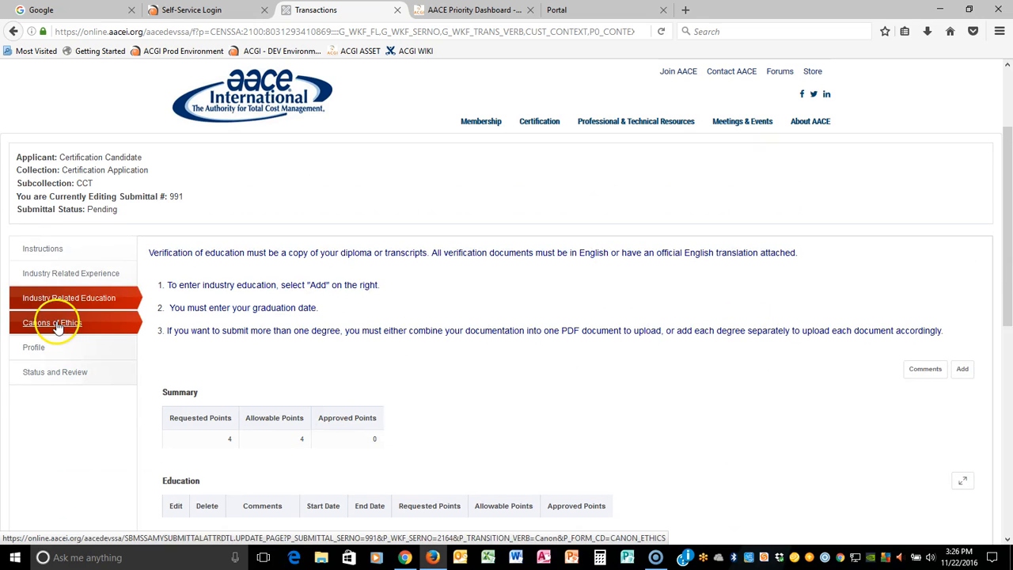
Step: Open Canons of Ethics, read the canons in another tab, and tick 'Yes, I accept'
left_click(45, 321)
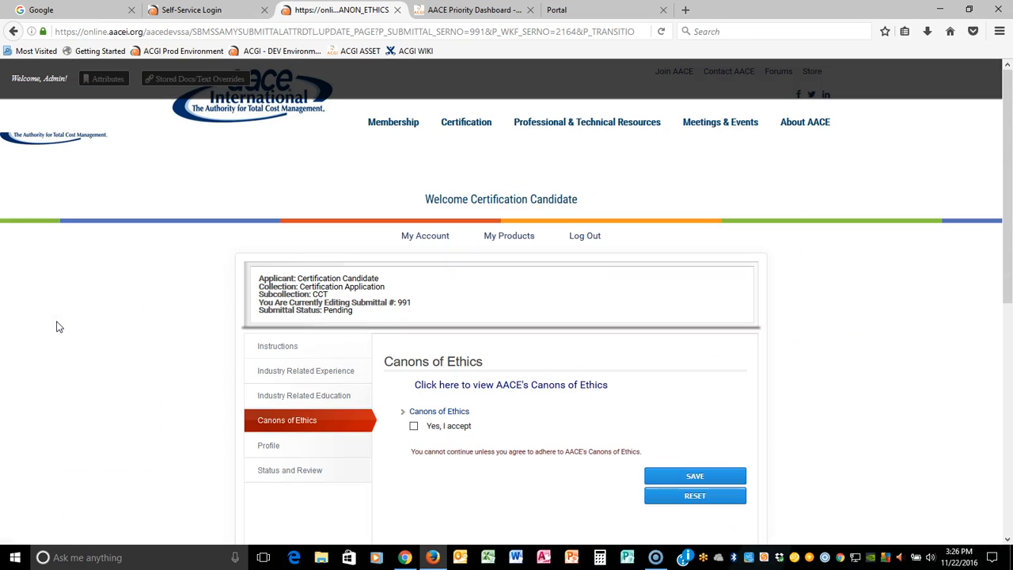
mouse_move(144, 370)
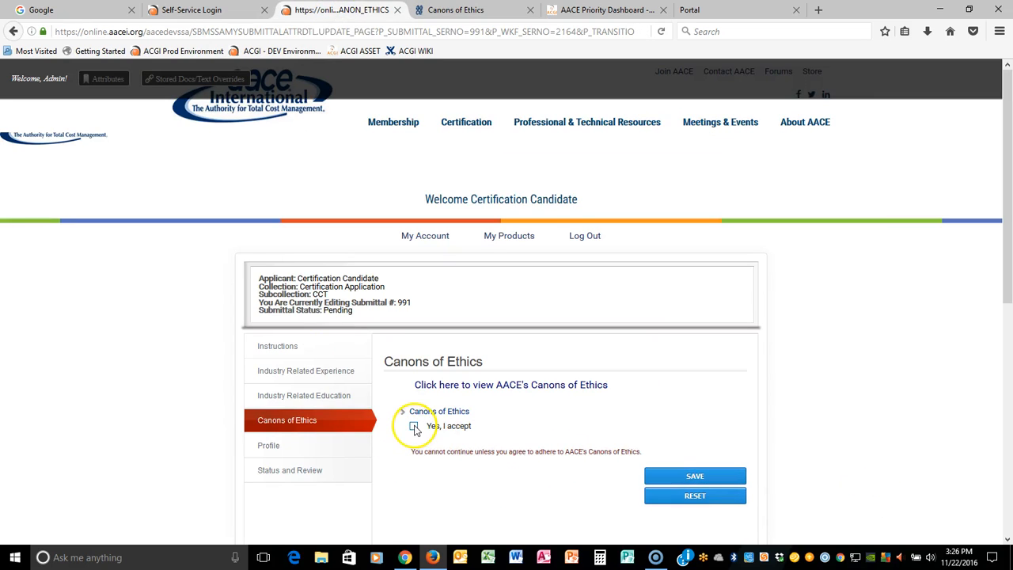
left_click(413, 425)
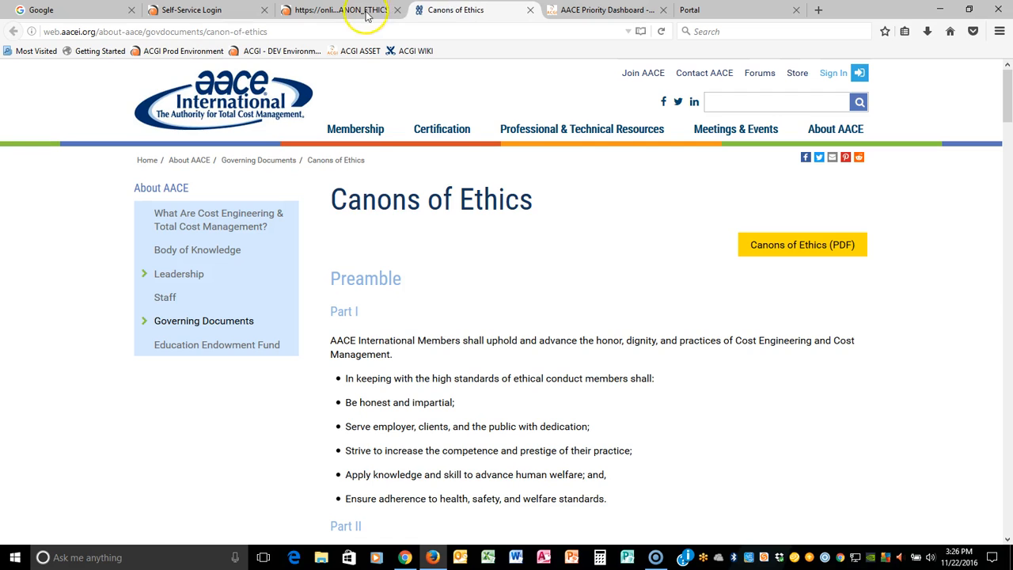
left_click(348, 9)
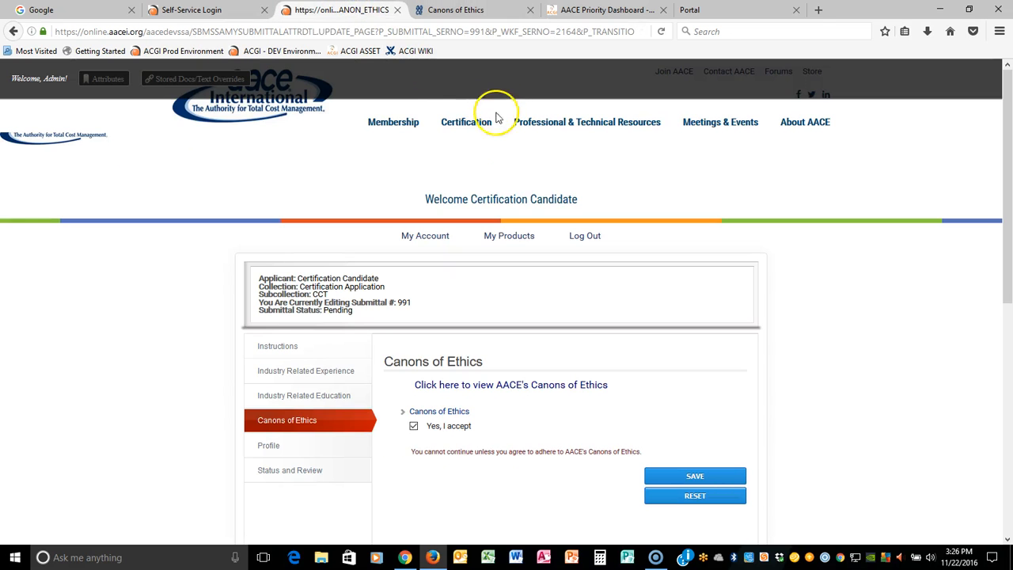
mouse_move(844, 379)
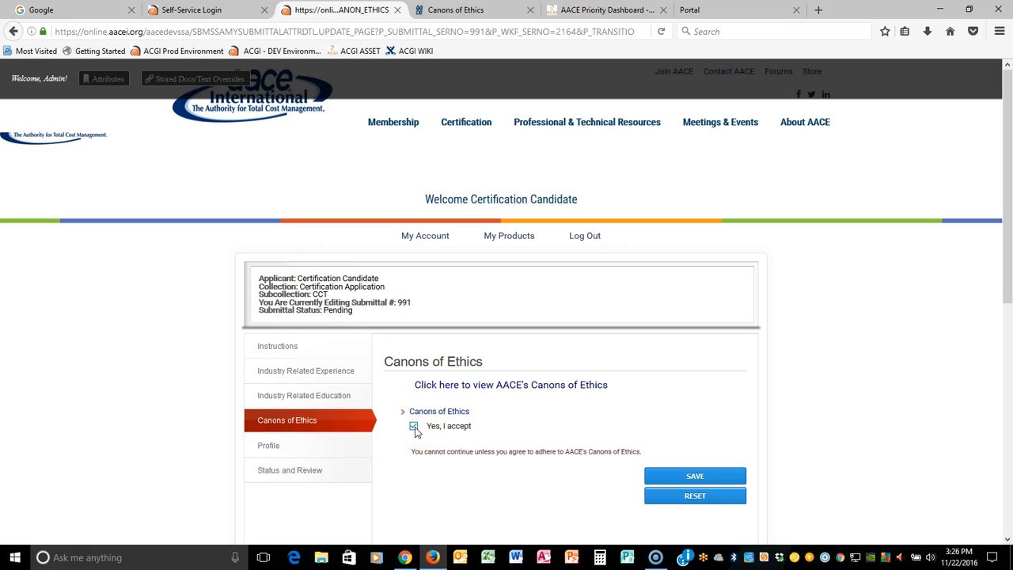
left_click(413, 426)
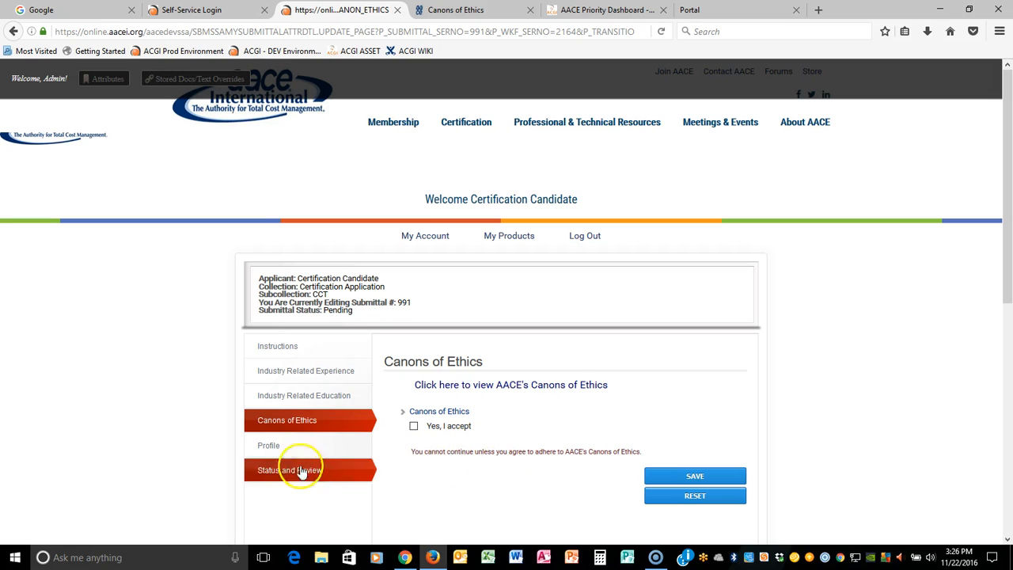
Step: Advance to the Profile page and review customer information and the work address
left_click(289, 469)
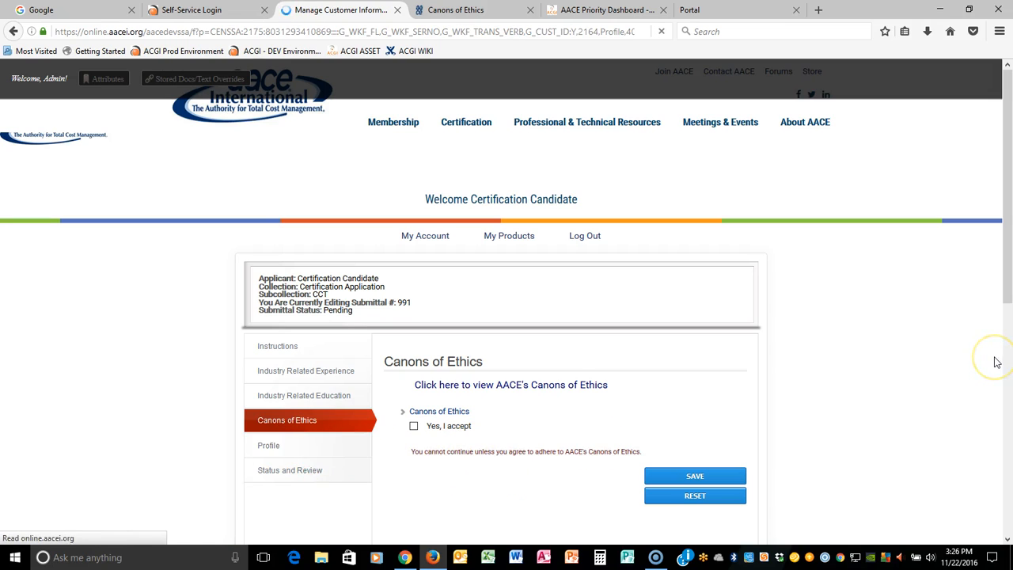
left_click(269, 445)
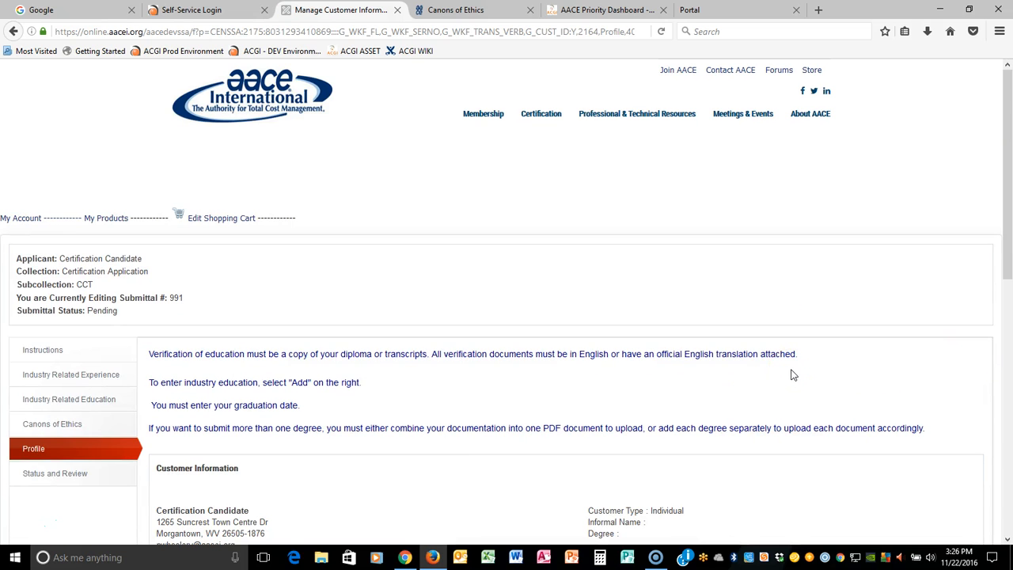
scroll("down", 3)
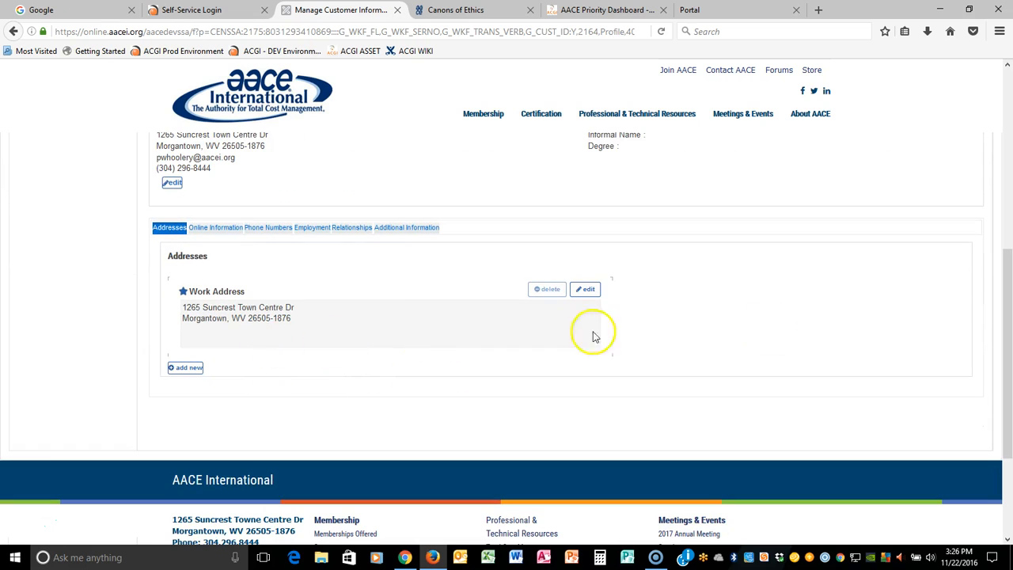
mouse_move(797, 331)
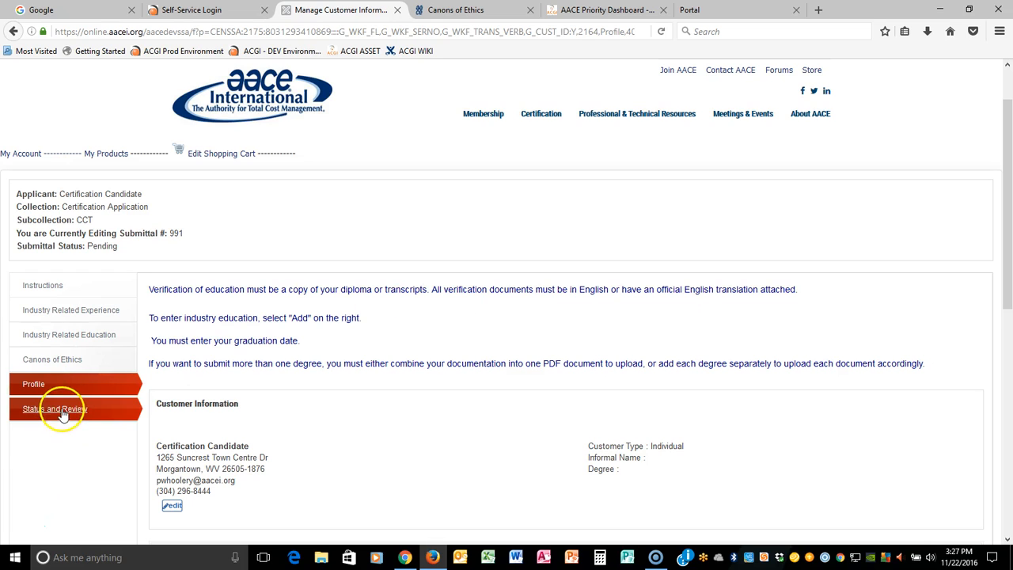
Step: Open Status and Review and check the summary flagging Canons of Ethics incomplete
left_click(56, 410)
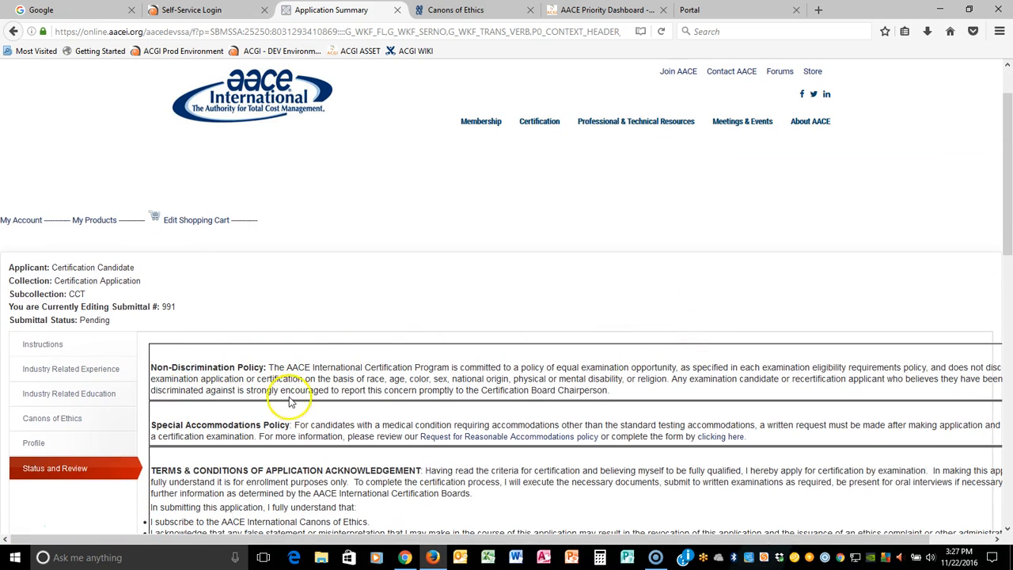
mouse_move(323, 412)
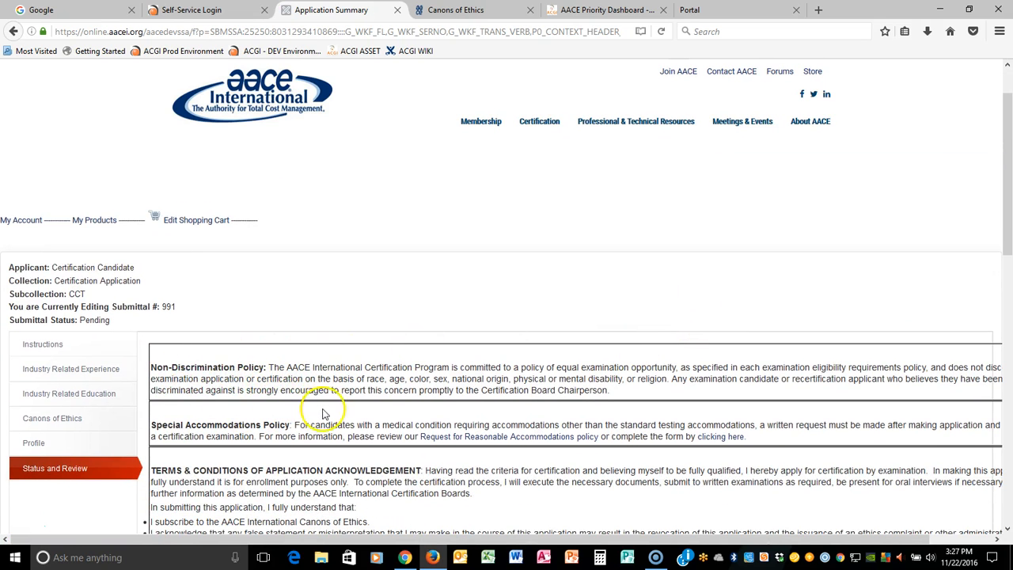
scroll("down", 3)
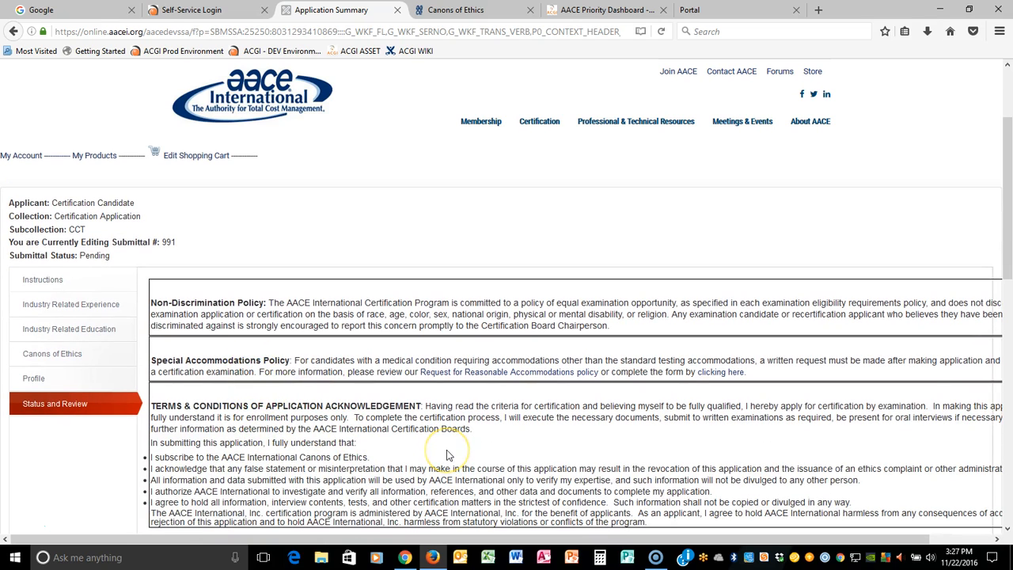
scroll("down", 3)
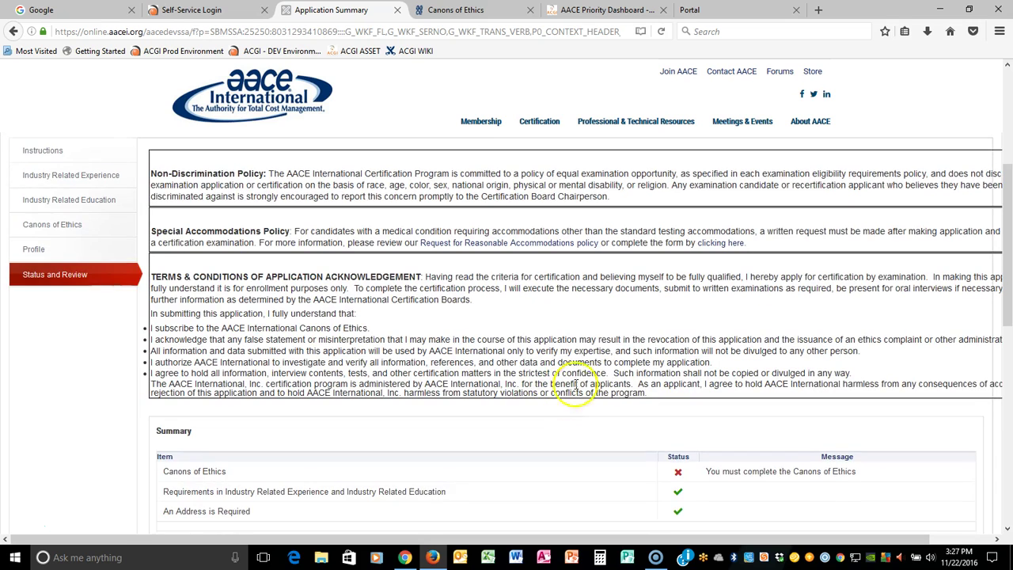
scroll("down", 3)
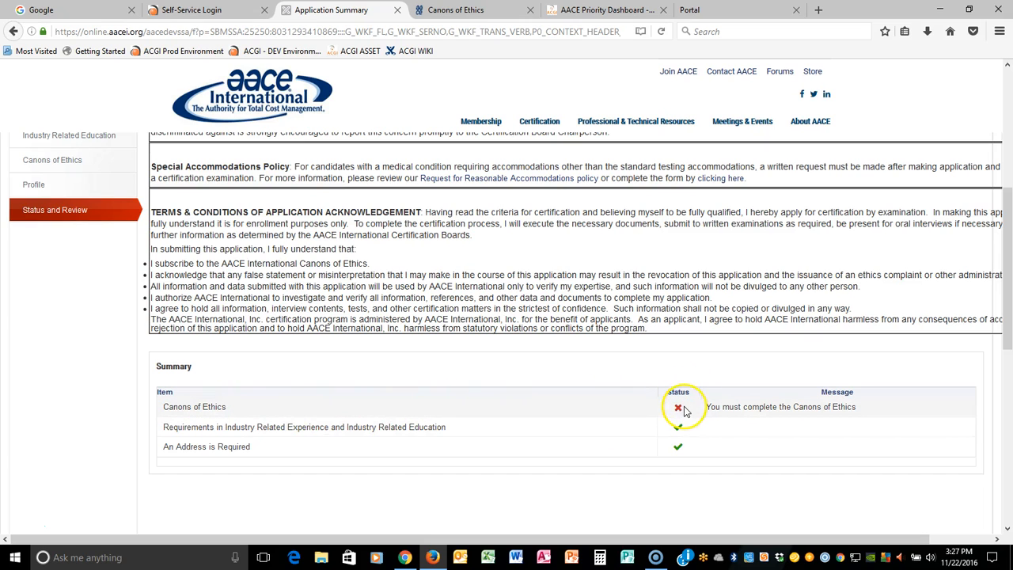
mouse_move(873, 414)
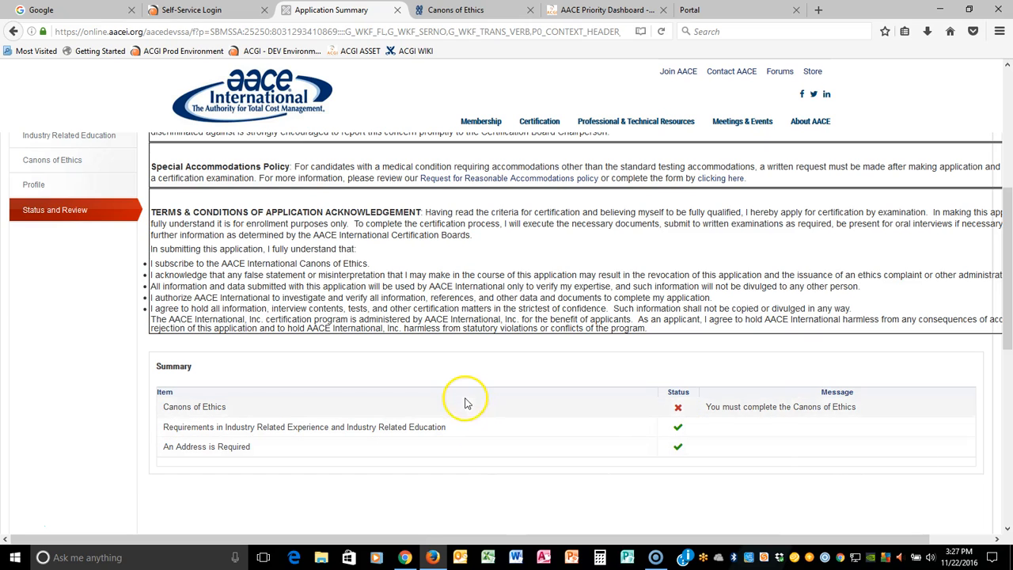
mouse_move(185, 296)
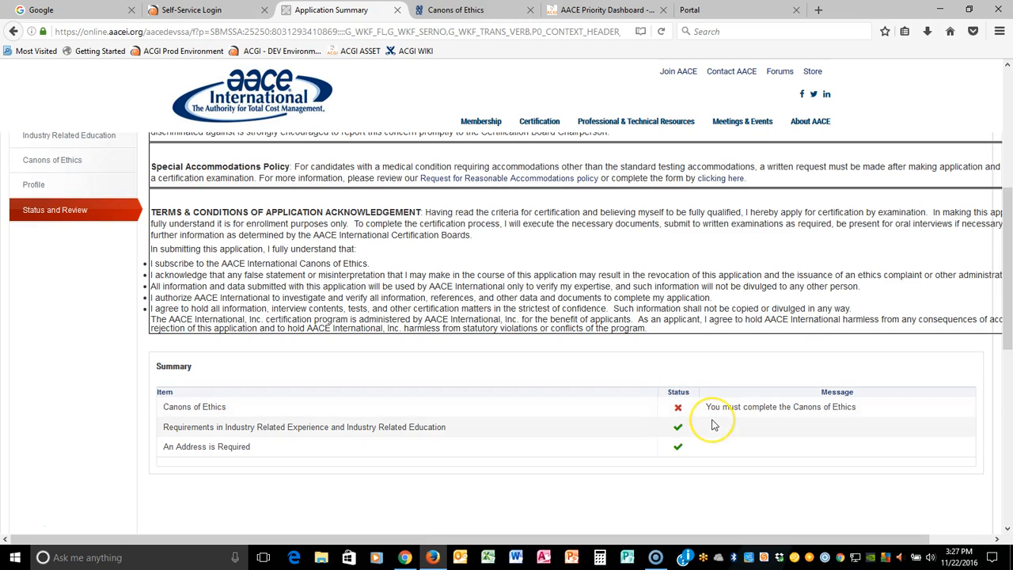
mouse_move(677, 408)
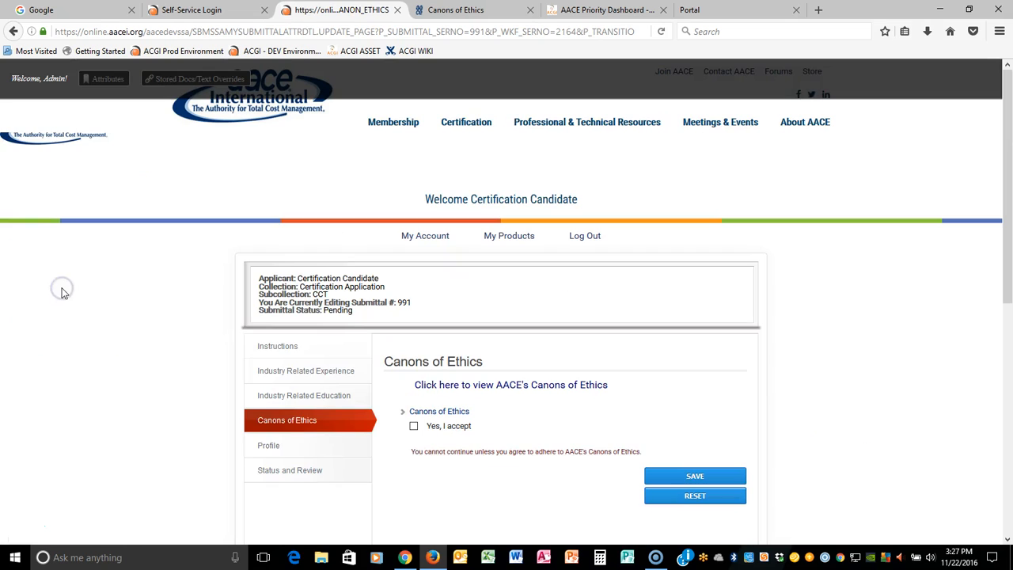
Step: Tick 'Yes, I accept' for the Canons of Ethics and save the acceptance
left_click(414, 426)
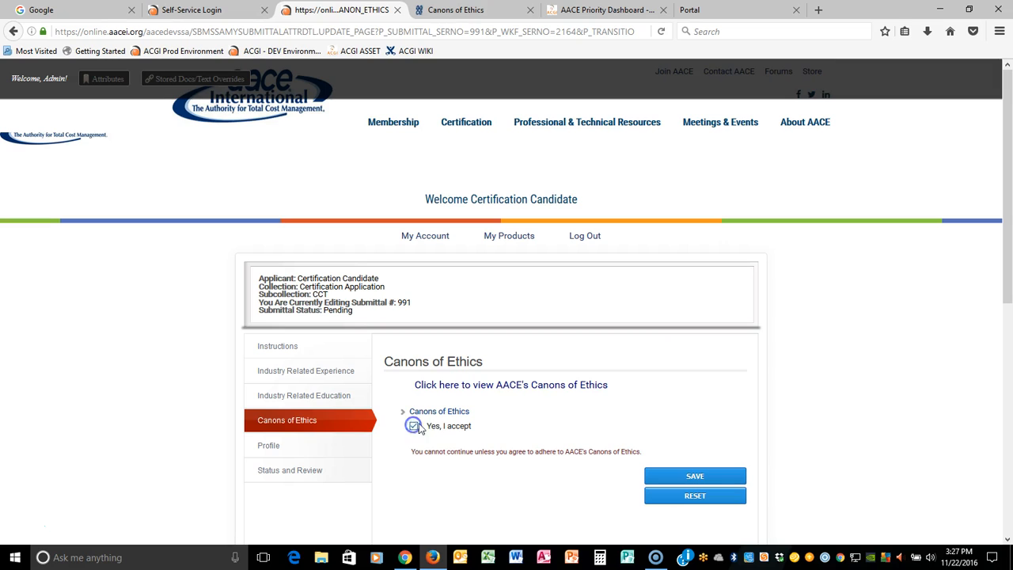
left_click(694, 476)
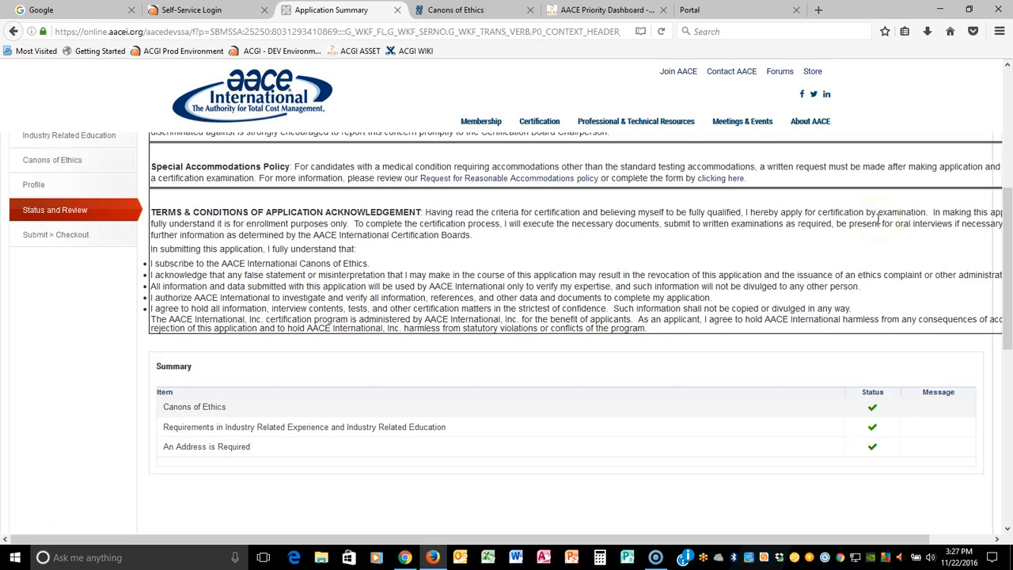
left_click(55, 299)
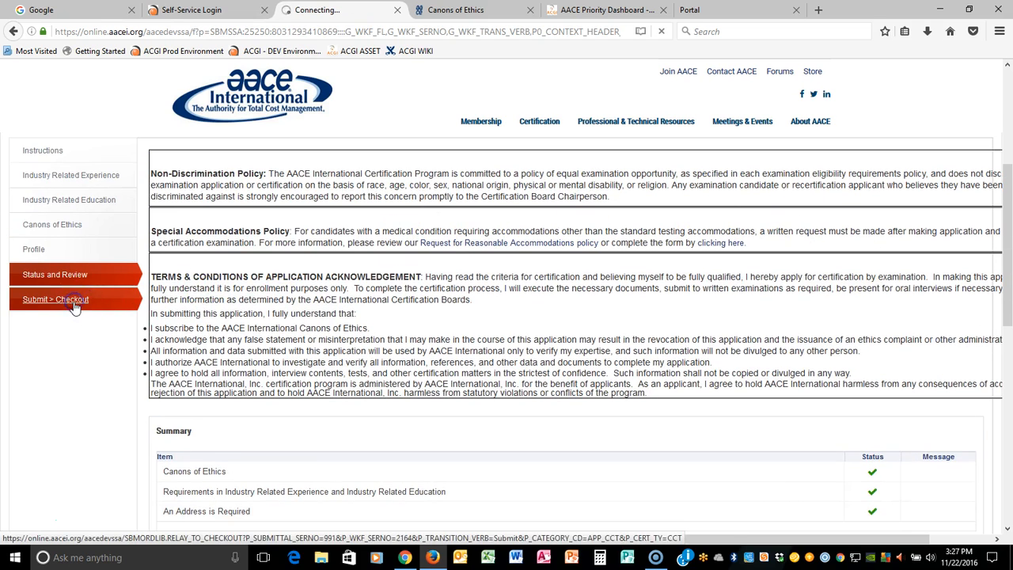
left_click(56, 299)
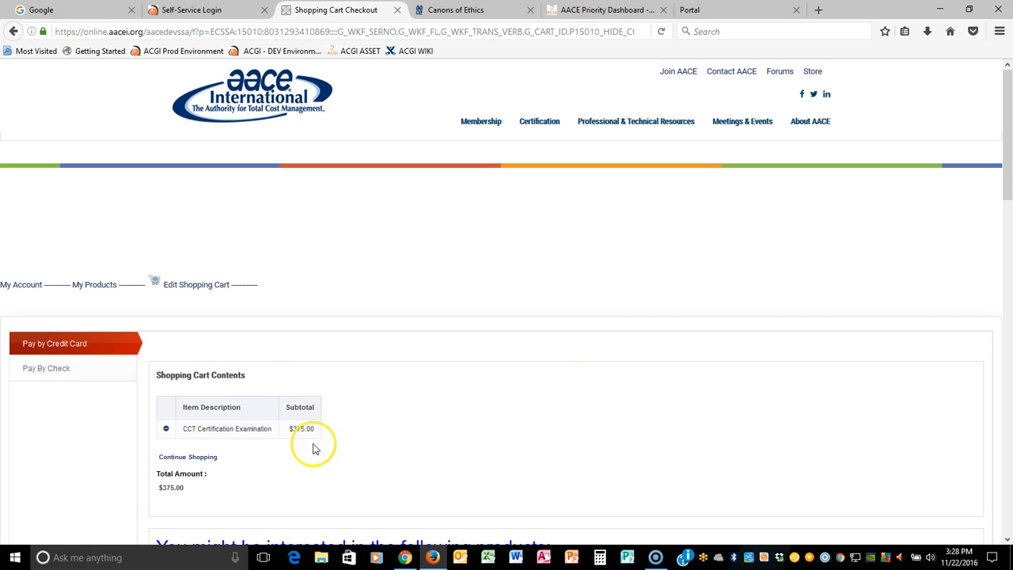
scroll("down", 3)
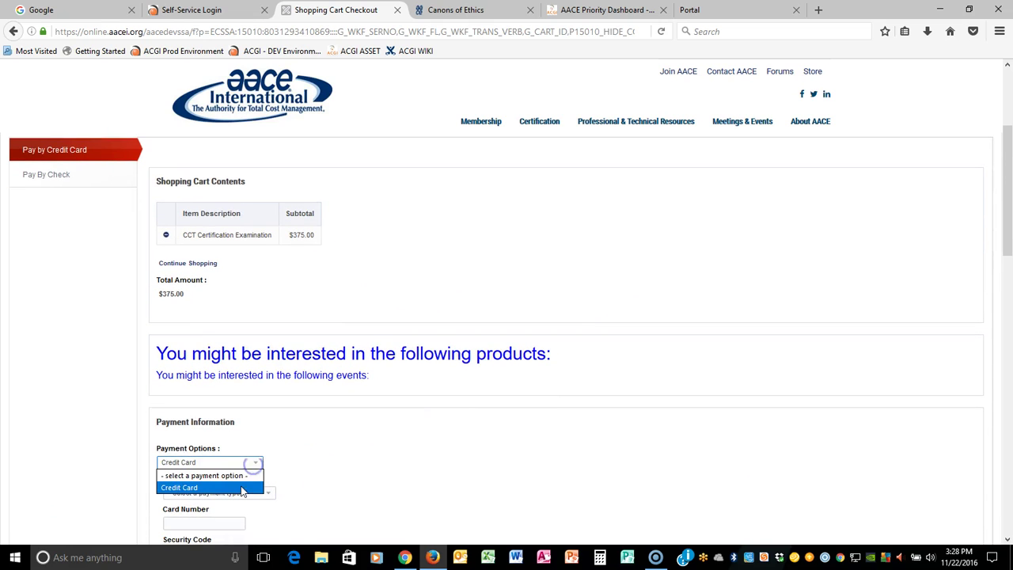
left_click(178, 487)
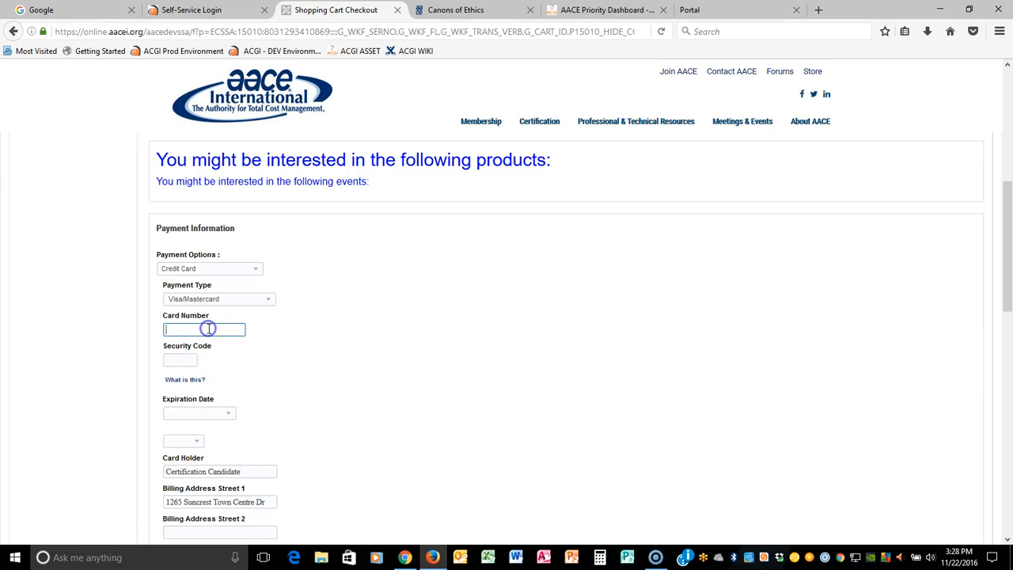
type("411")
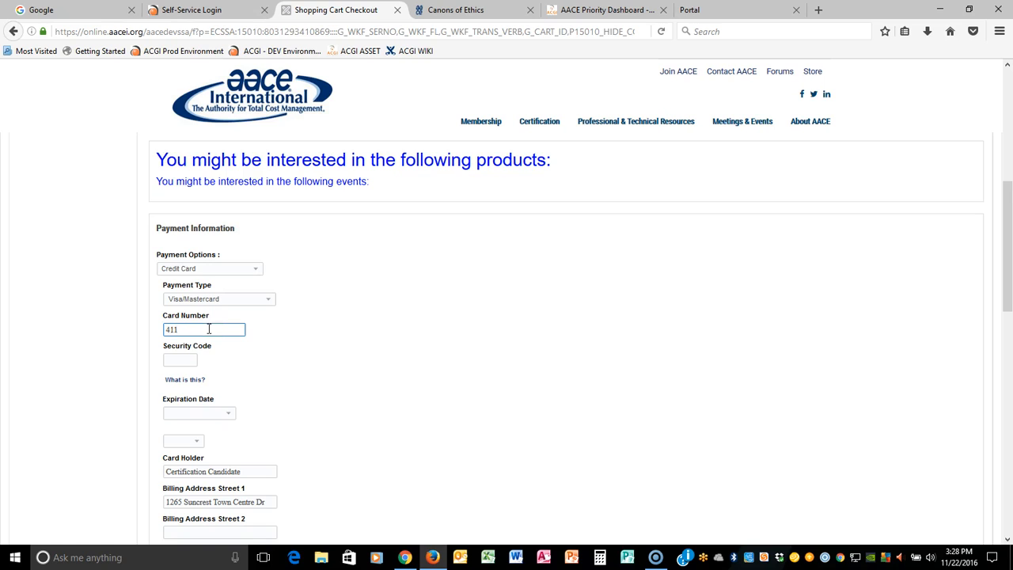
type("1111111111111")
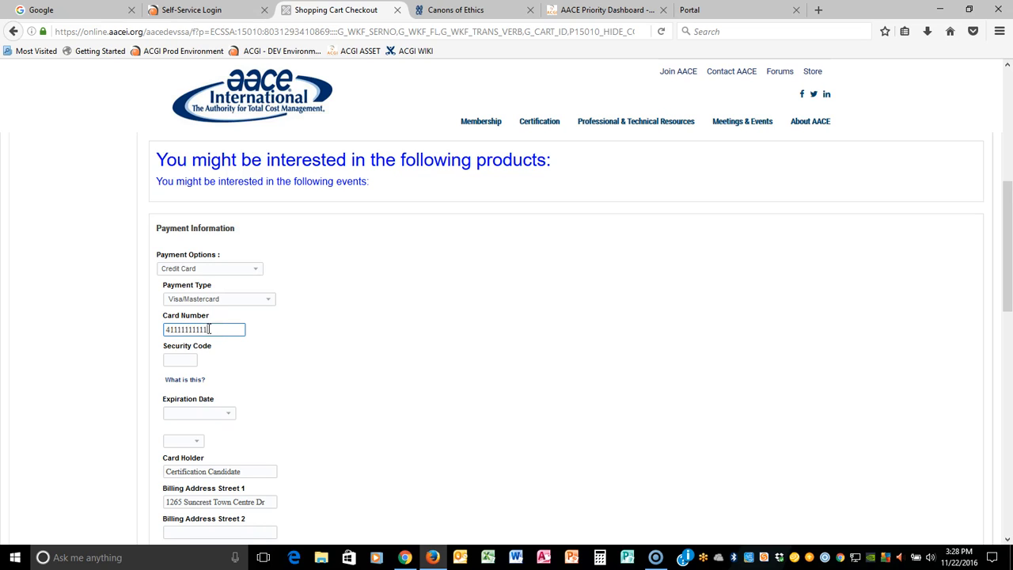
type("123")
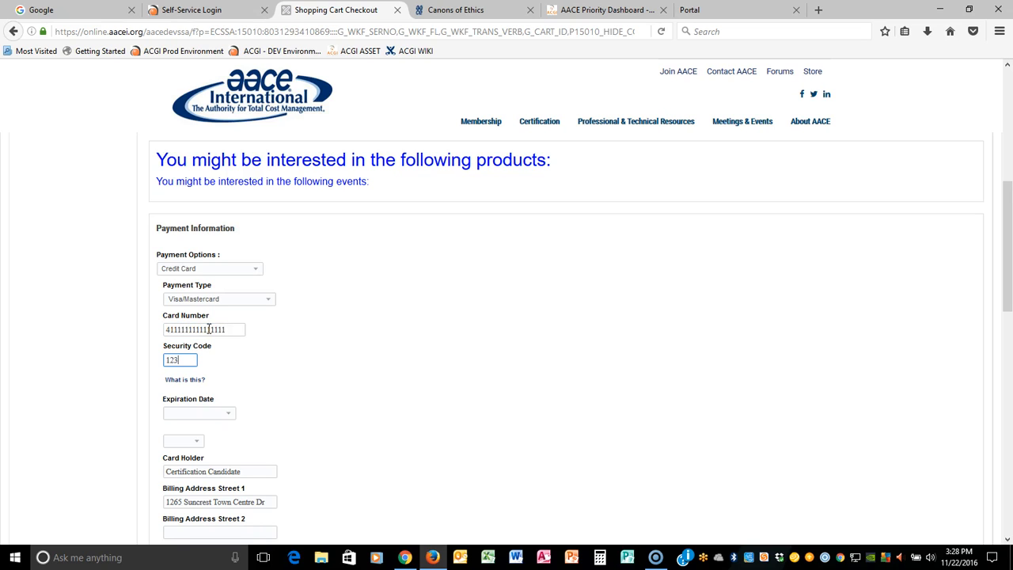
left_click(227, 412)
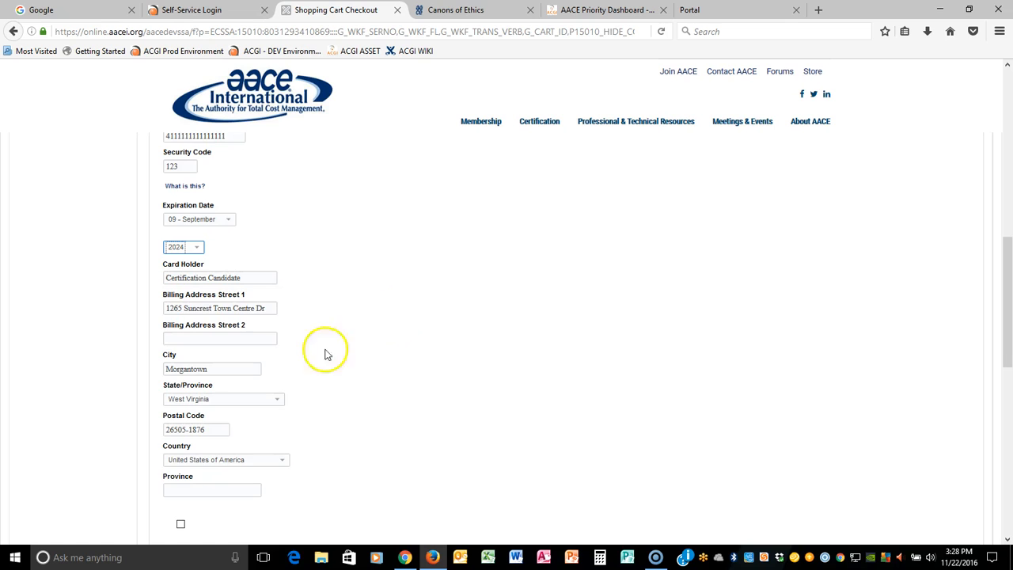
mouse_move(438, 427)
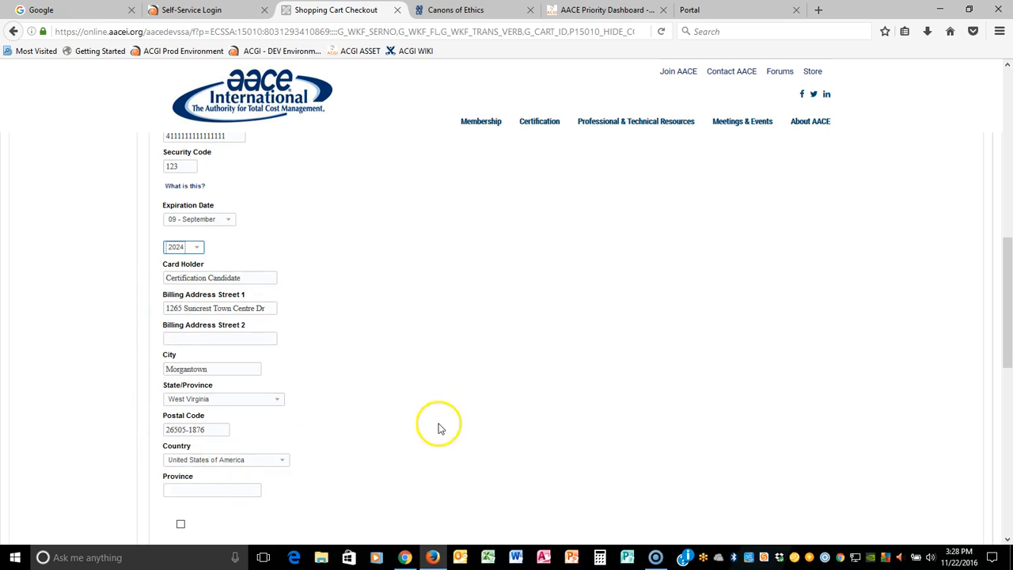
mouse_move(449, 364)
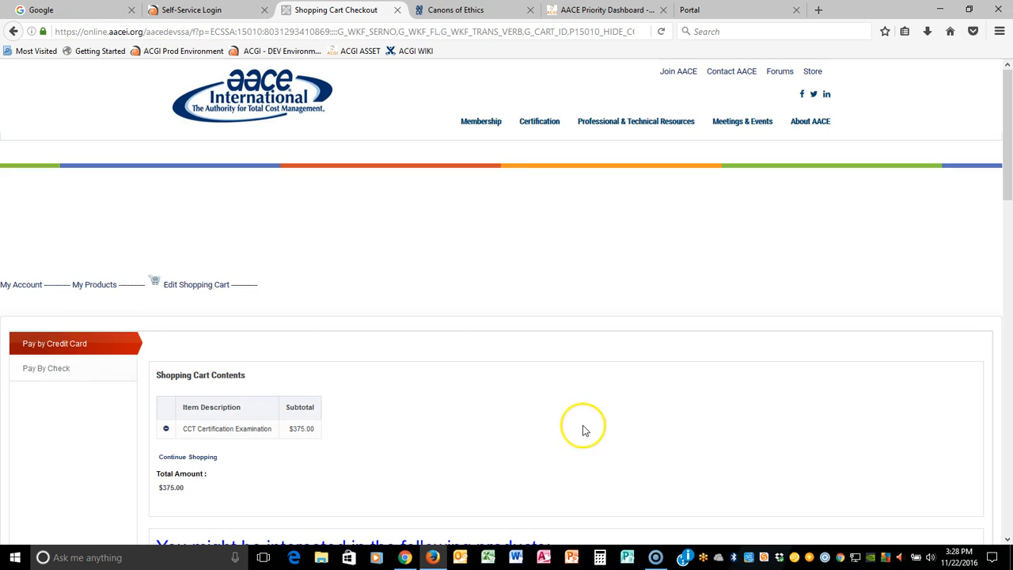
scroll("down", 3)
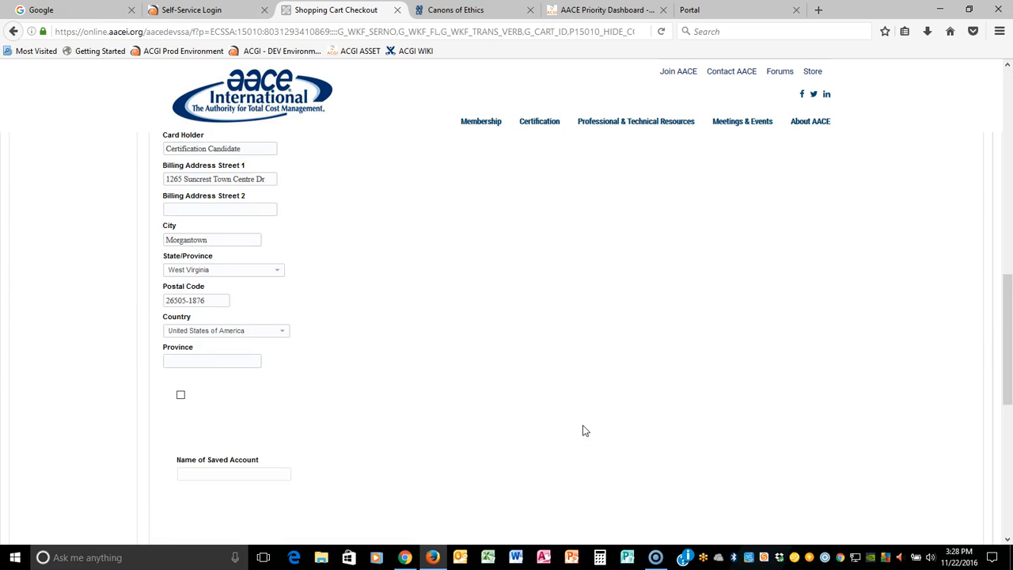
scroll("down", 3)
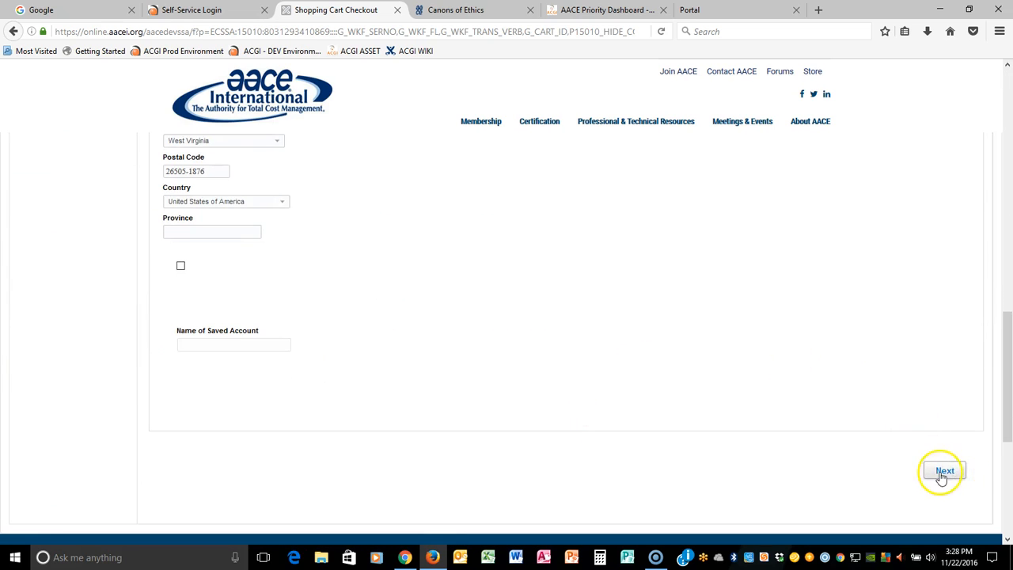
Step: Process the payment and review receipt #201463 for $375.00, status Exam Clearance
left_click(945, 471)
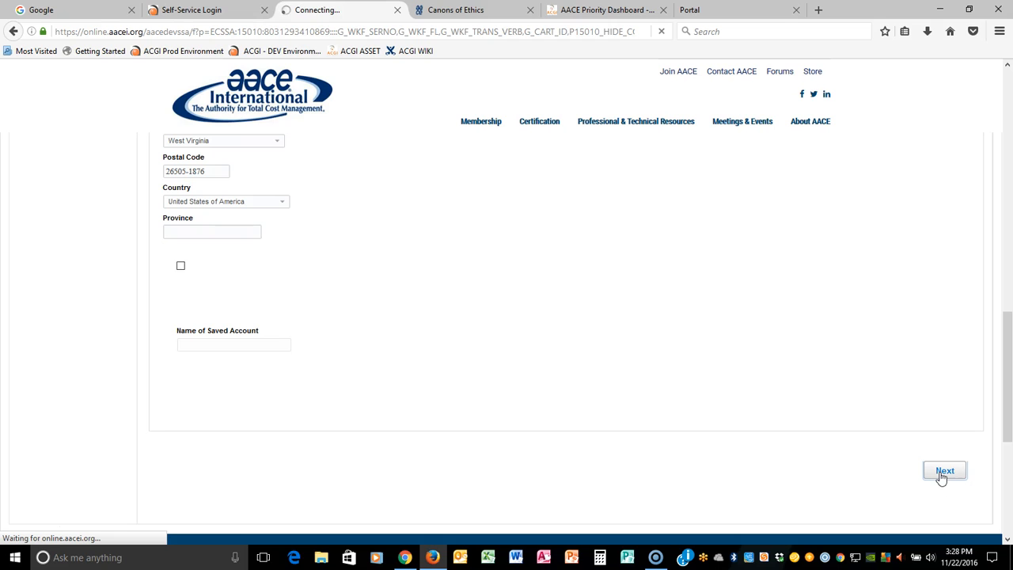
left_click(944, 471)
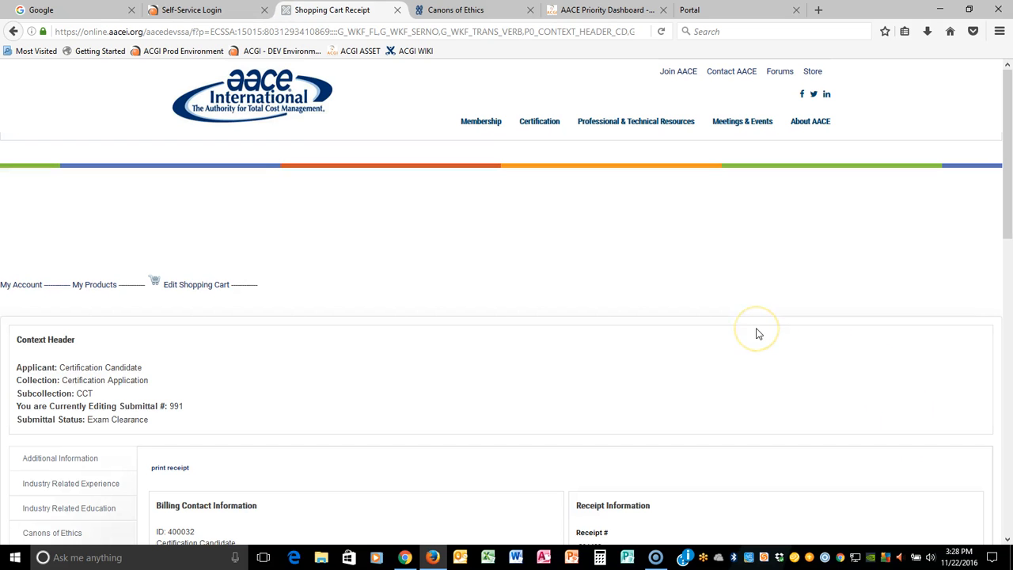
scroll("down", 3)
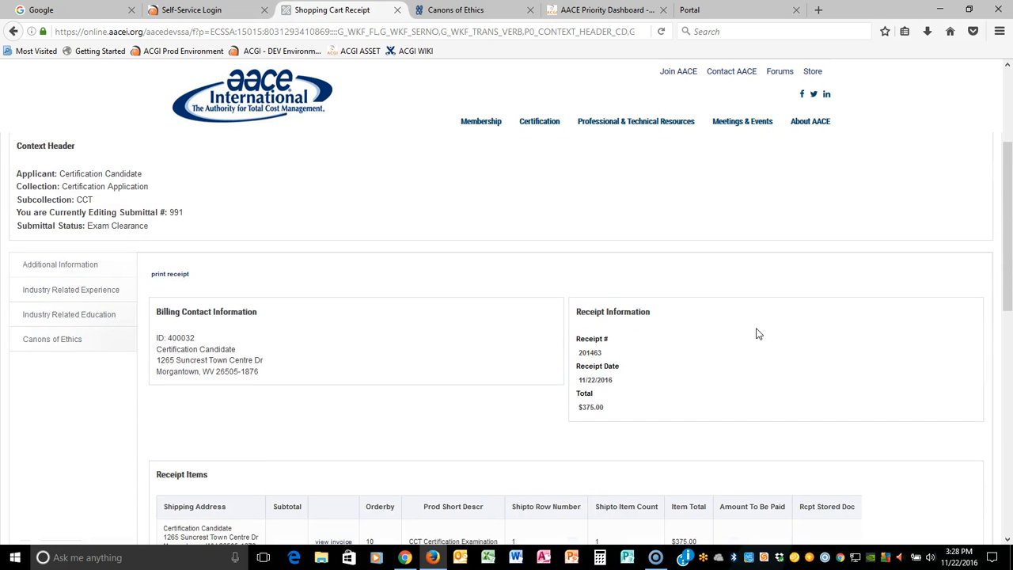
scroll("down", 3)
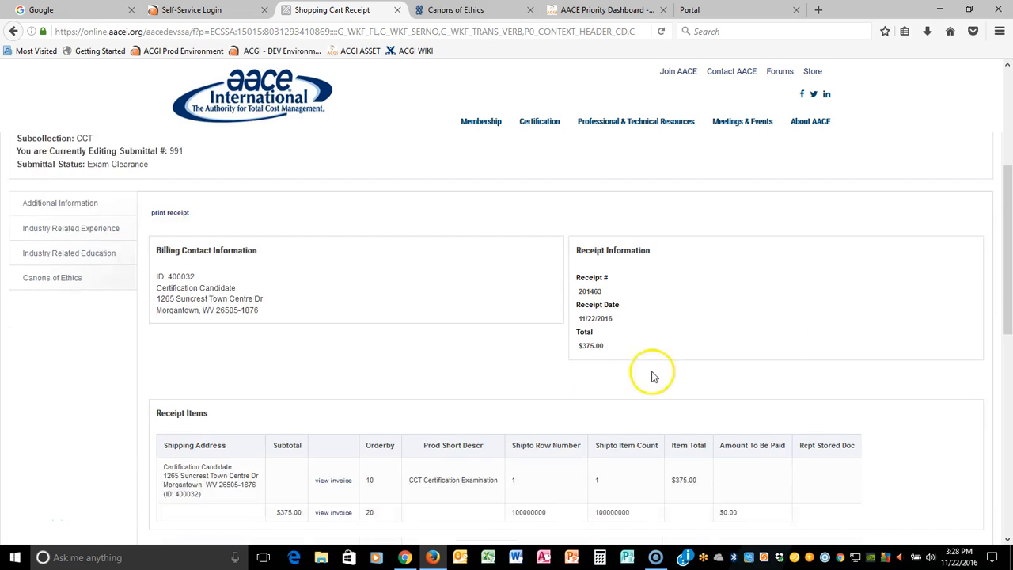
scroll("down", 3)
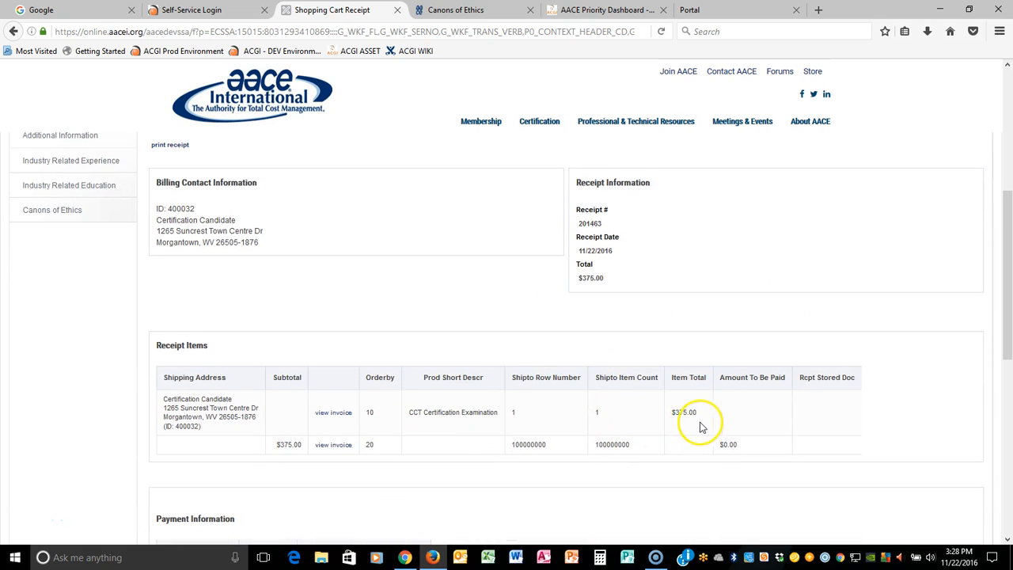
mouse_move(828, 348)
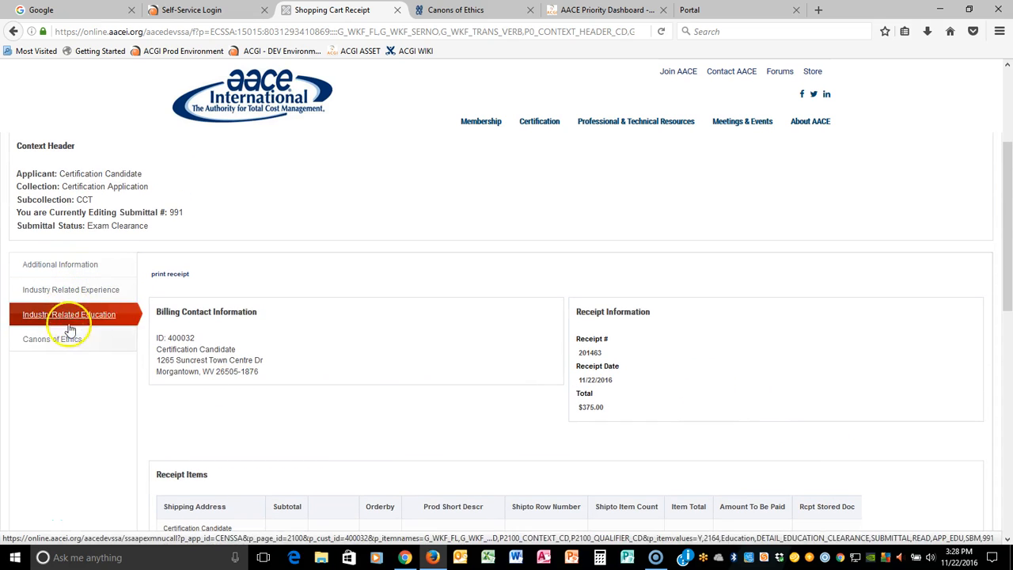
Step: Reopen Industry Related Experience and highlight its Exam Clearance submittal status
left_click(68, 289)
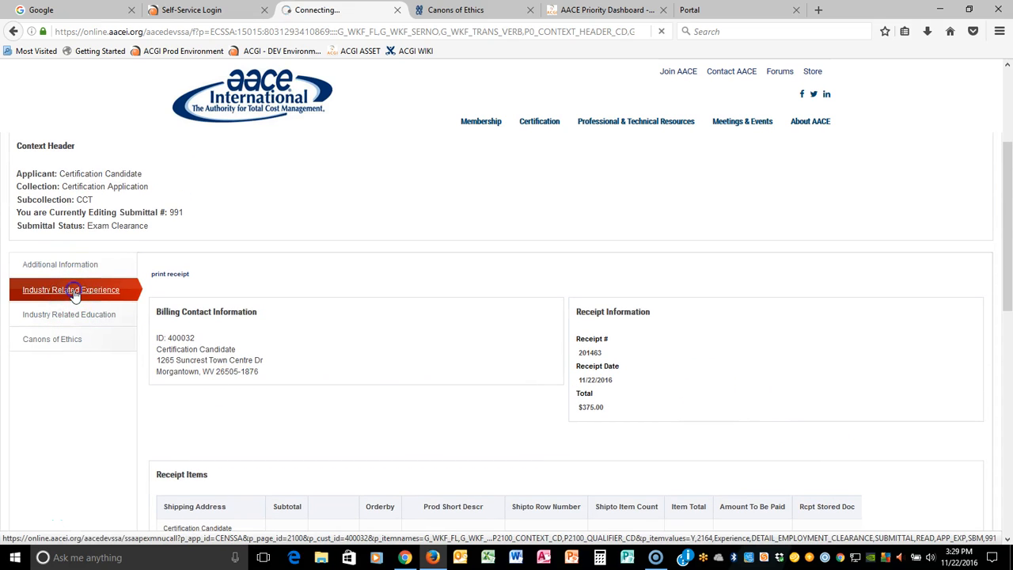
left_click(70, 289)
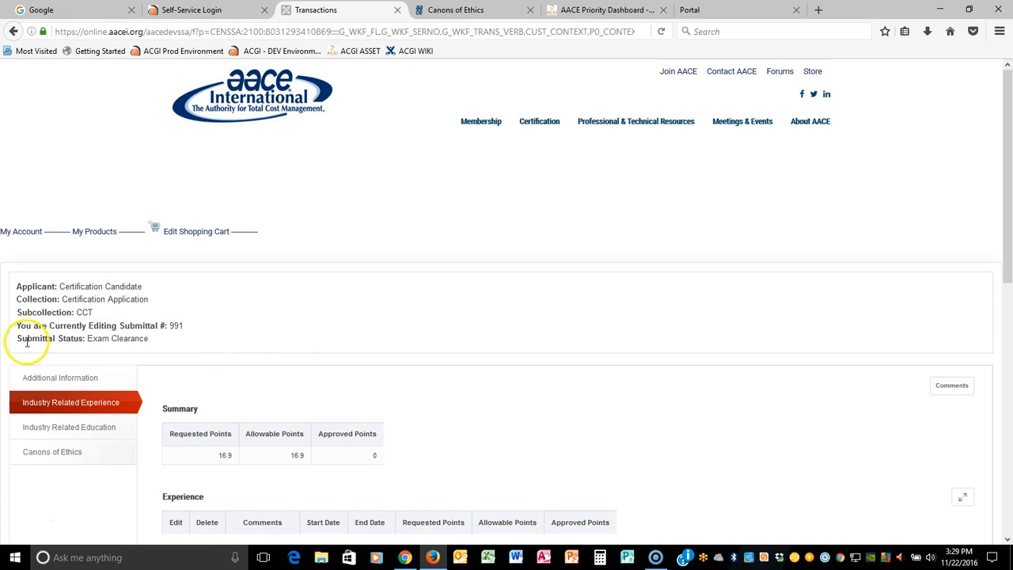
triple_click(82, 338)
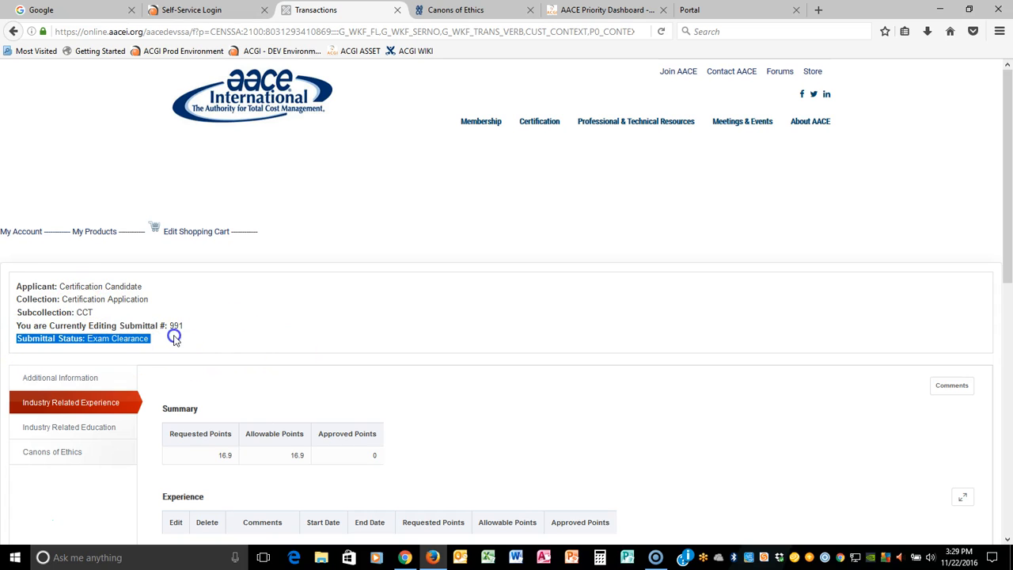